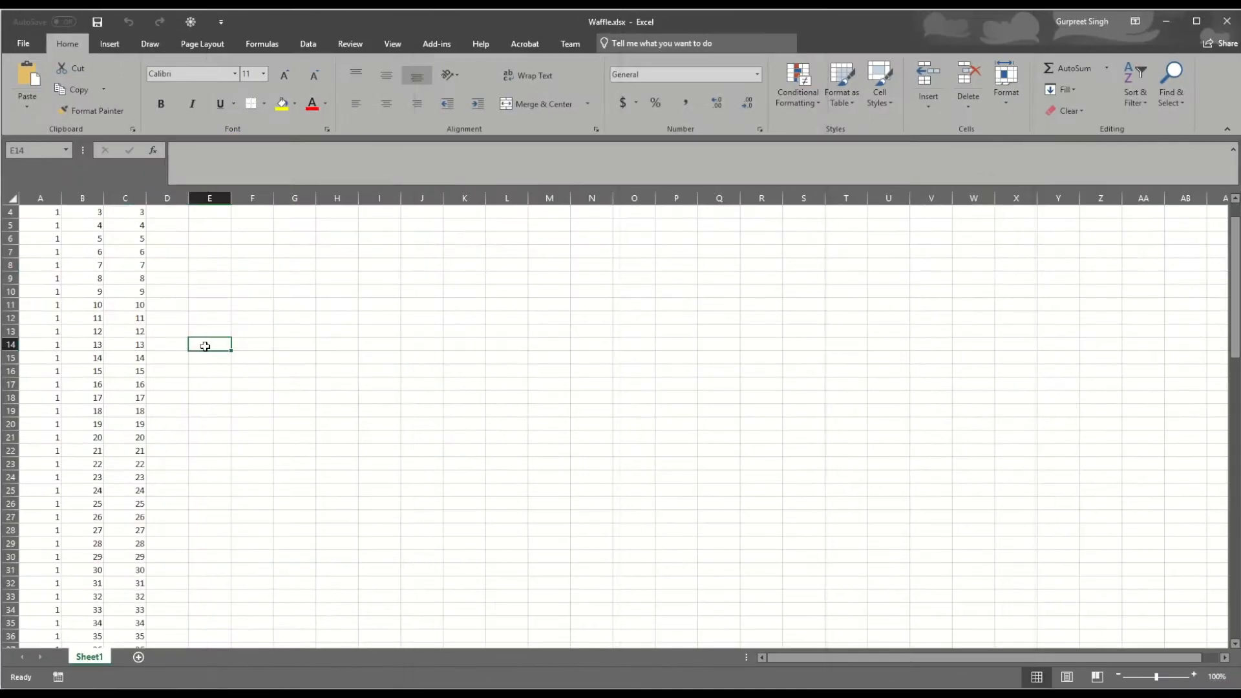
Review the 100 Metric, Path and Value rows in Waffle.xlsx, then switch to Tableau.
{"action": "scroll", "scroll_direction": "up", "scroll_amount": 3}
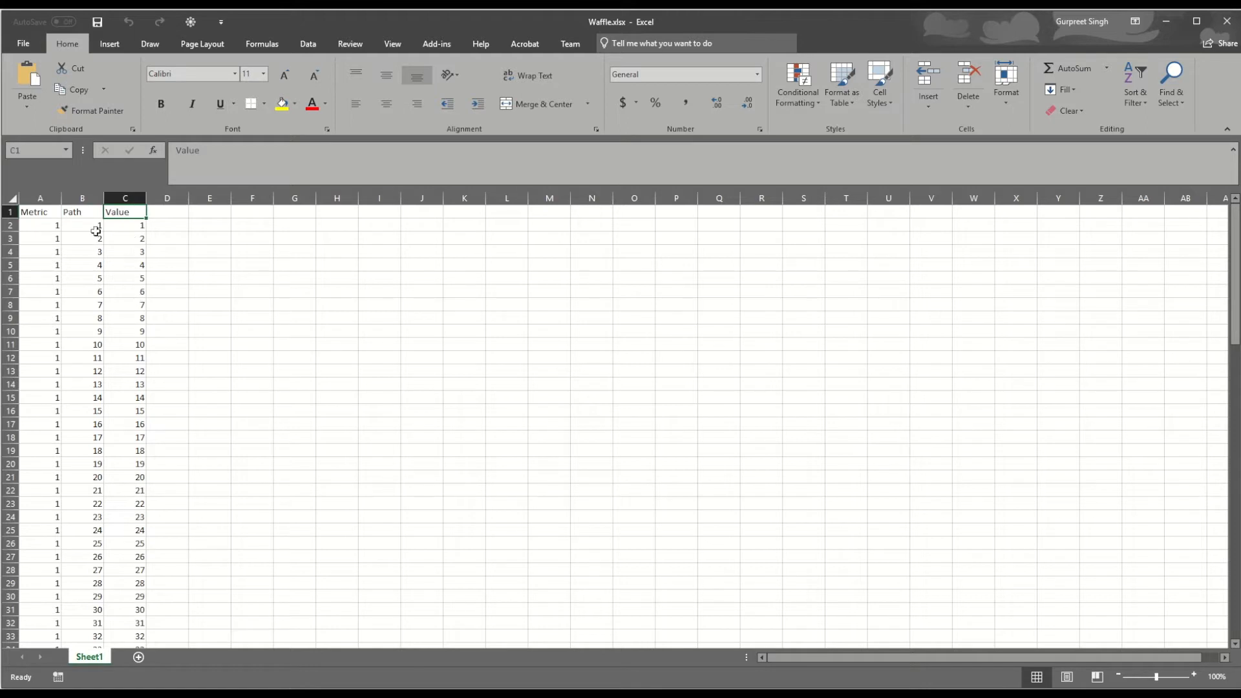
{"action": "left_click", "coordinate": [82, 225]}
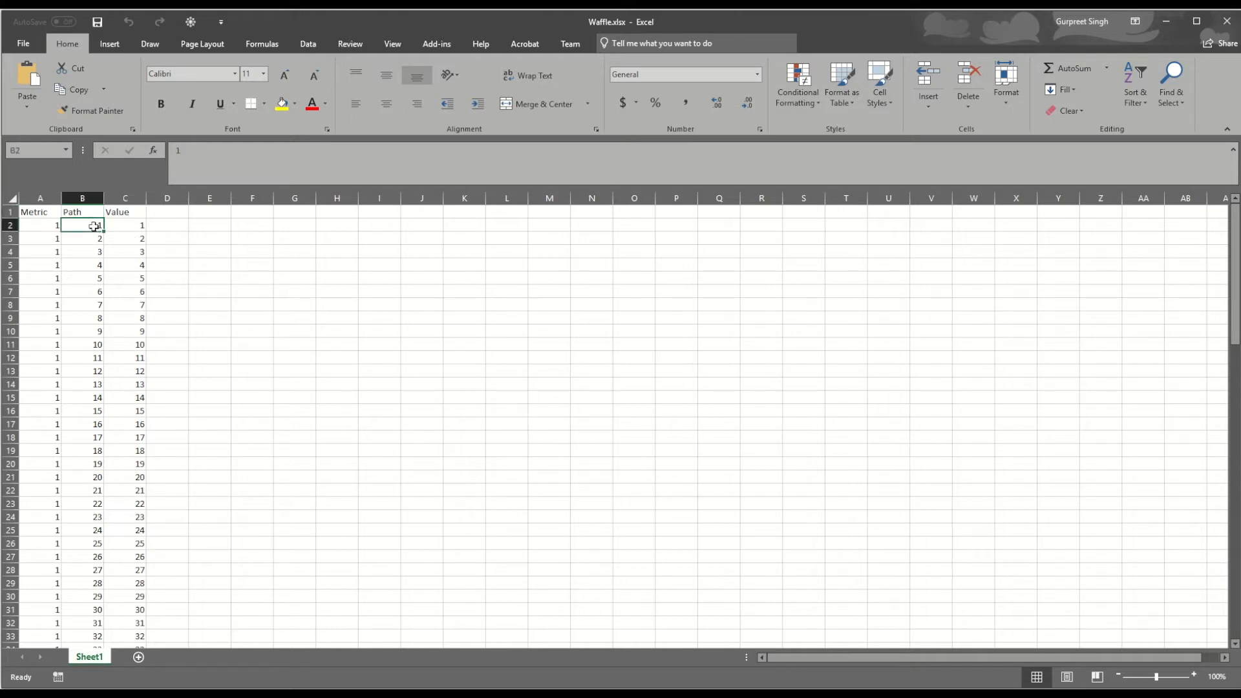
{"action": "scroll", "scroll_direction": "down", "scroll_amount": 3}
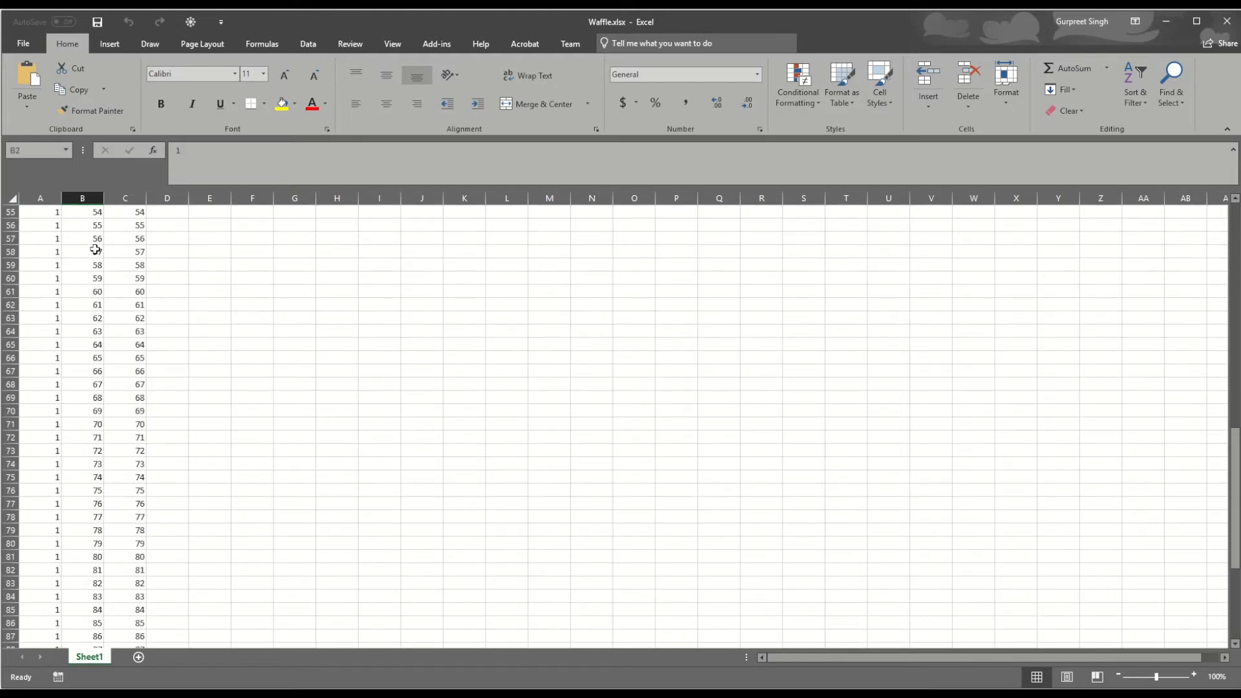
{"action": "scroll", "scroll_direction": "down", "scroll_amount": 3}
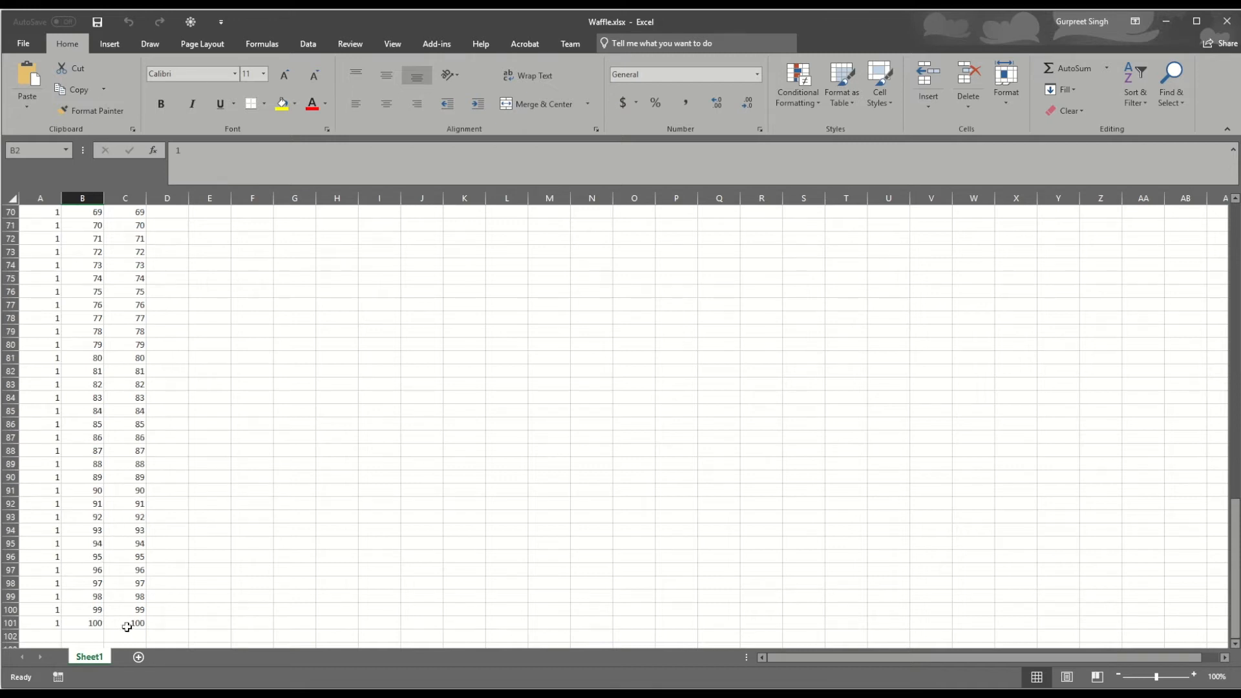
{"action": "mouse_move", "coordinate": [152, 471]}
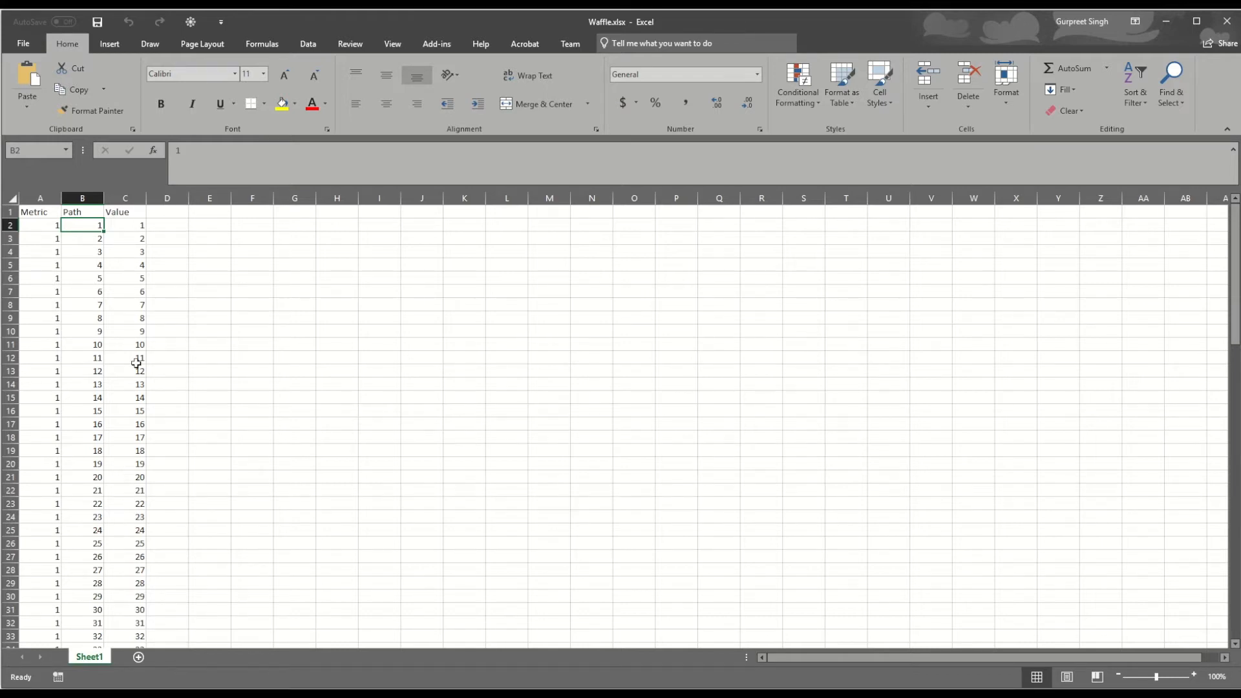
{"action": "key", "text": "alt+tab"}
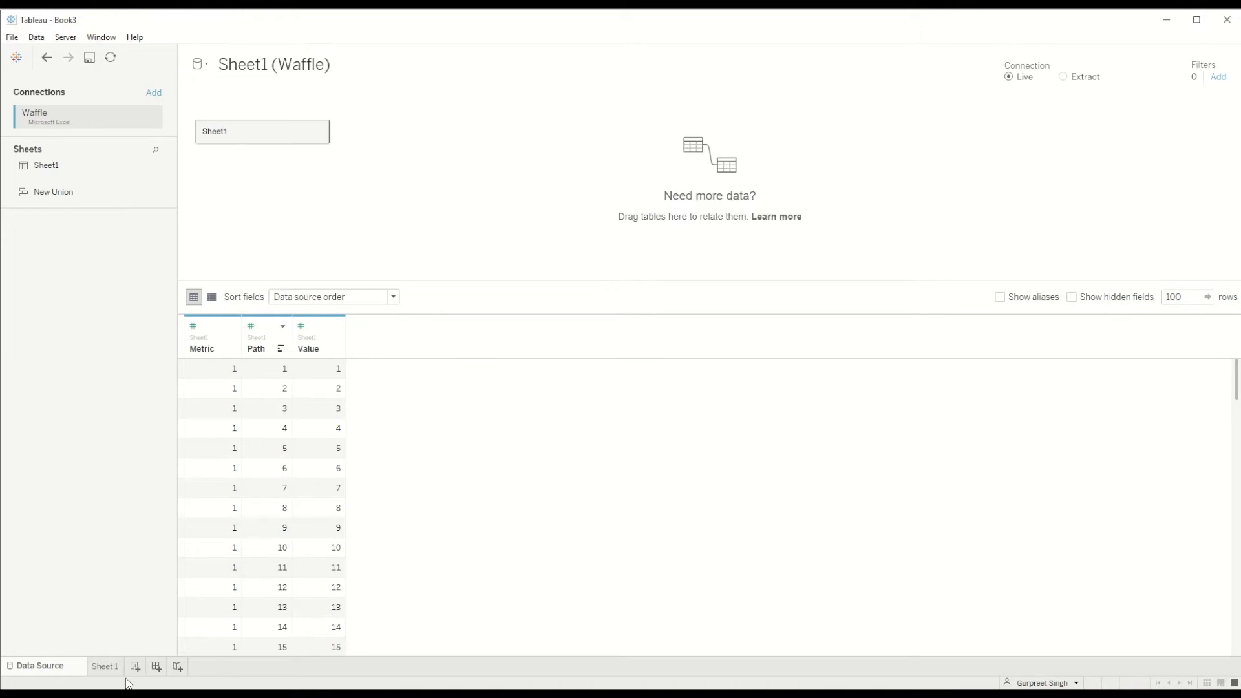
On Sheet 1, convert the Metric and Path fields to dimensions.
{"action": "left_click", "coordinate": [105, 665]}
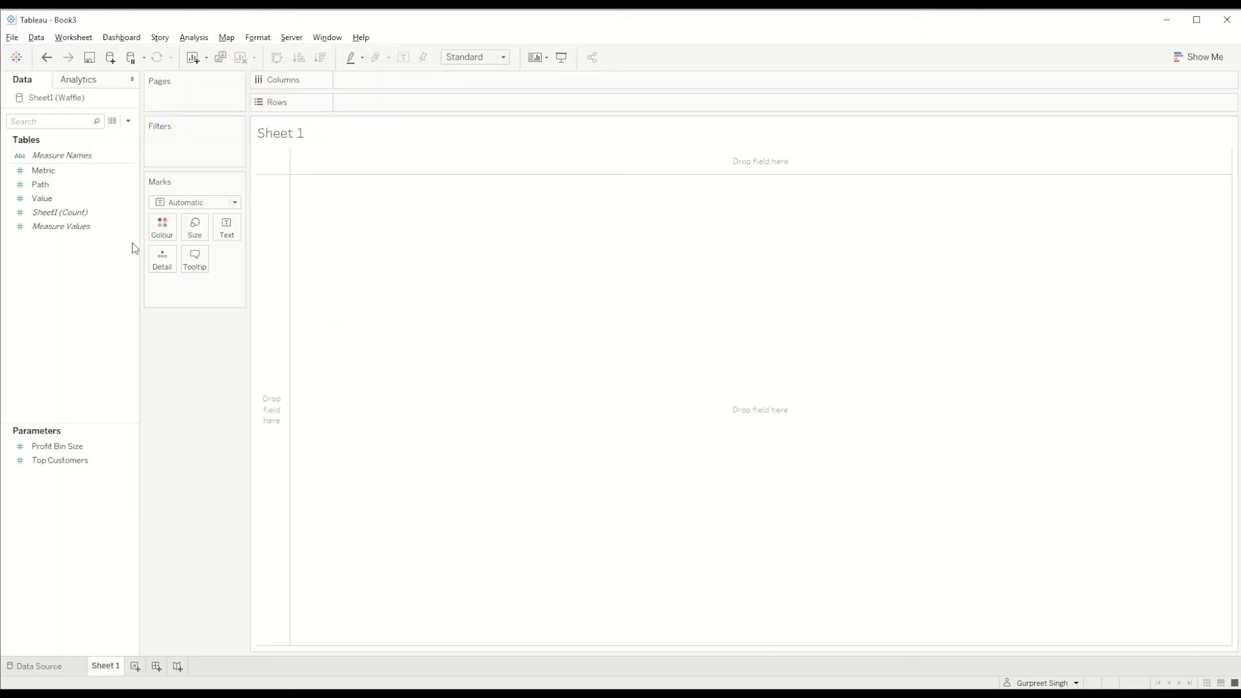
{"action": "left_click", "coordinate": [39, 184]}
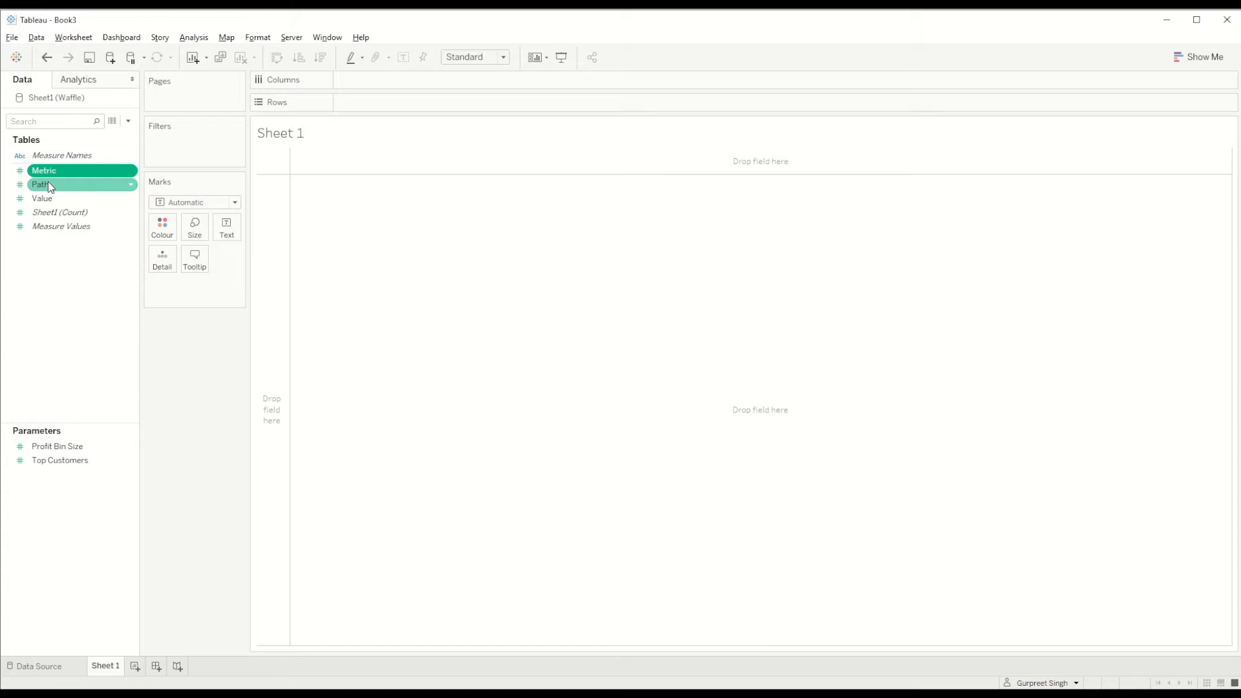
{"action": "right_click", "coordinate": [39, 184]}
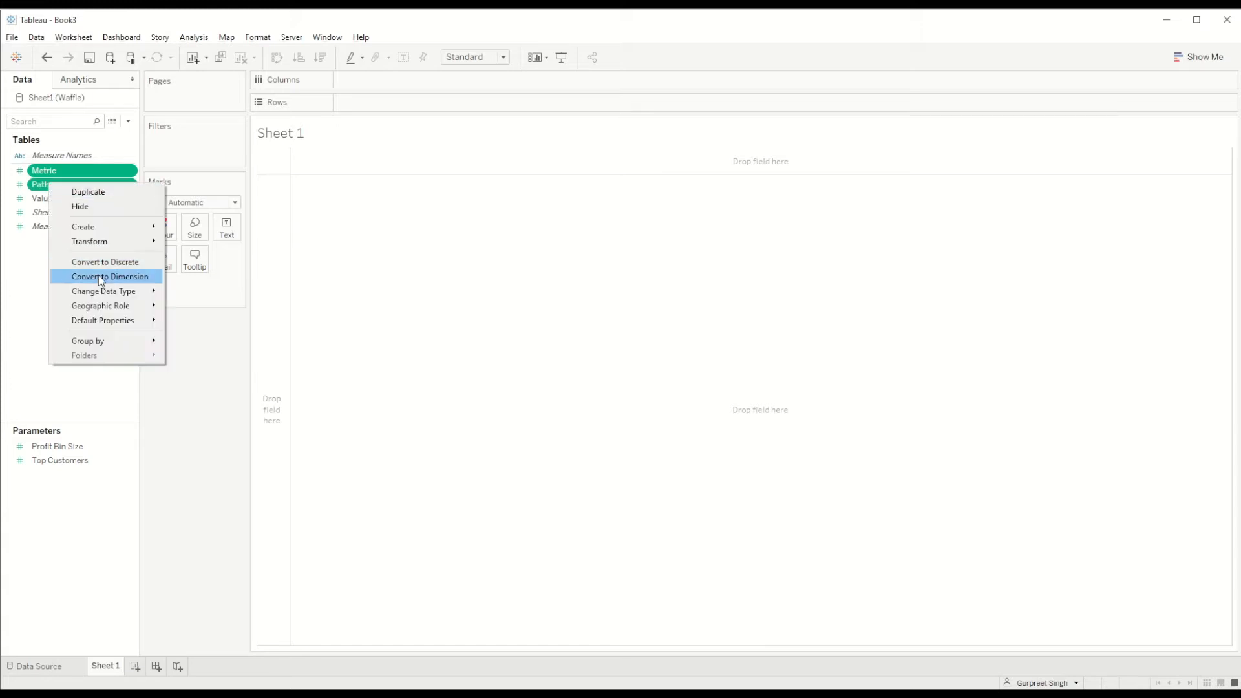
{"action": "left_click", "coordinate": [109, 276]}
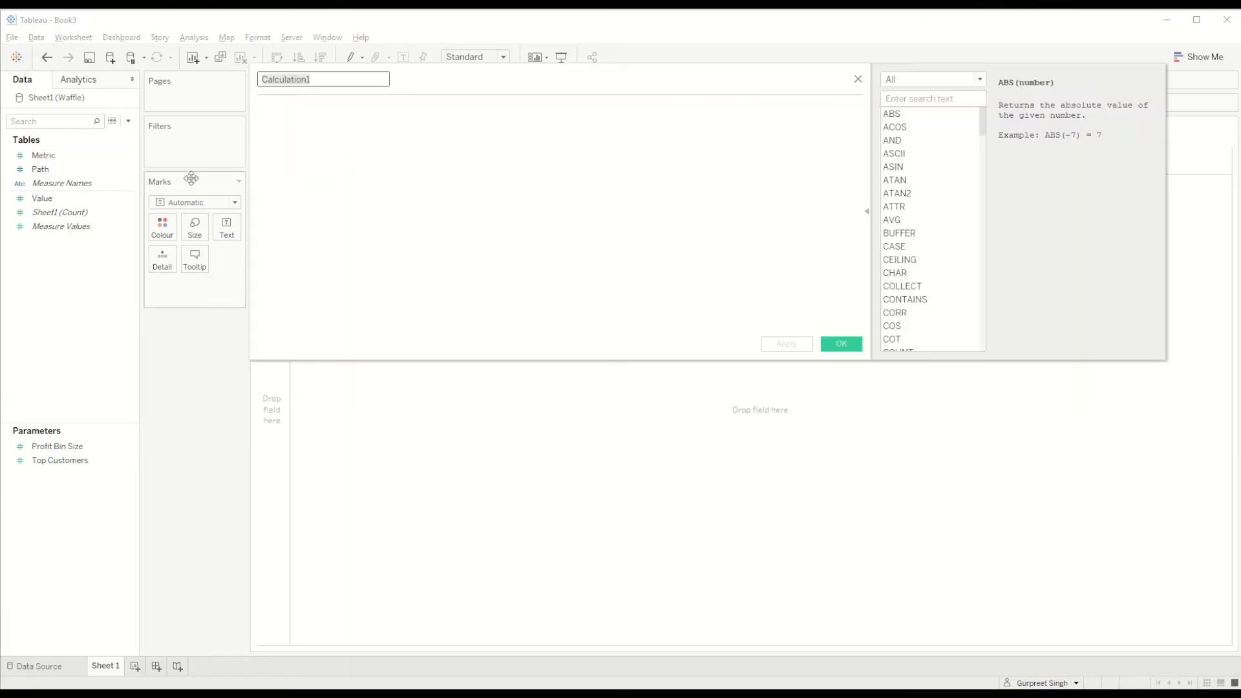
Save an Index calculated field defined as INDEX() and begin another calculated field.
{"action": "type", "text": "Index"}
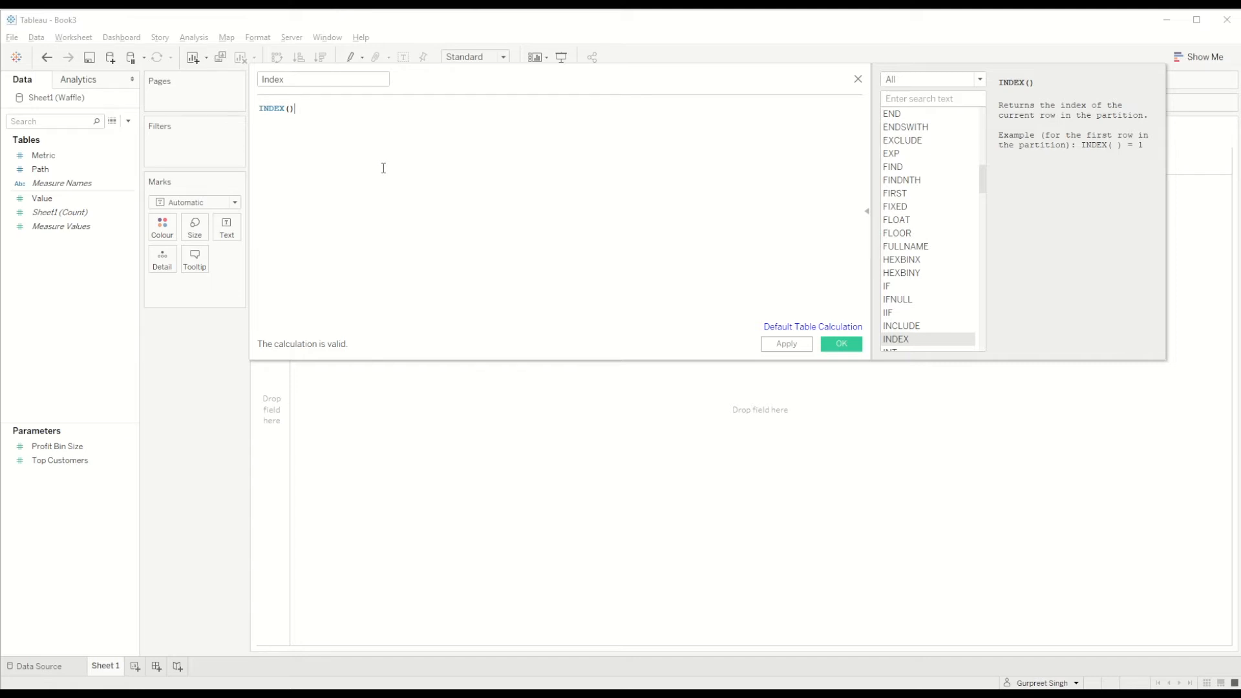
{"action": "left_click", "coordinate": [840, 343]}
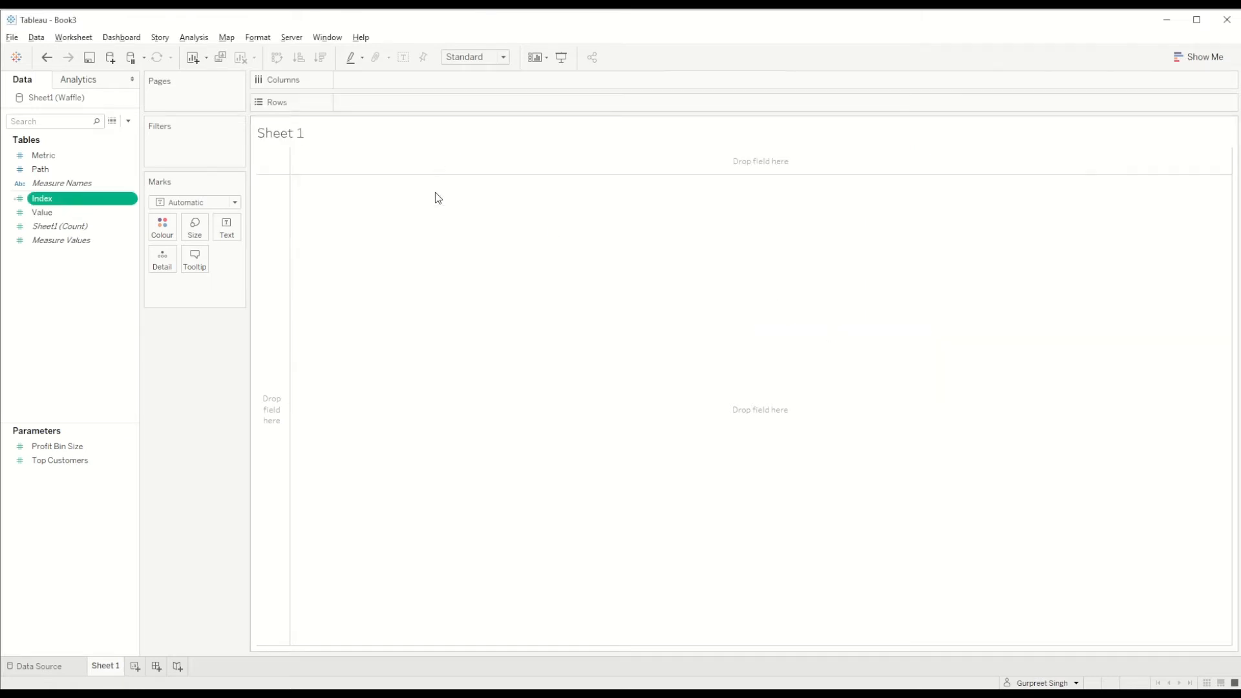
{"action": "left_click", "coordinate": [128, 121]}
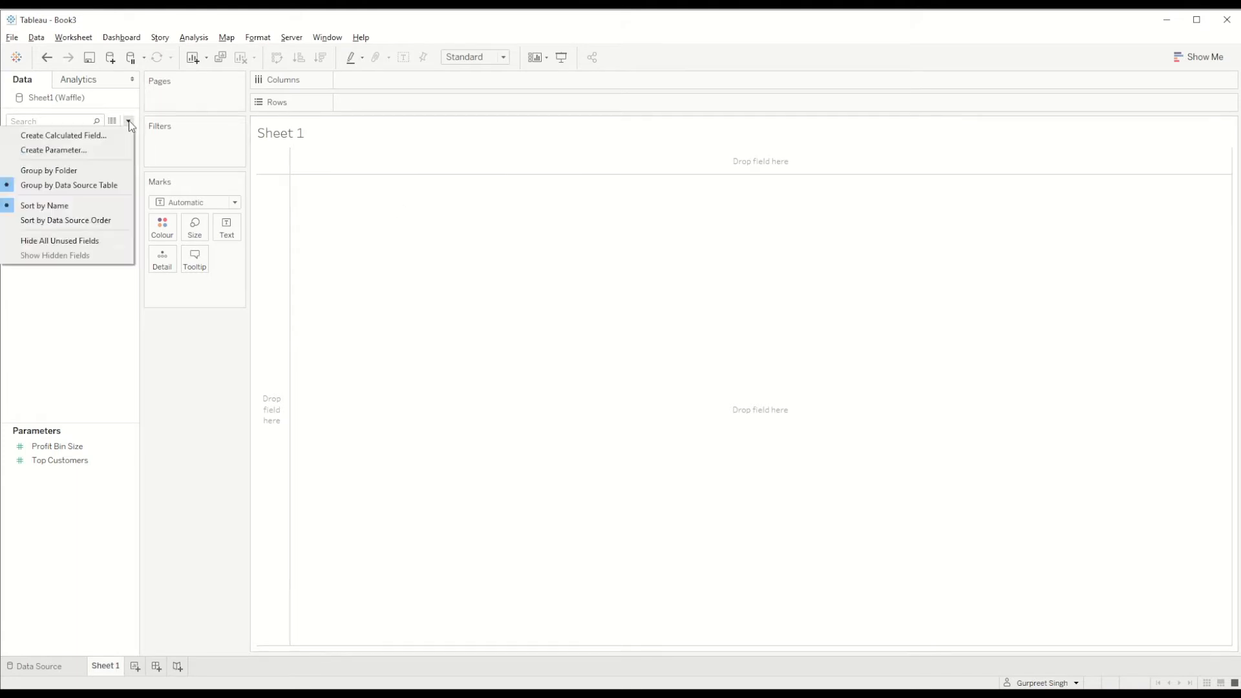
{"action": "left_click", "coordinate": [62, 135]}
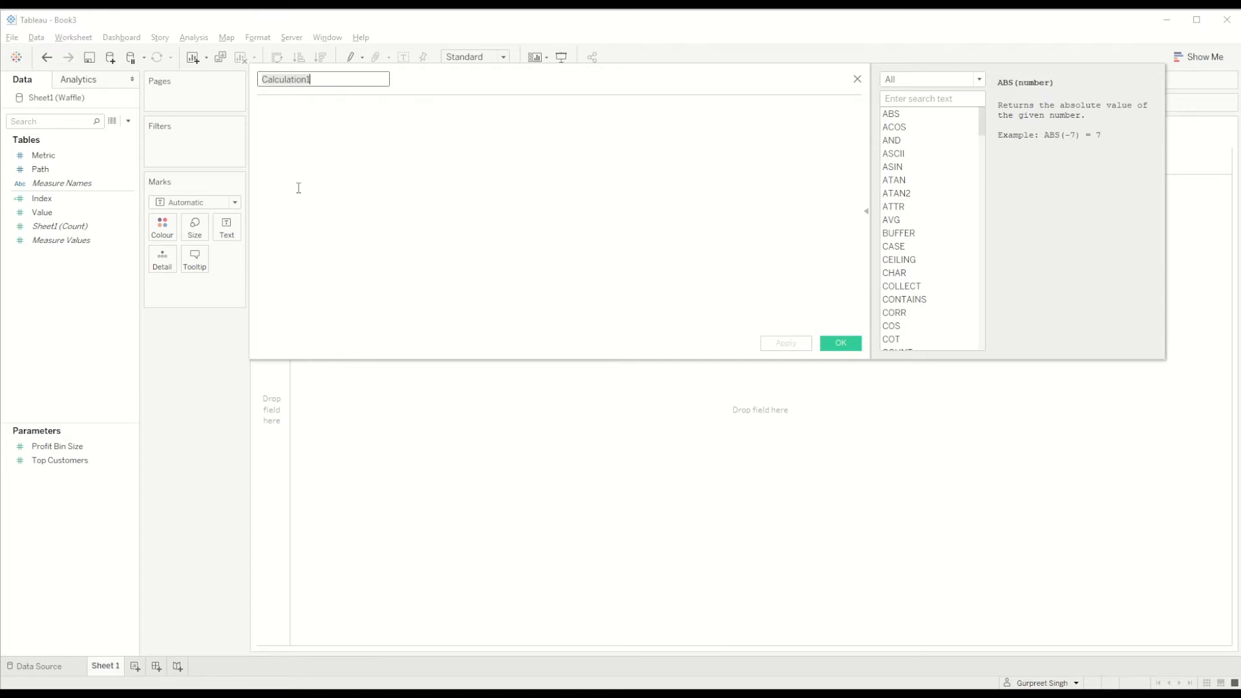
Create calculated field X mapping Index ranges (1, up to 3, …) to rows 1, 2, 3.
{"action": "type", "text": "X"}
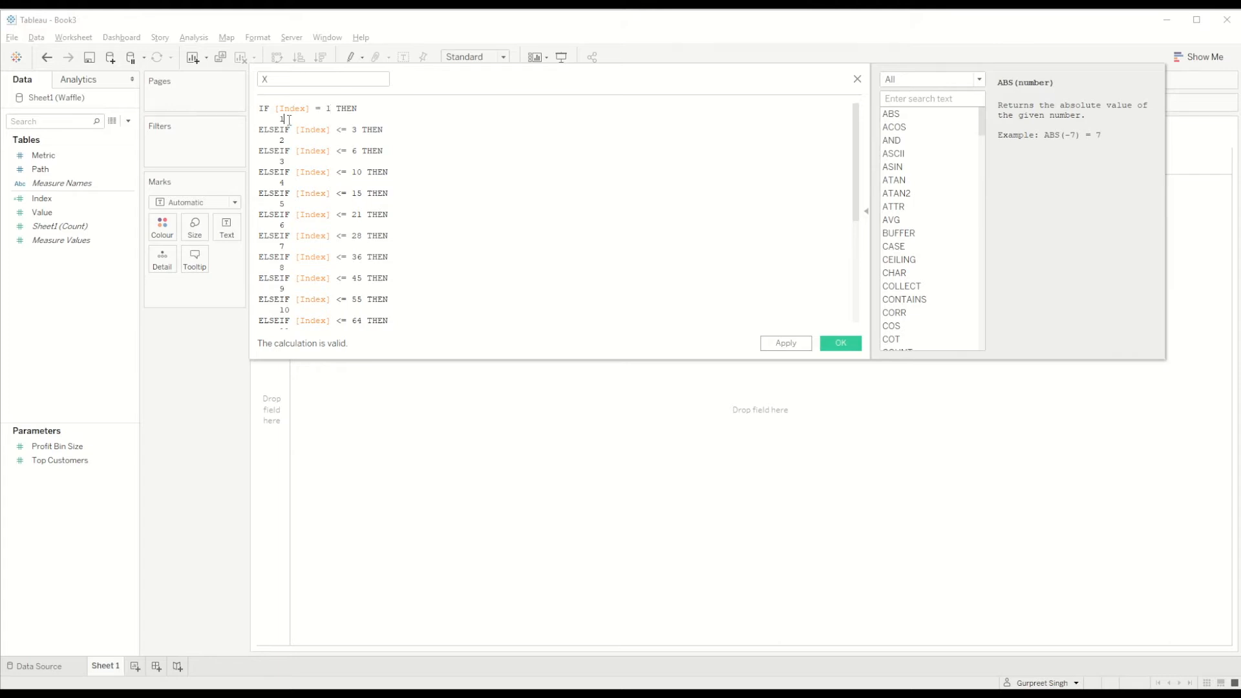
{"action": "double_click", "coordinate": [282, 119]}
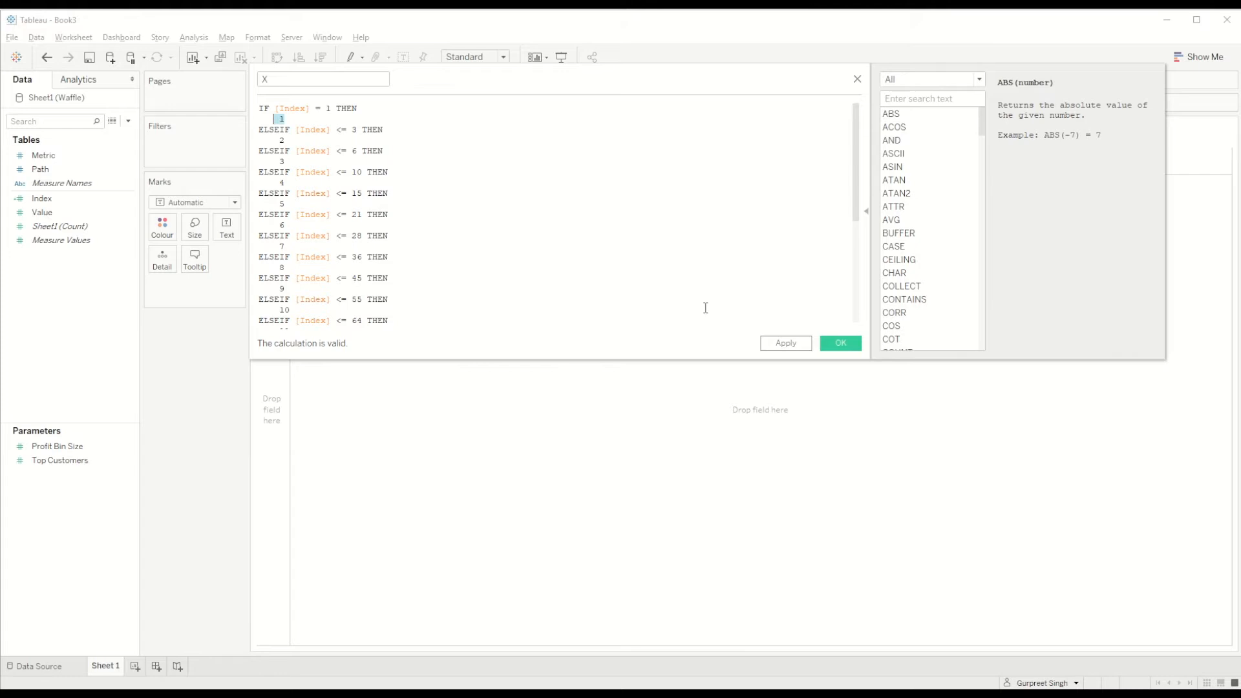
{"action": "mouse_move", "coordinate": [839, 343]}
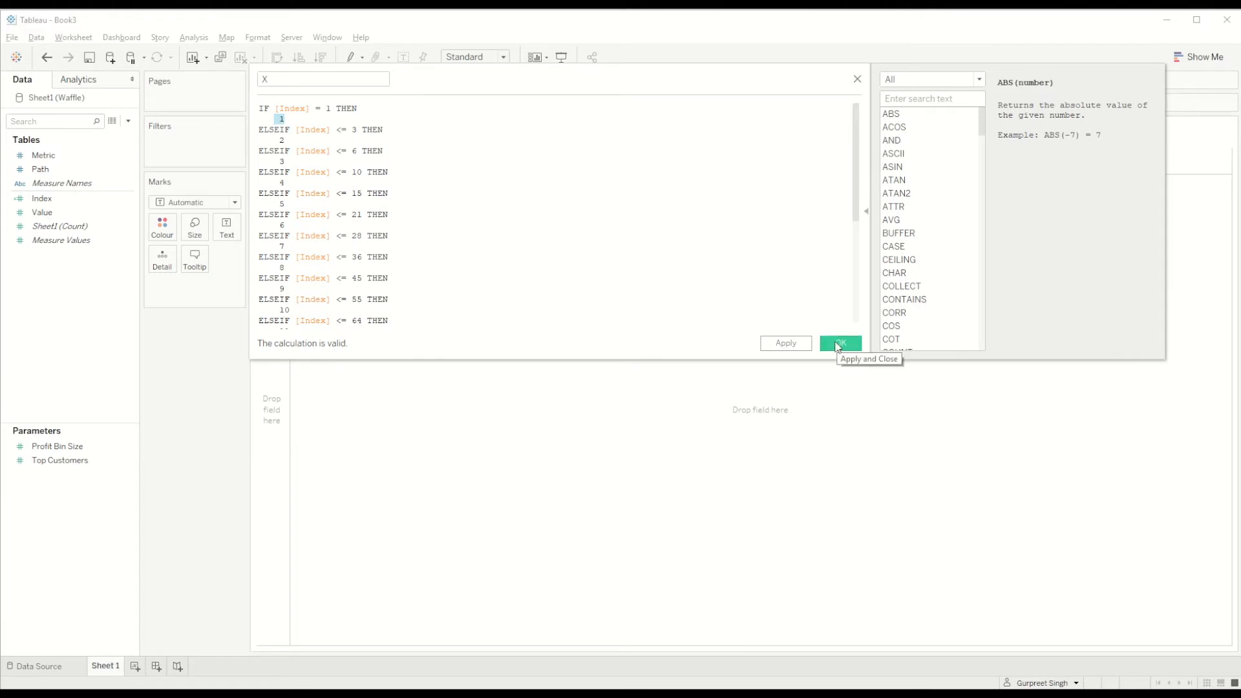
{"action": "left_click", "coordinate": [839, 342]}
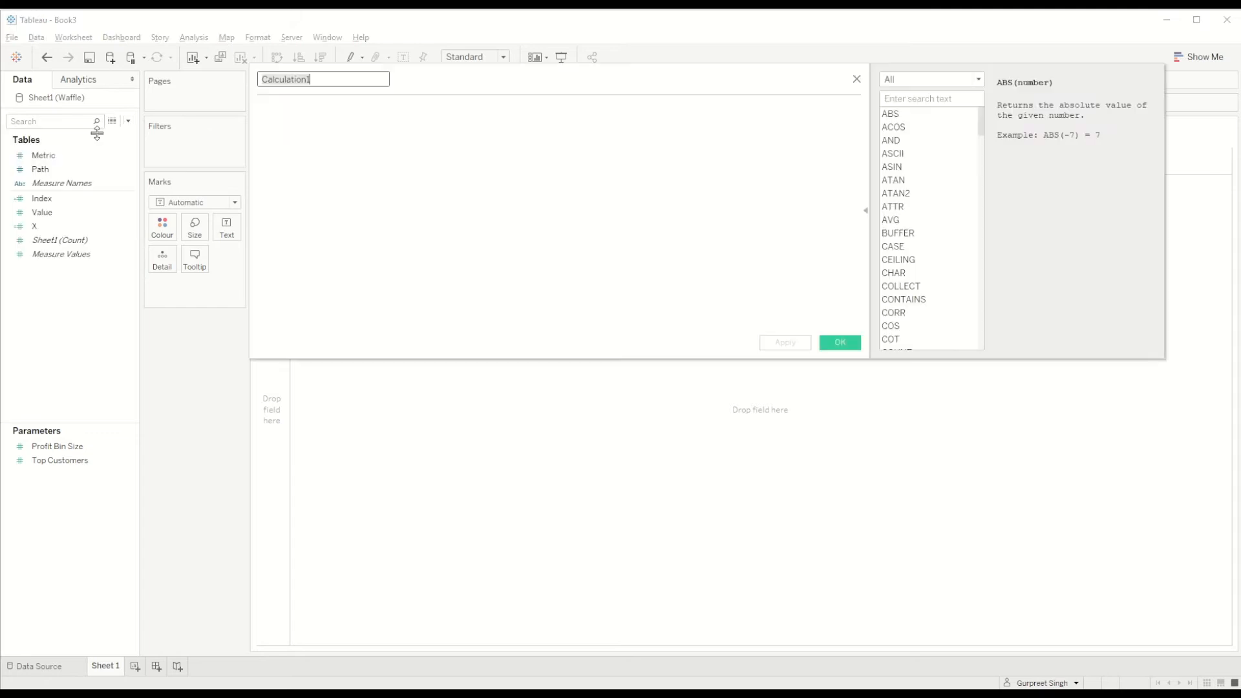
Create calculated field Y subtracting 0, 1.5, … from Index per X value, else 1.
{"action": "type", "text": "Y"}
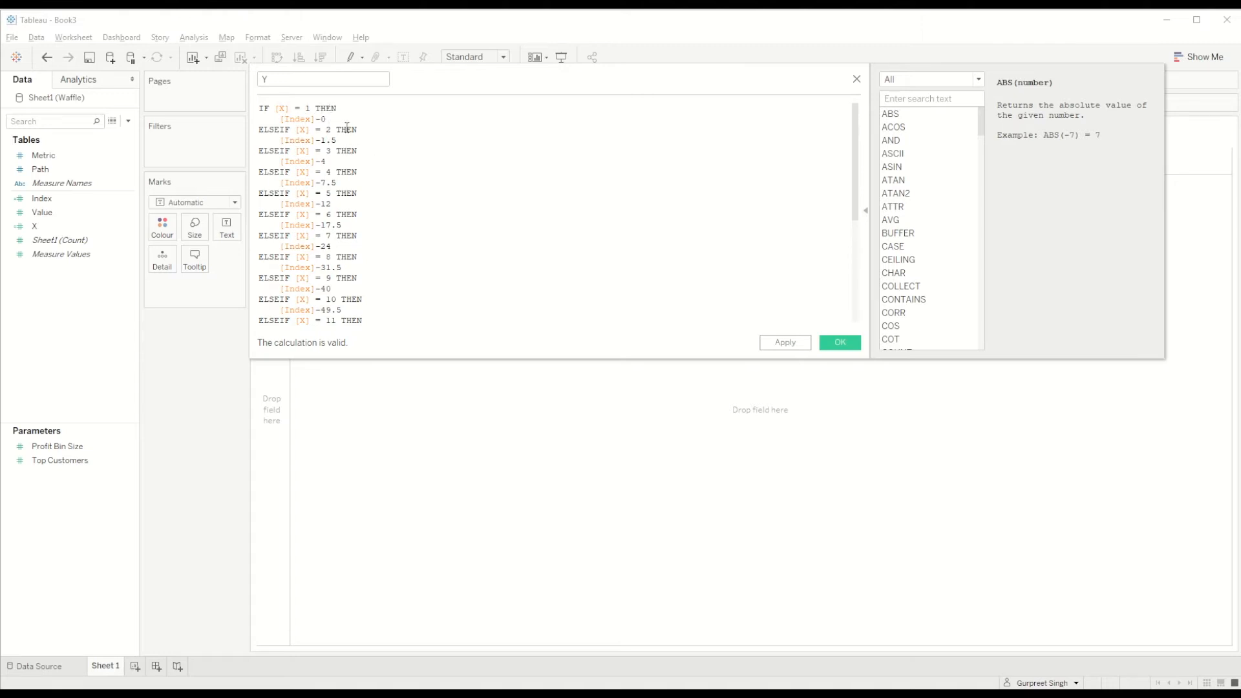
{"action": "scroll", "scroll_direction": "down", "scroll_amount": 3}
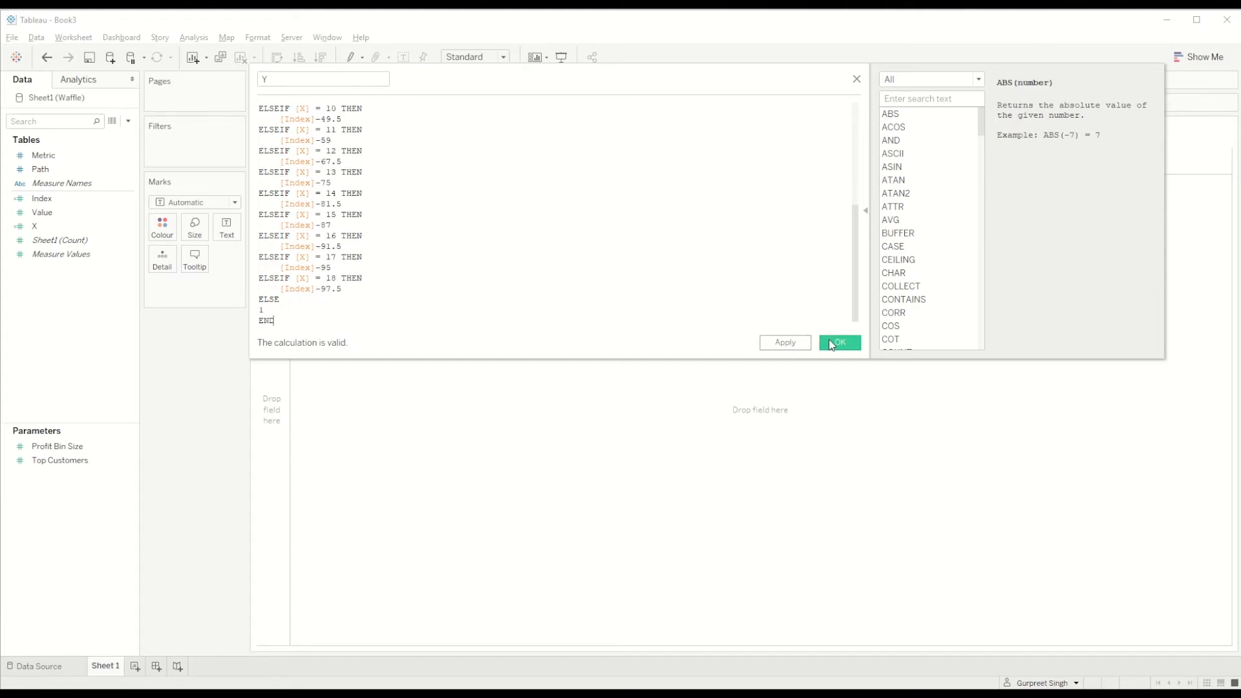
{"action": "left_click", "coordinate": [838, 342]}
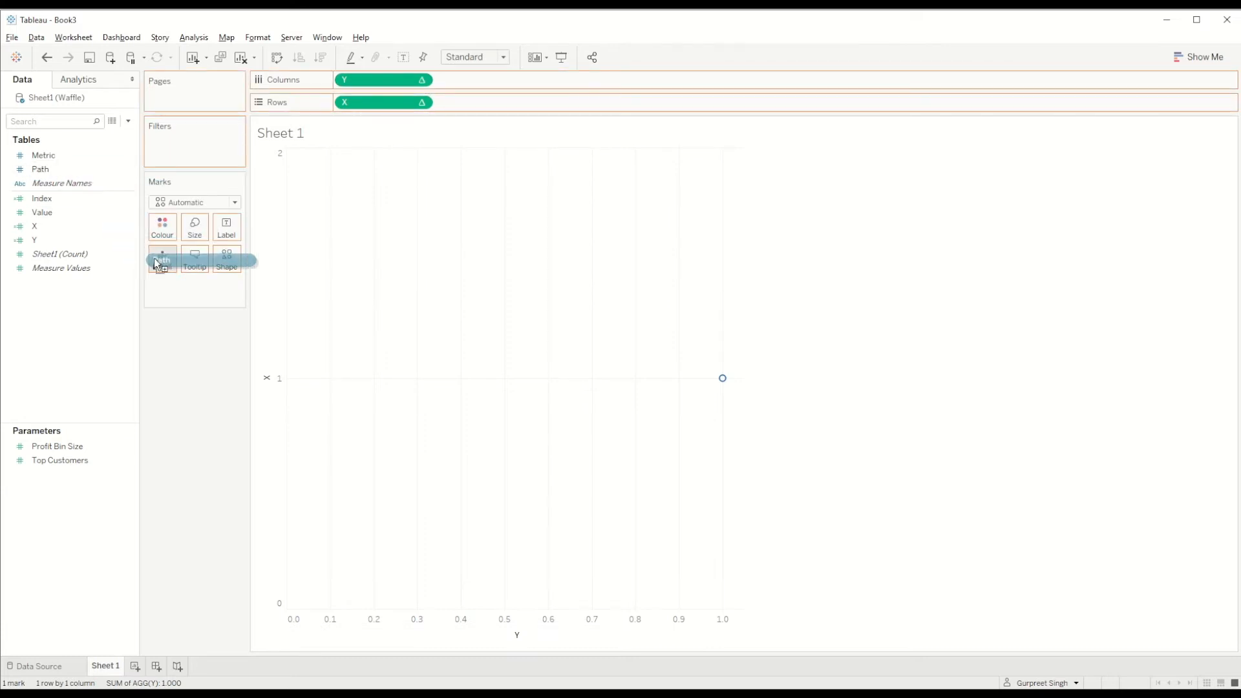
Compute the X table calculation using Path so the marks form a diamond grid.
{"action": "left_click", "coordinate": [422, 102]}
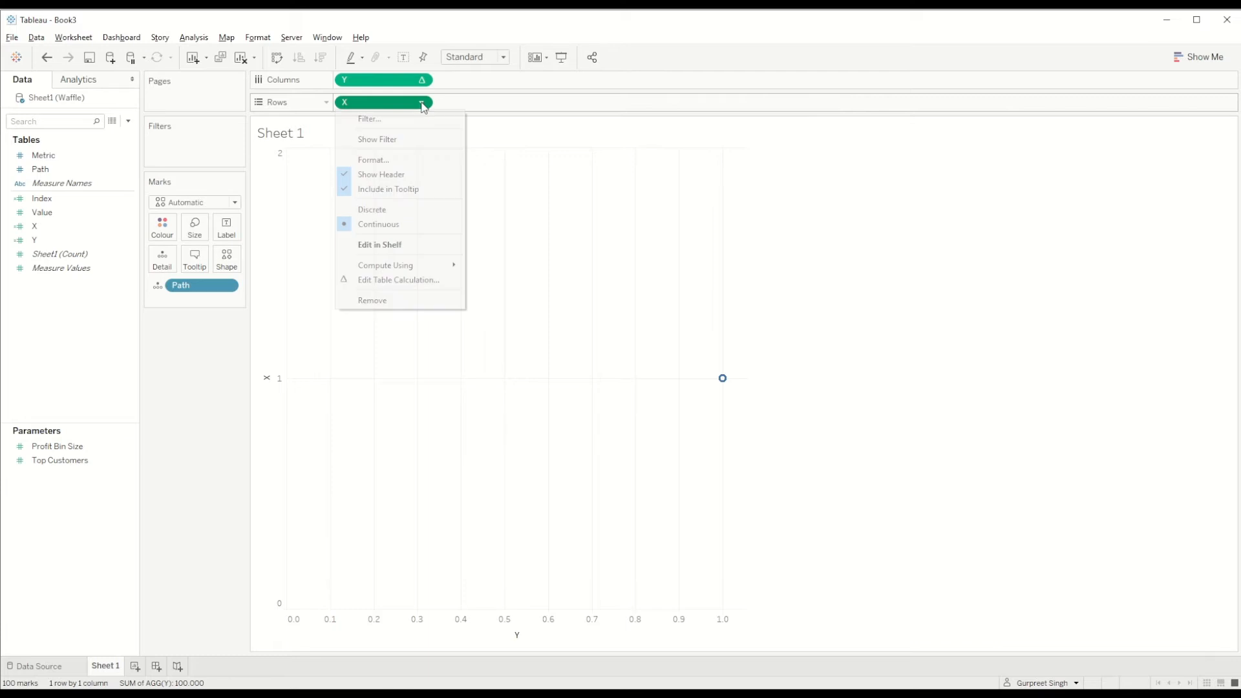
{"action": "mouse_move", "coordinate": [386, 265]}
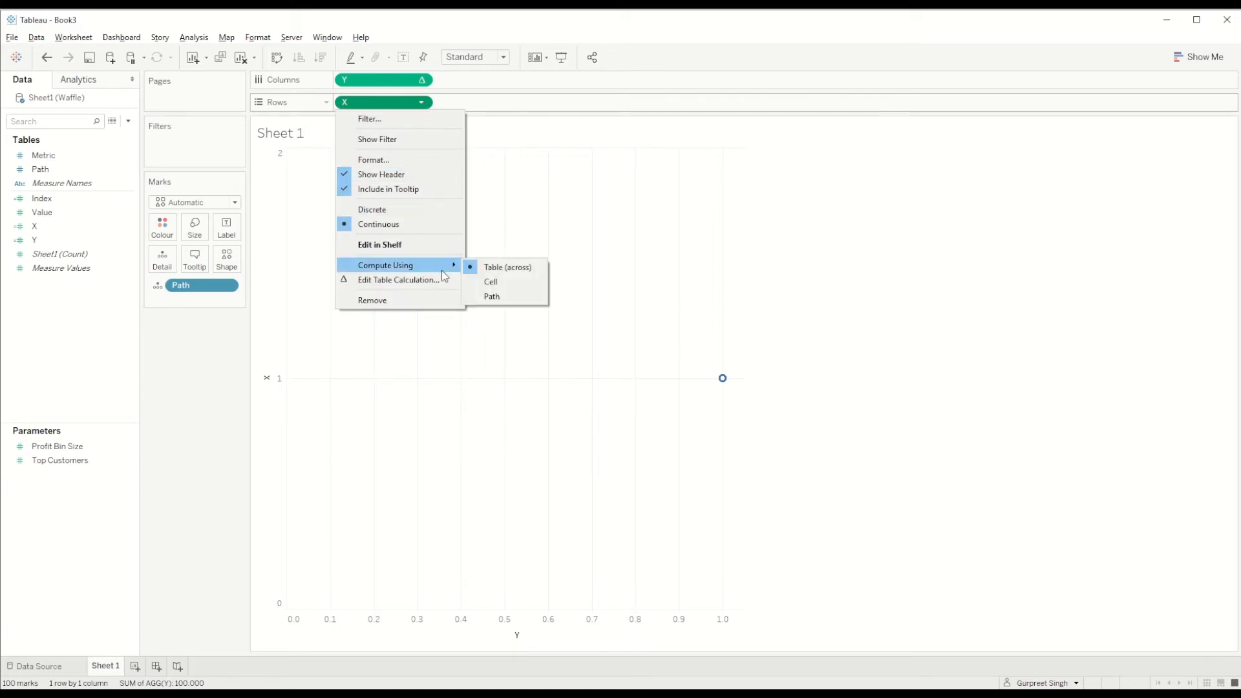
{"action": "mouse_move", "coordinate": [491, 296]}
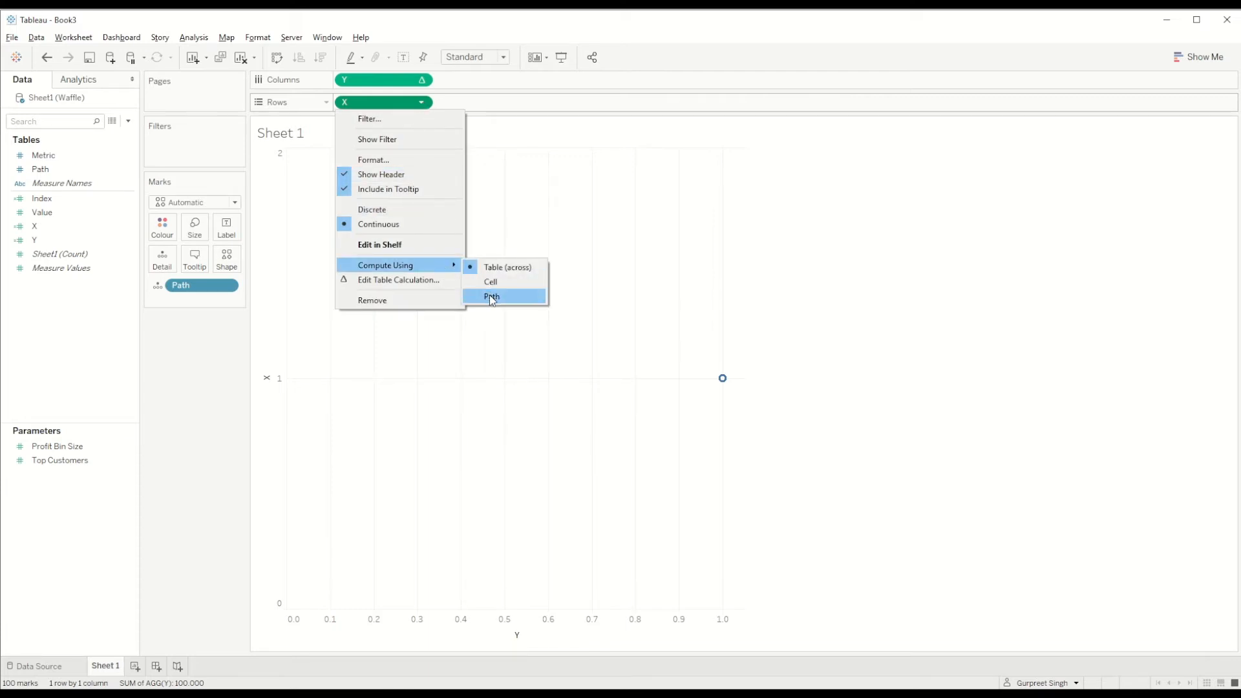
{"action": "left_click", "coordinate": [491, 296]}
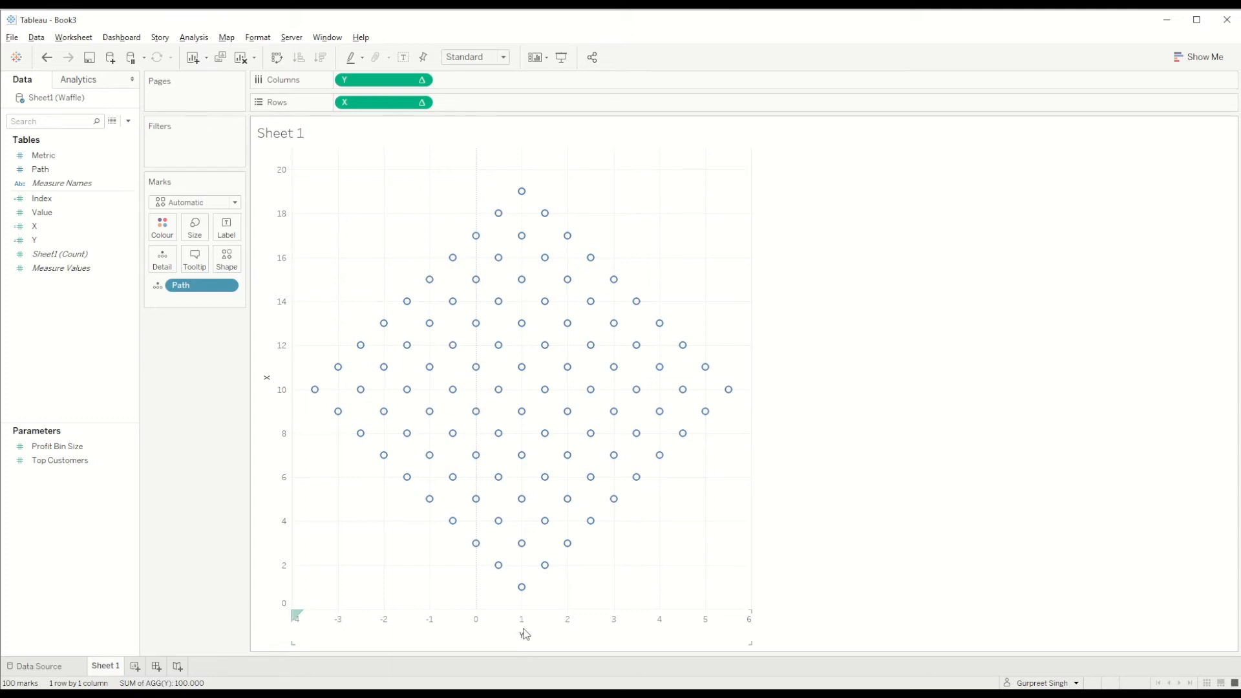
{"action": "left_click", "coordinate": [39, 227]}
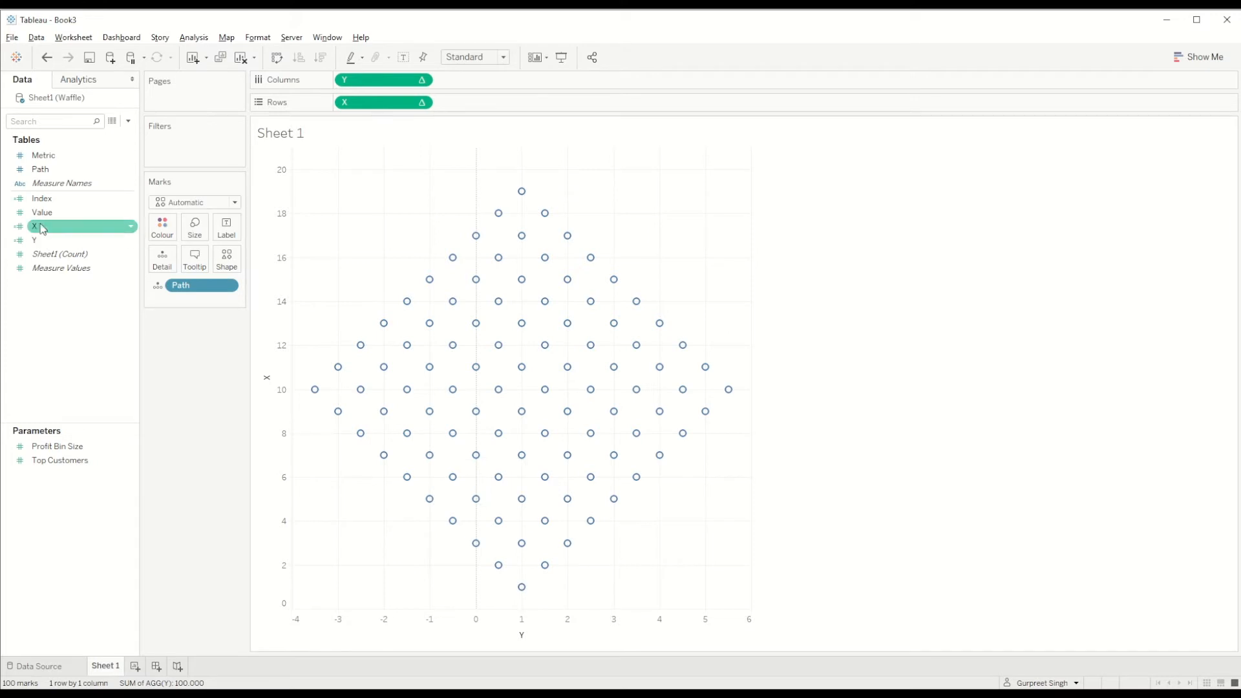
Swap the coordinate calculation names, renaming X to Y. and Y to X.
{"action": "right_click", "coordinate": [35, 226]}
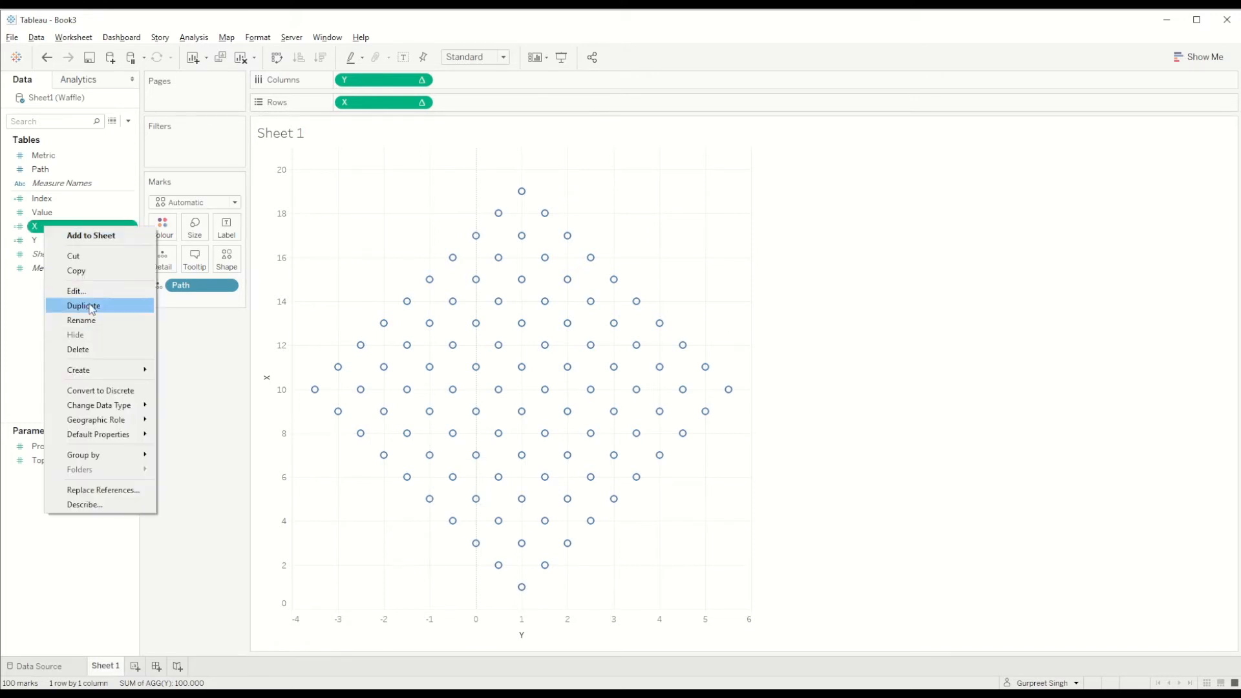
{"action": "left_click", "coordinate": [77, 291]}
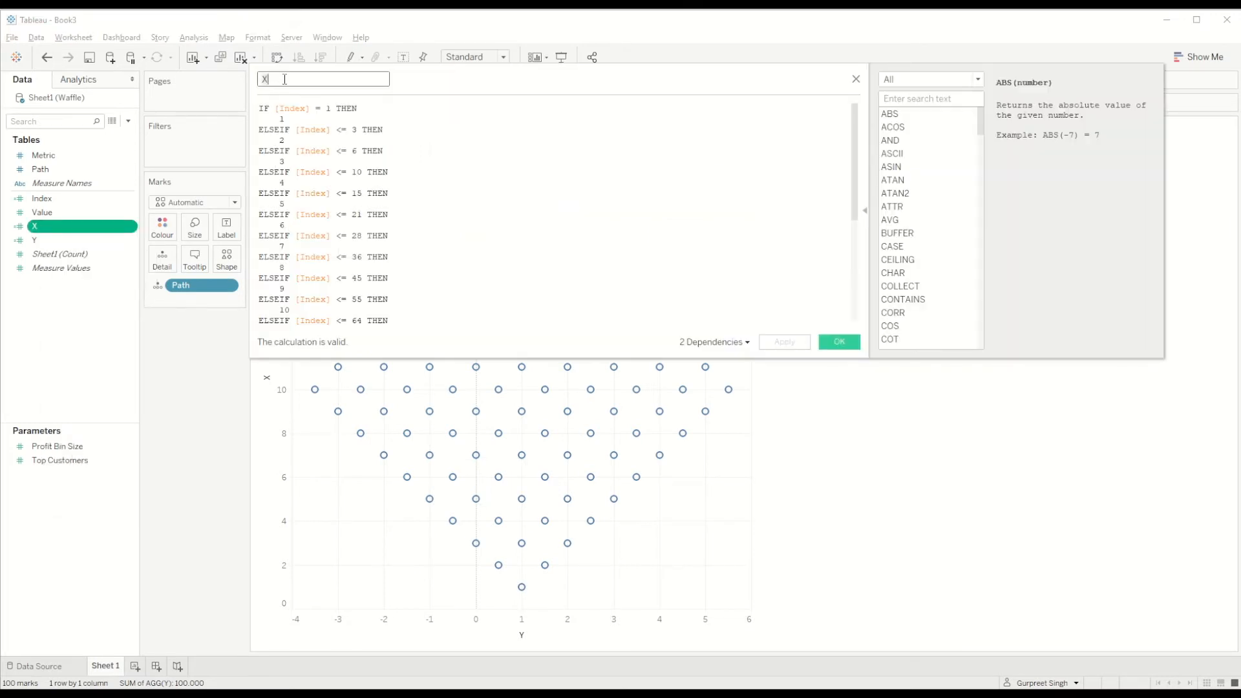
{"action": "type", "text": "Y"}
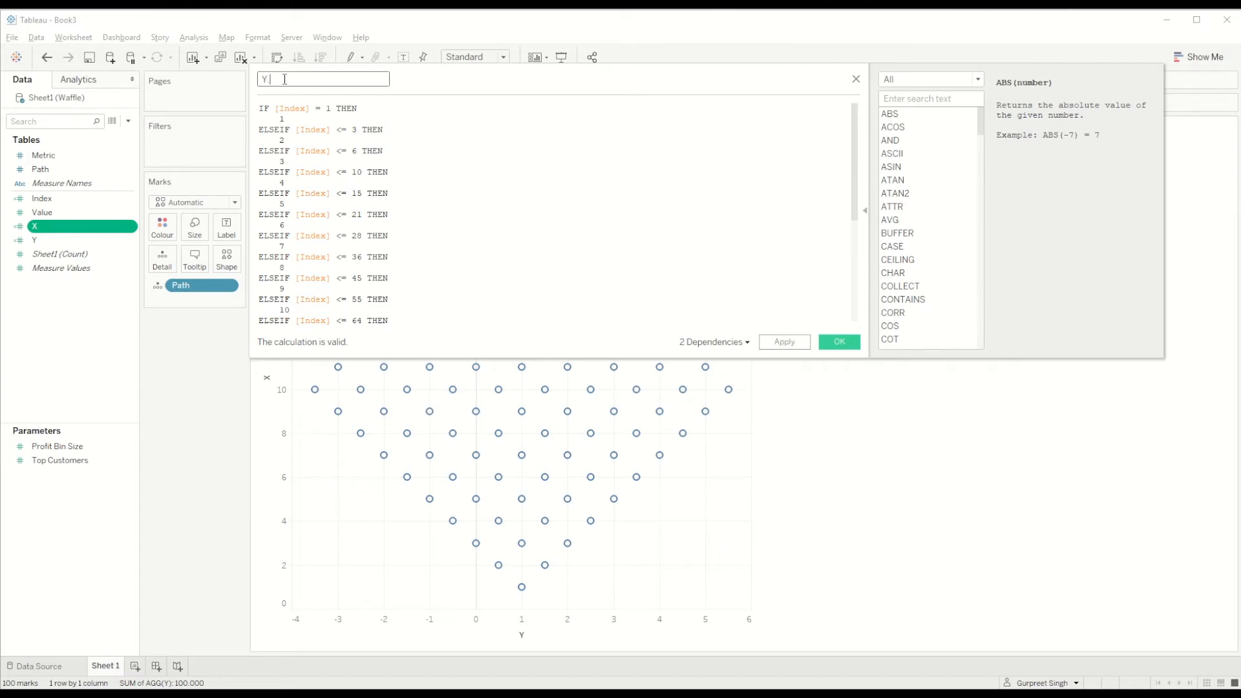
{"action": "right_click", "coordinate": [34, 225]}
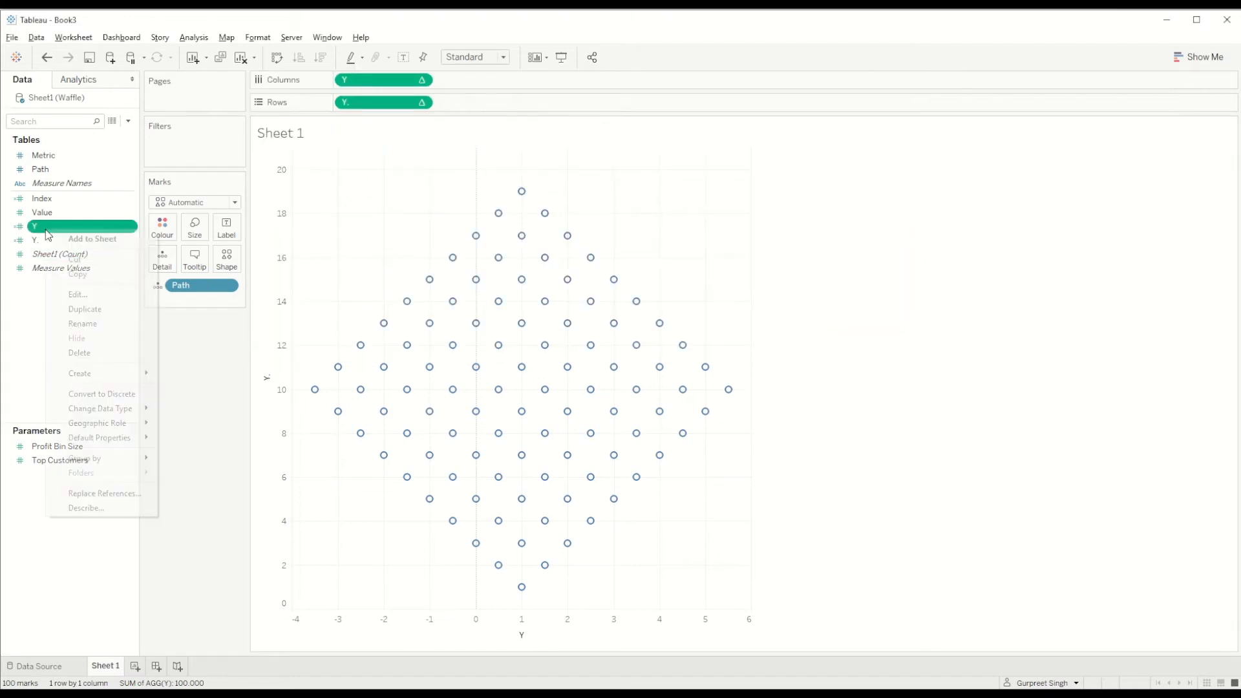
{"action": "left_click", "coordinate": [77, 295]}
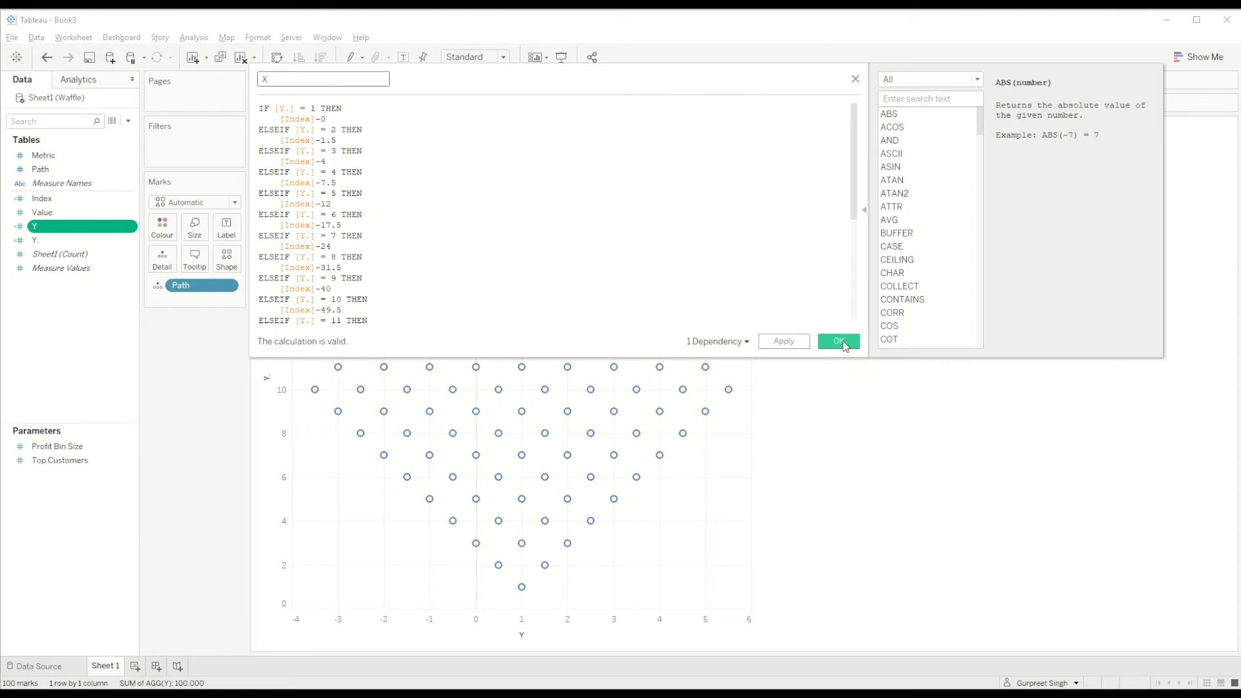
{"action": "left_click", "coordinate": [838, 341]}
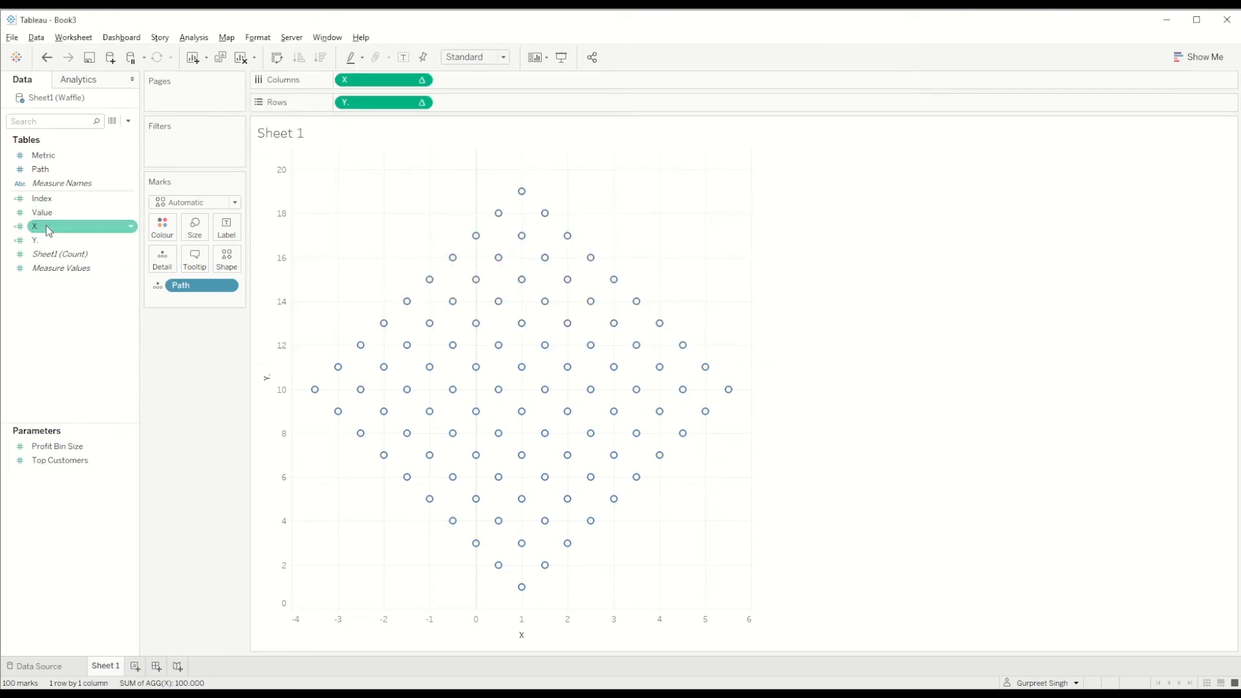
Reopen the Y. calculation to inspect its Index ranges mapped to levels 1–19.
{"action": "right_click", "coordinate": [35, 226]}
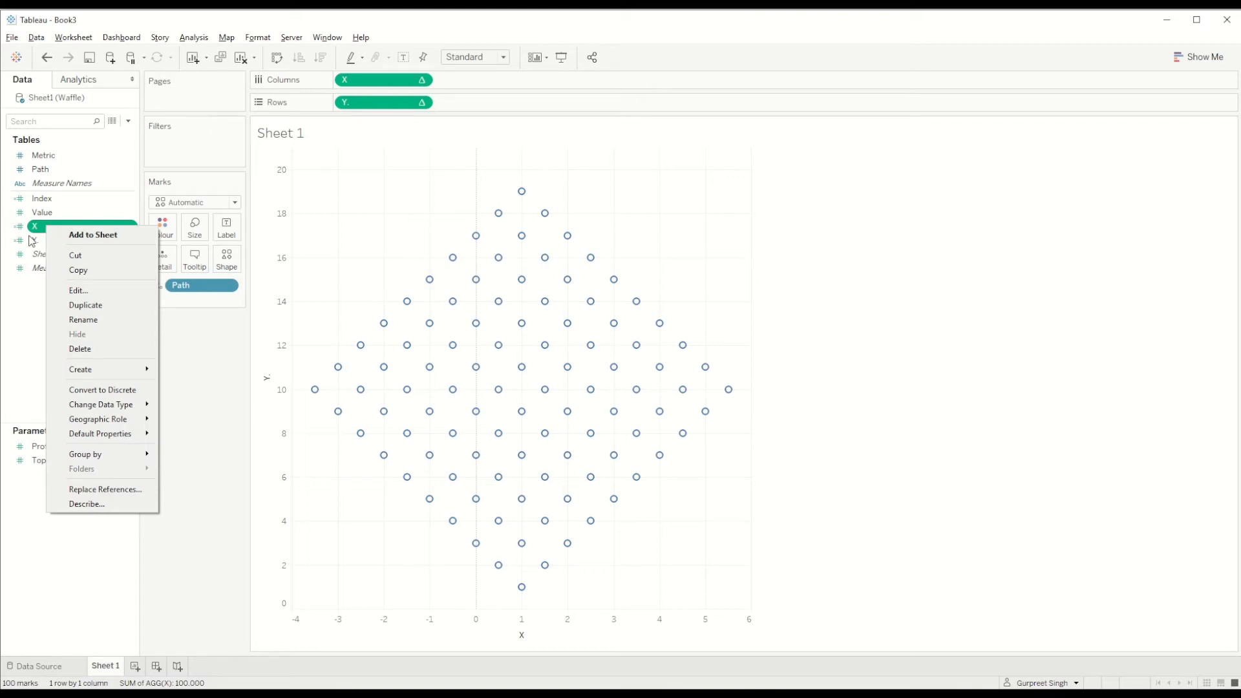
{"action": "left_click", "coordinate": [78, 290]}
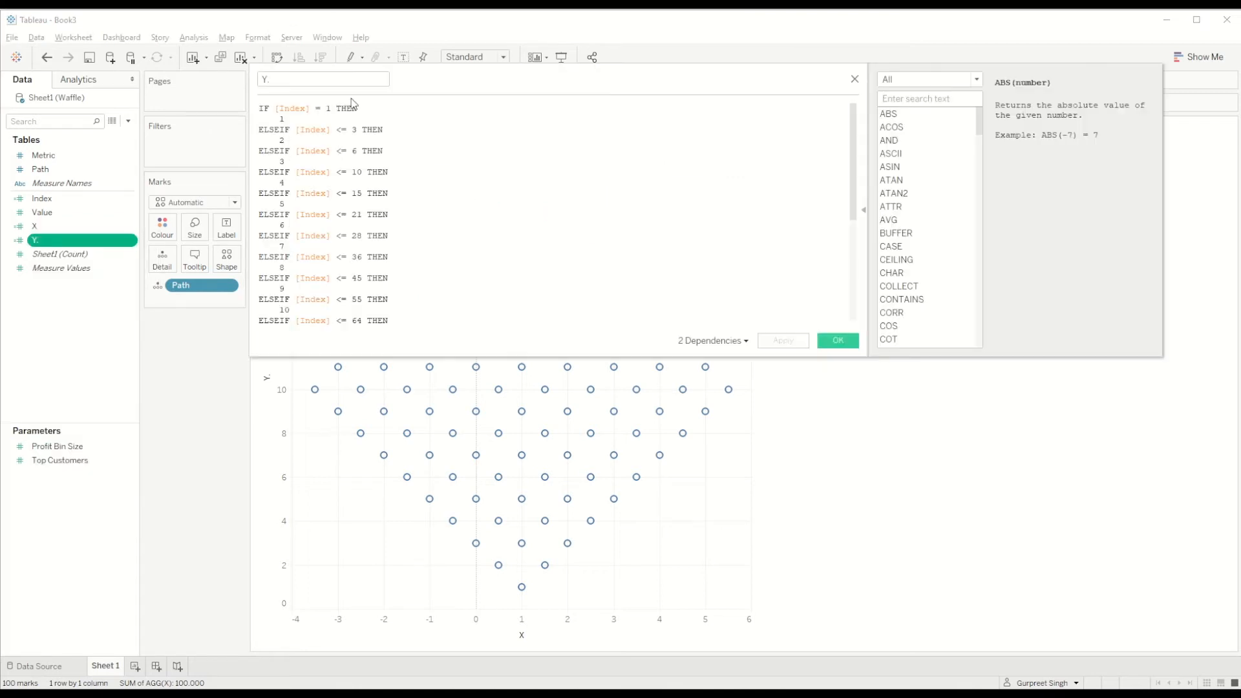
{"action": "left_click", "coordinate": [837, 340]}
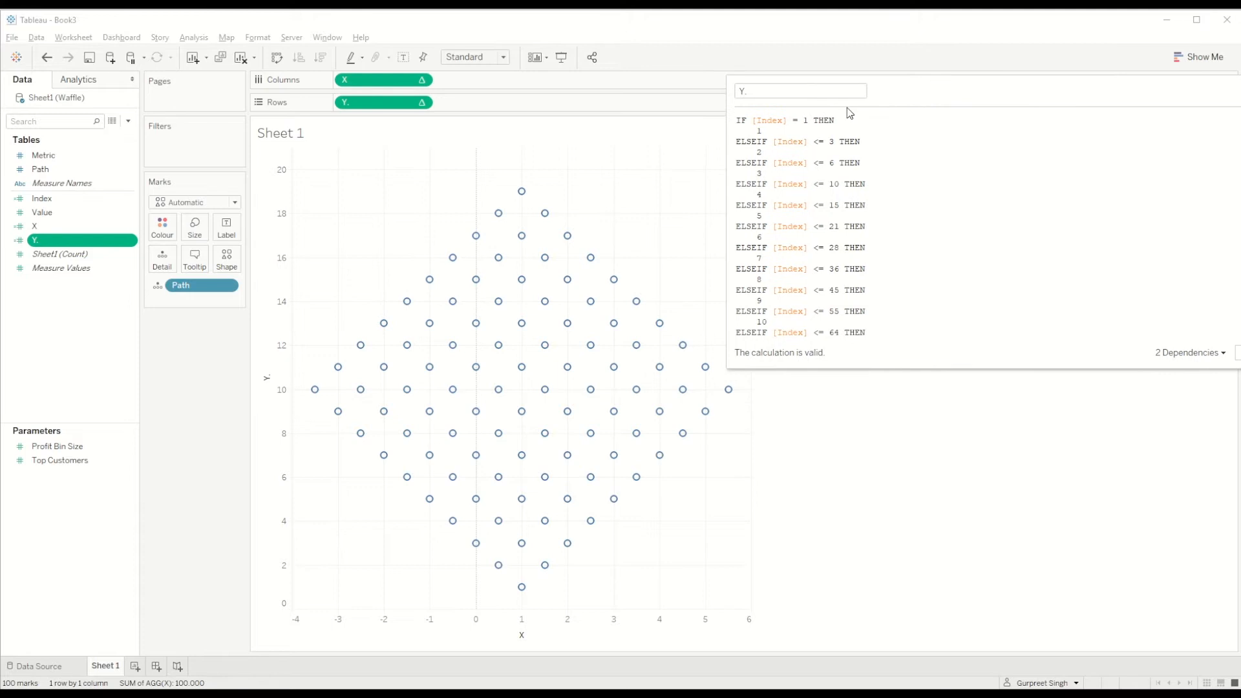
{"action": "mouse_move", "coordinate": [497, 521]}
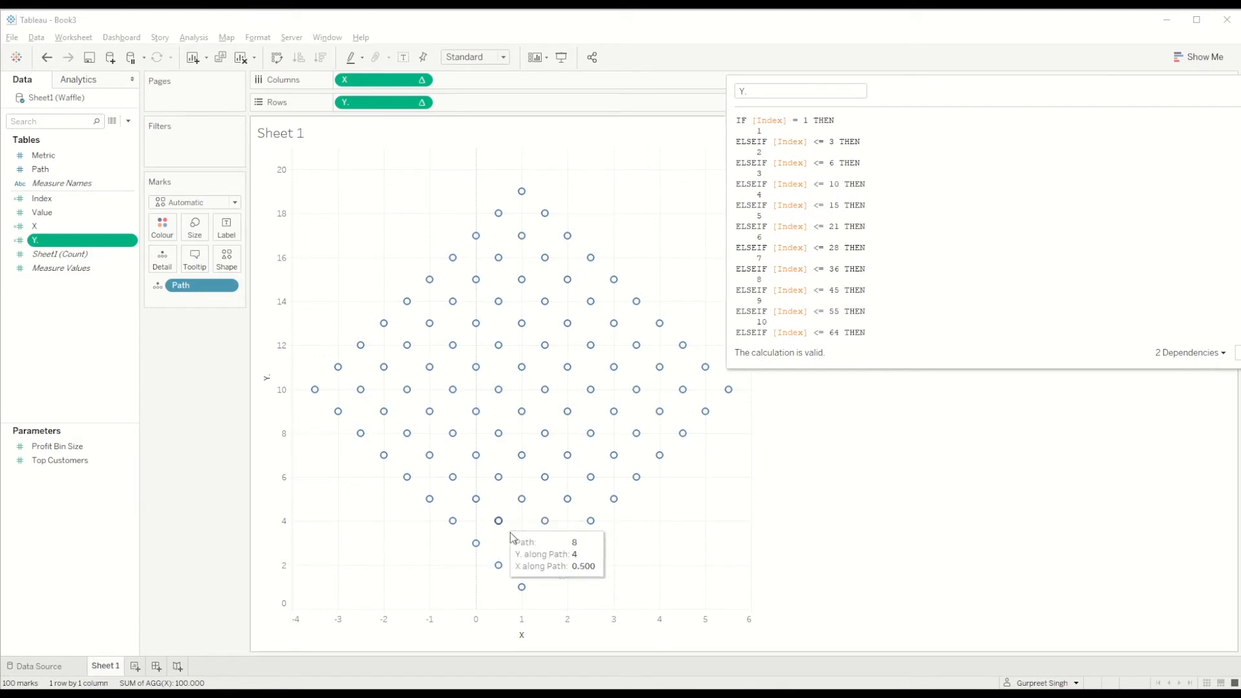
{"action": "mouse_move", "coordinate": [521, 588]}
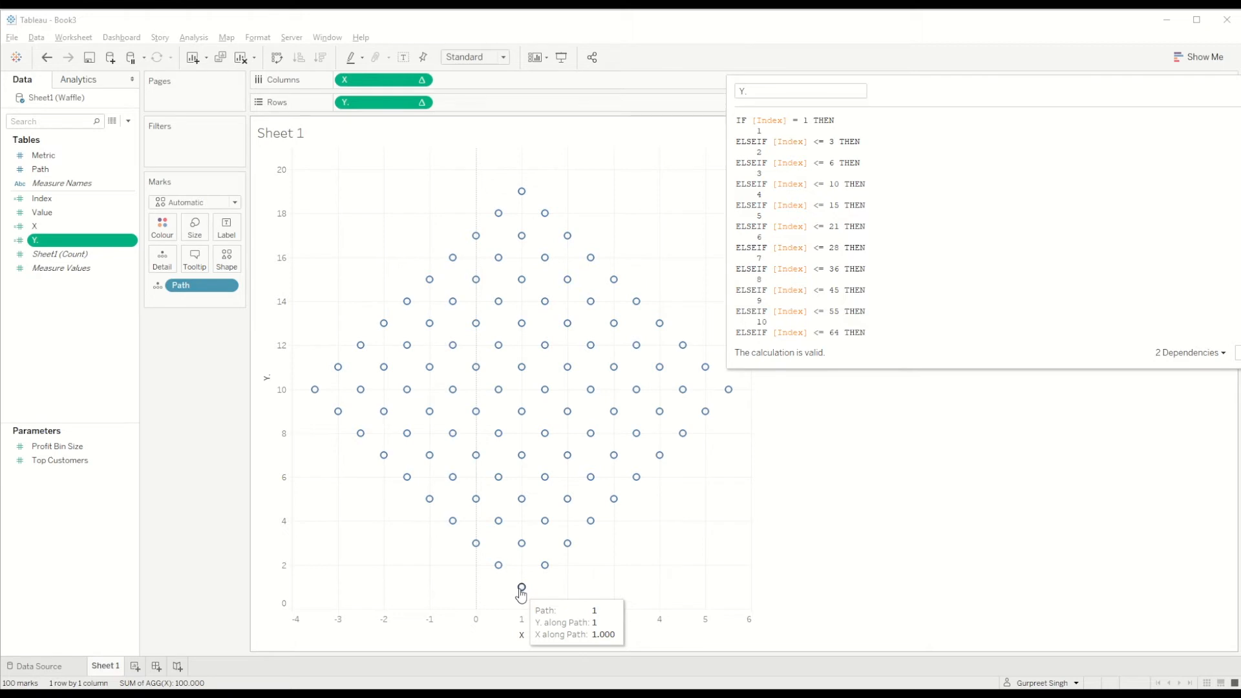
{"action": "mouse_move", "coordinate": [546, 564]}
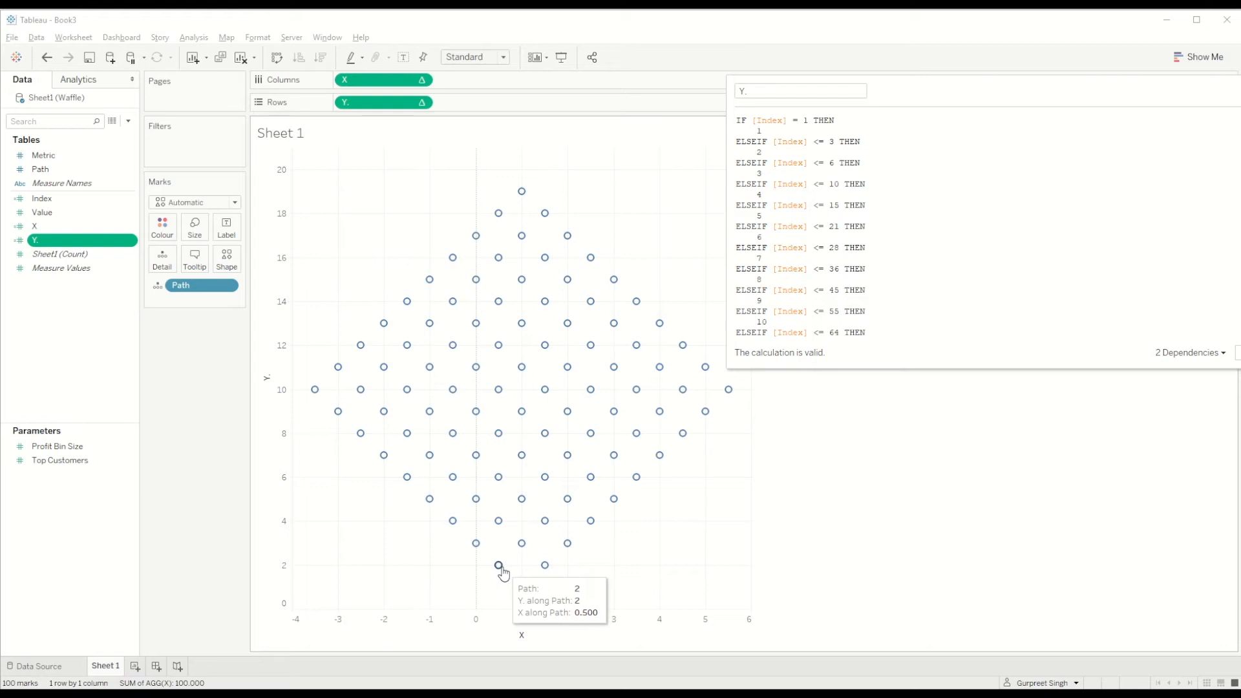
{"action": "mouse_move", "coordinate": [300, 574]}
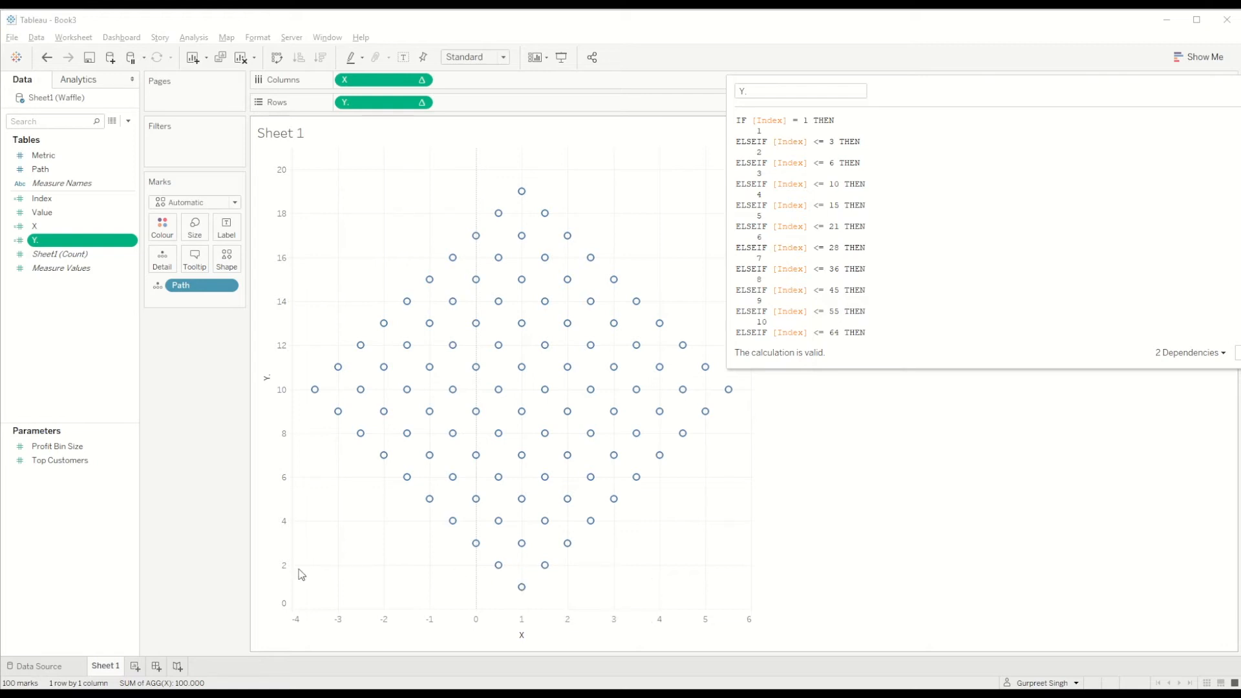
{"action": "mouse_move", "coordinate": [295, 572]}
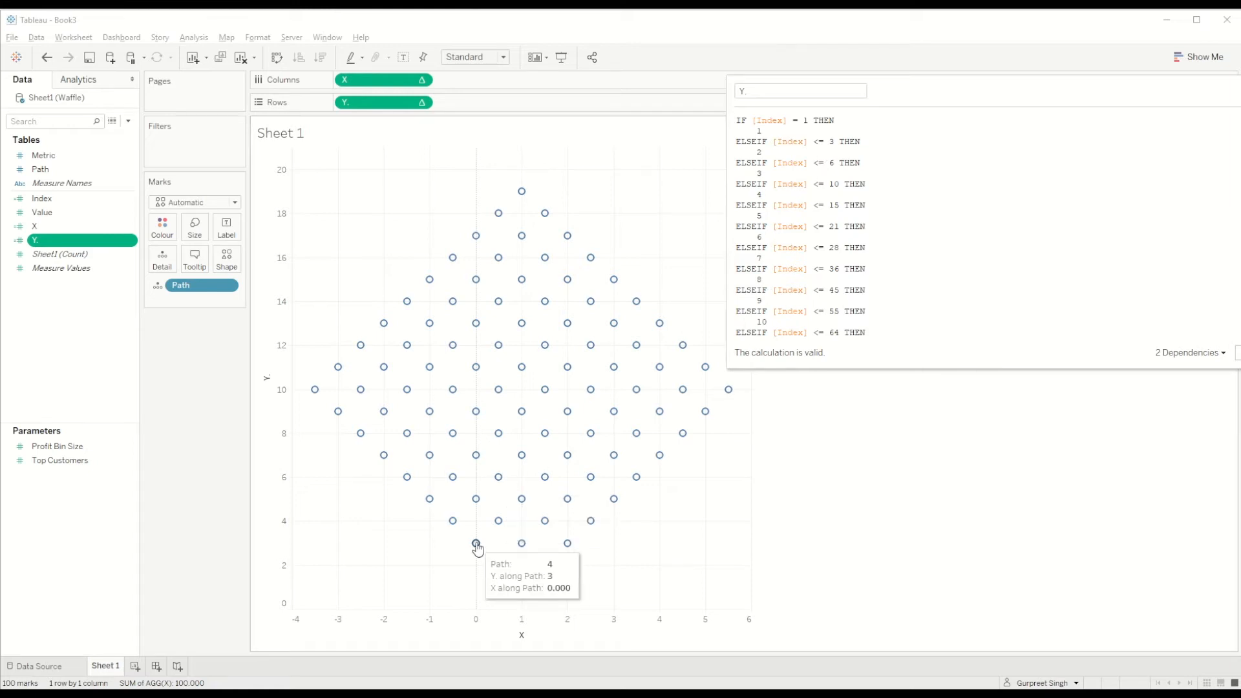
{"action": "mouse_move", "coordinate": [334, 546]}
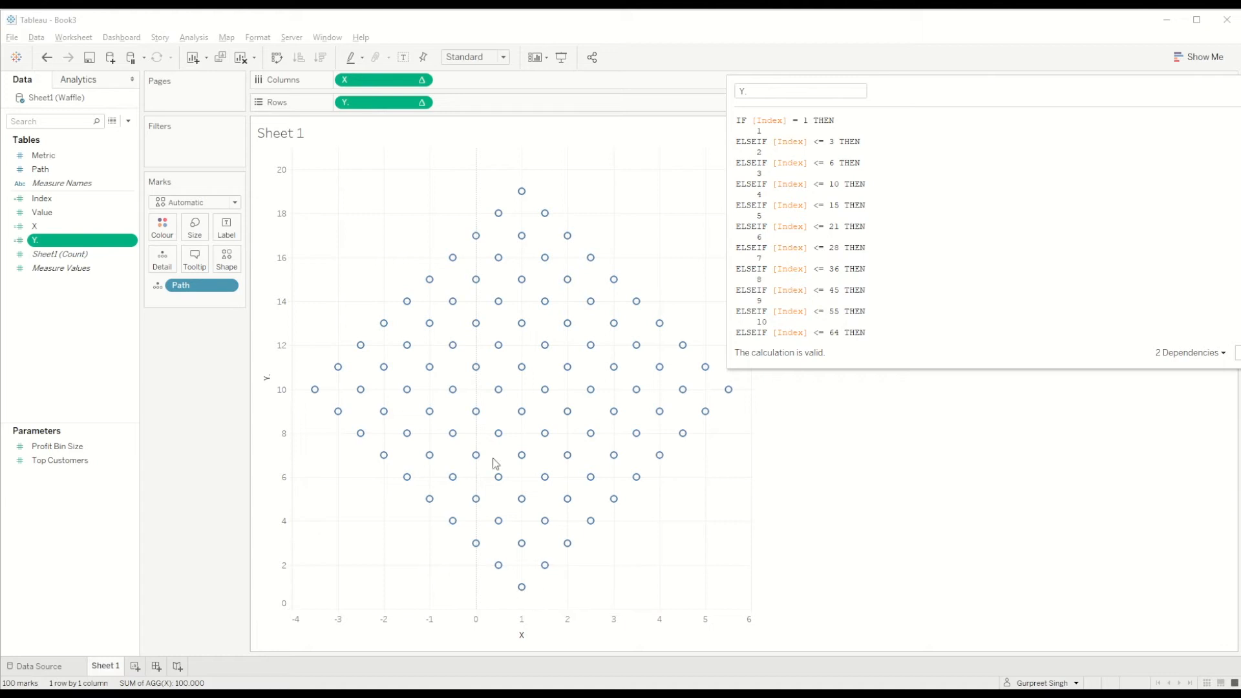
{"action": "scroll", "scroll_direction": "down", "scroll_amount": 3}
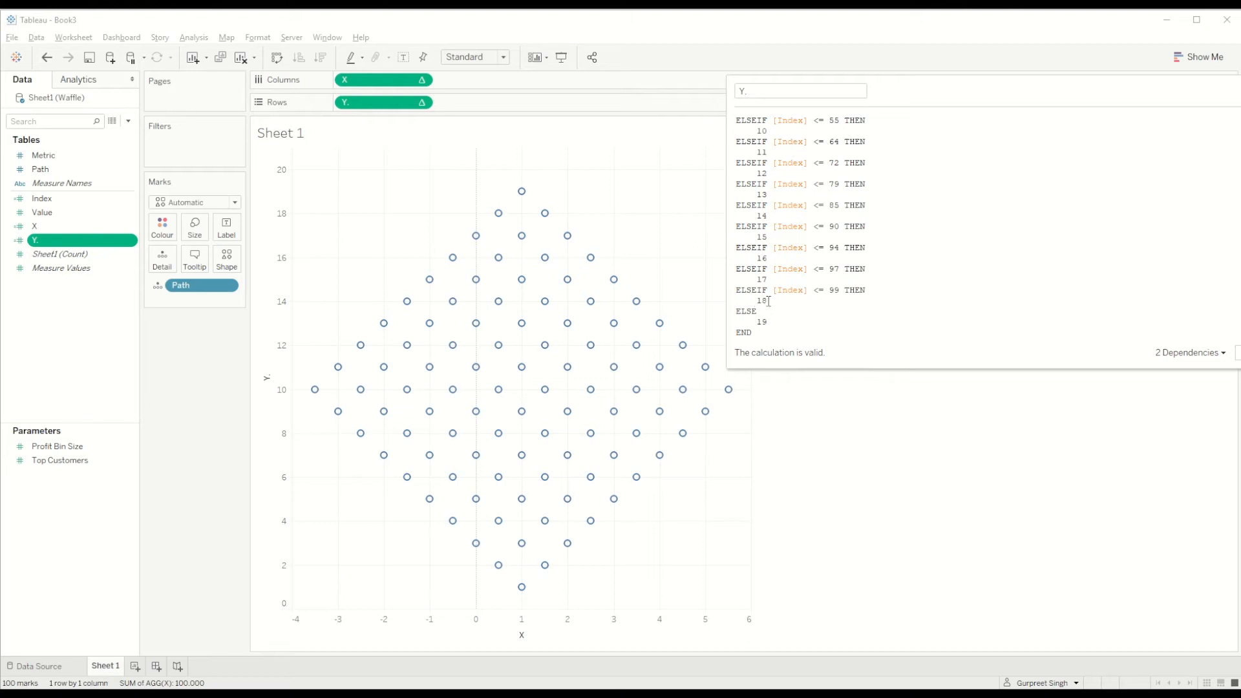
{"action": "mouse_move", "coordinate": [497, 213]}
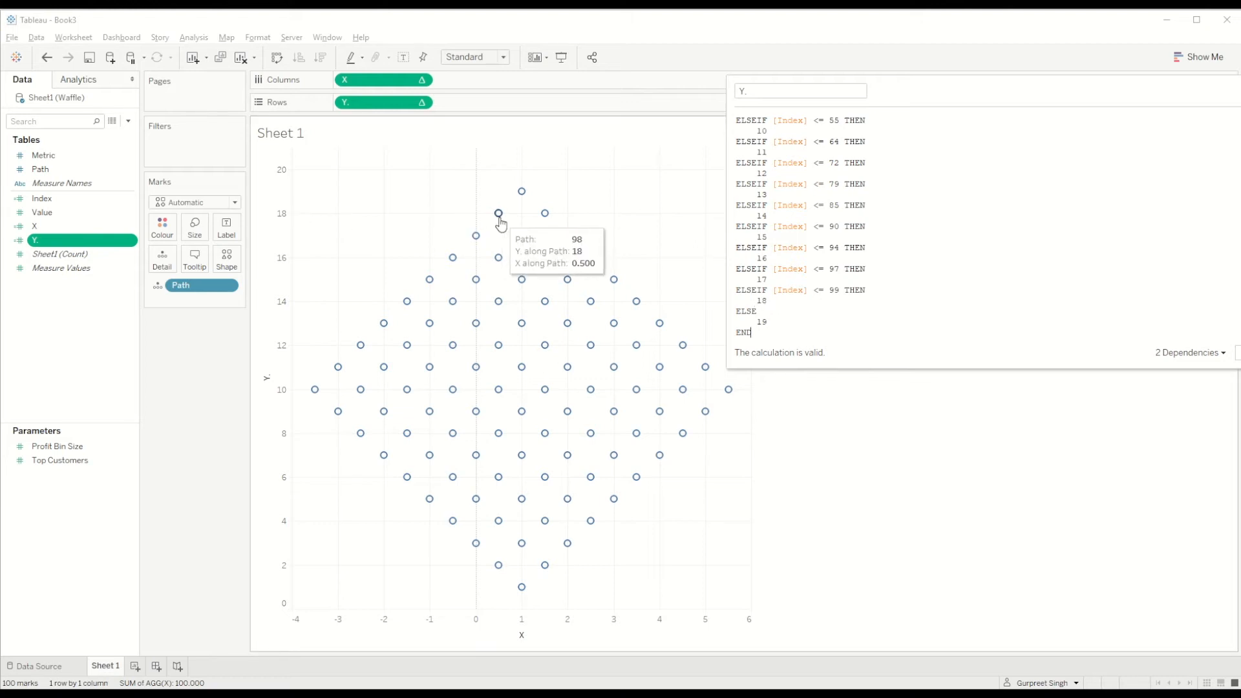
{"action": "mouse_move", "coordinate": [544, 214]}
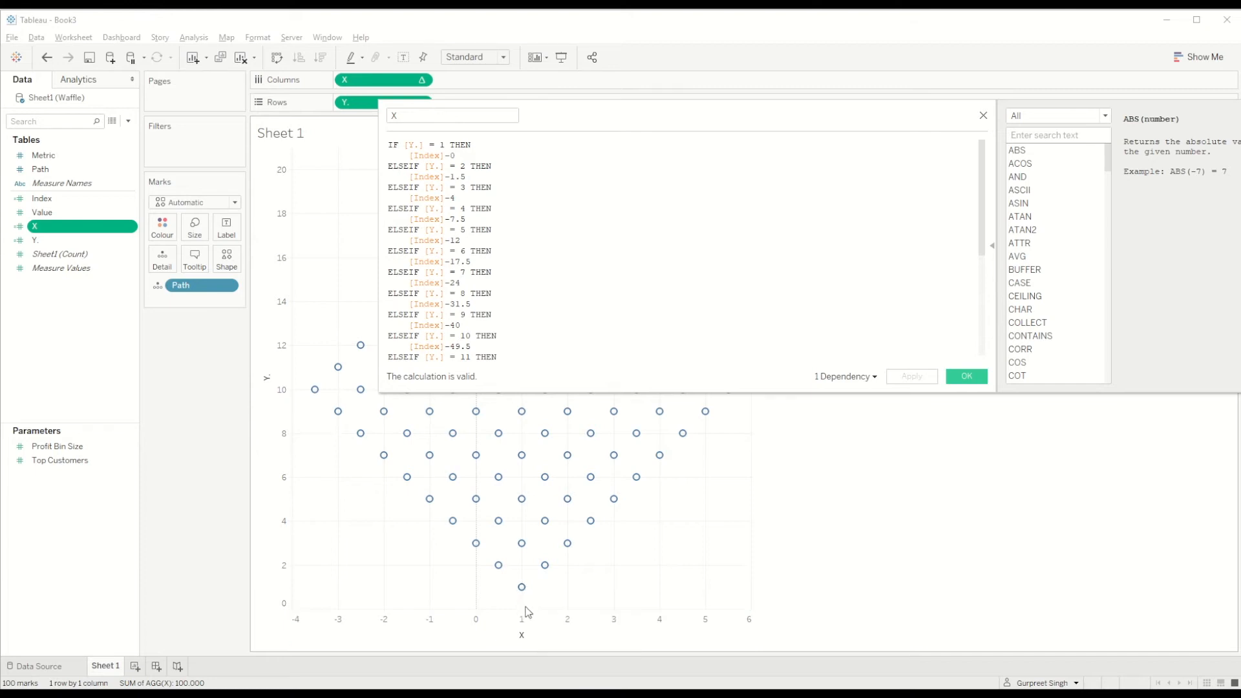
{"action": "mouse_move", "coordinate": [498, 564]}
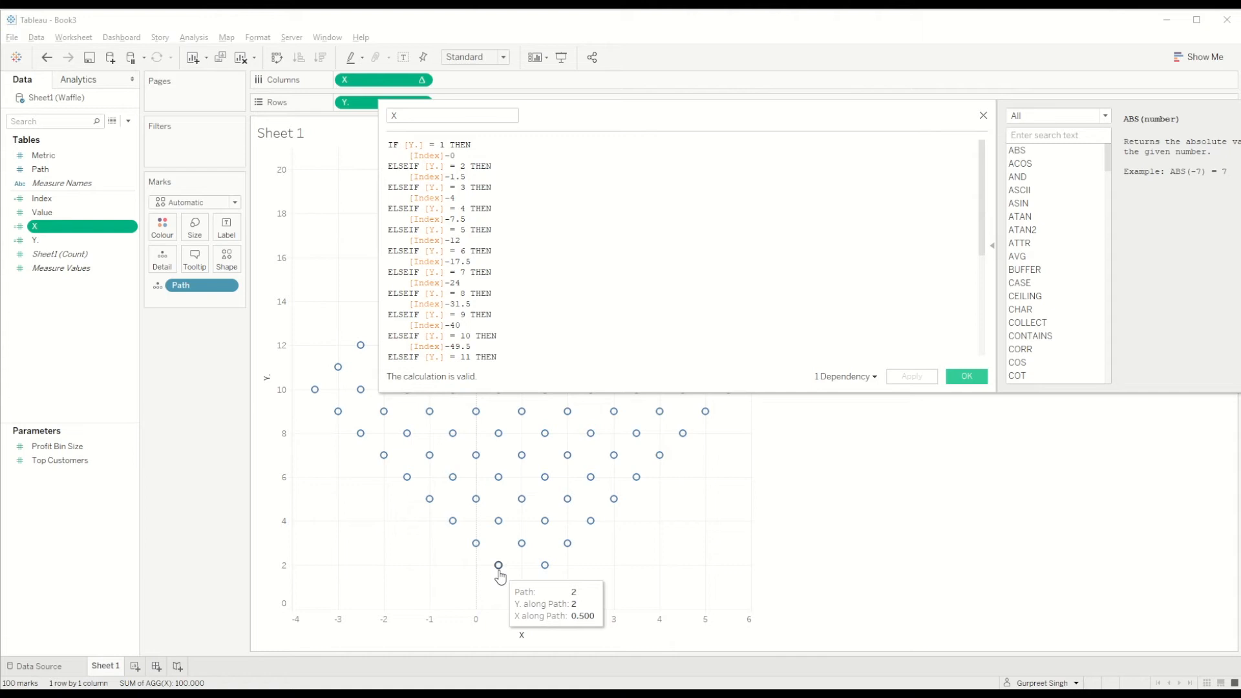
{"action": "mouse_move", "coordinate": [532, 571]}
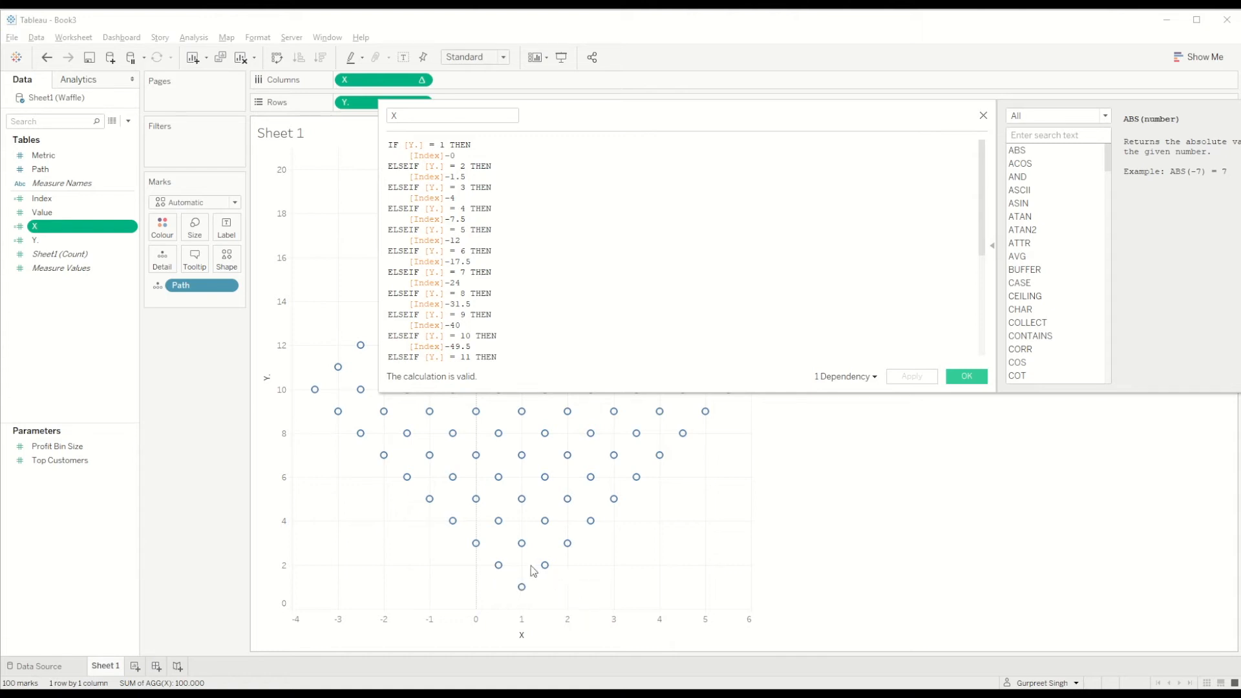
{"action": "mouse_move", "coordinate": [517, 331]}
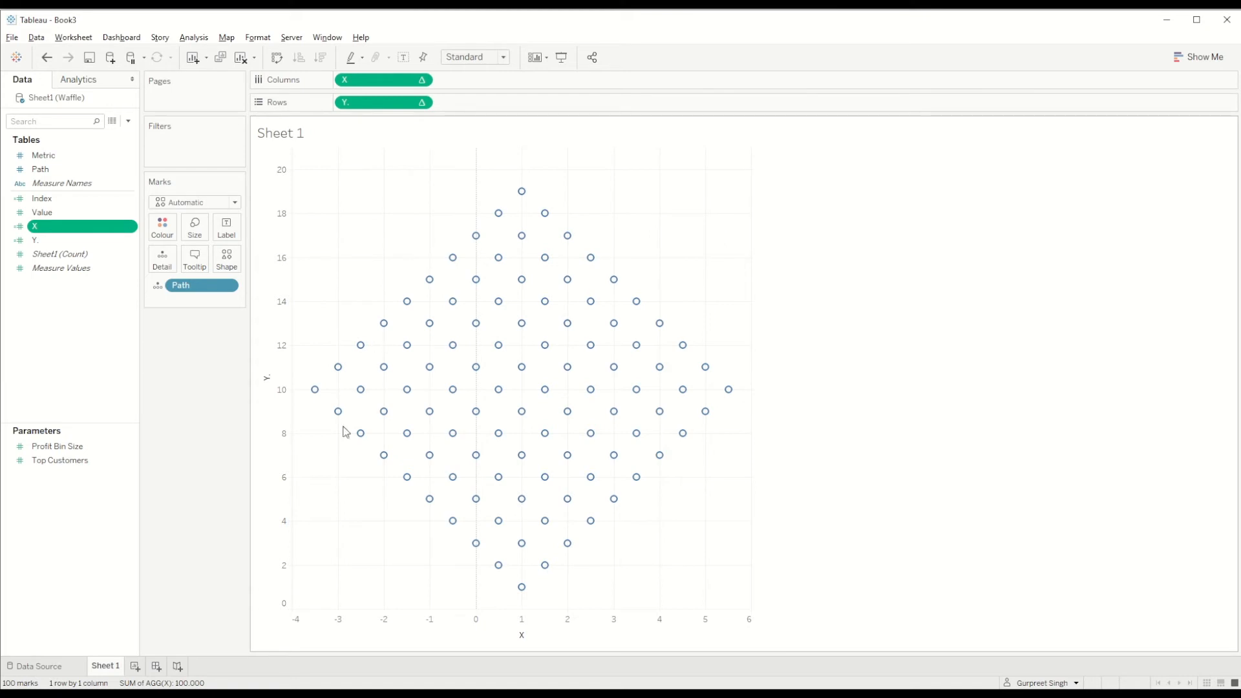
{"action": "mouse_move", "coordinate": [544, 257]}
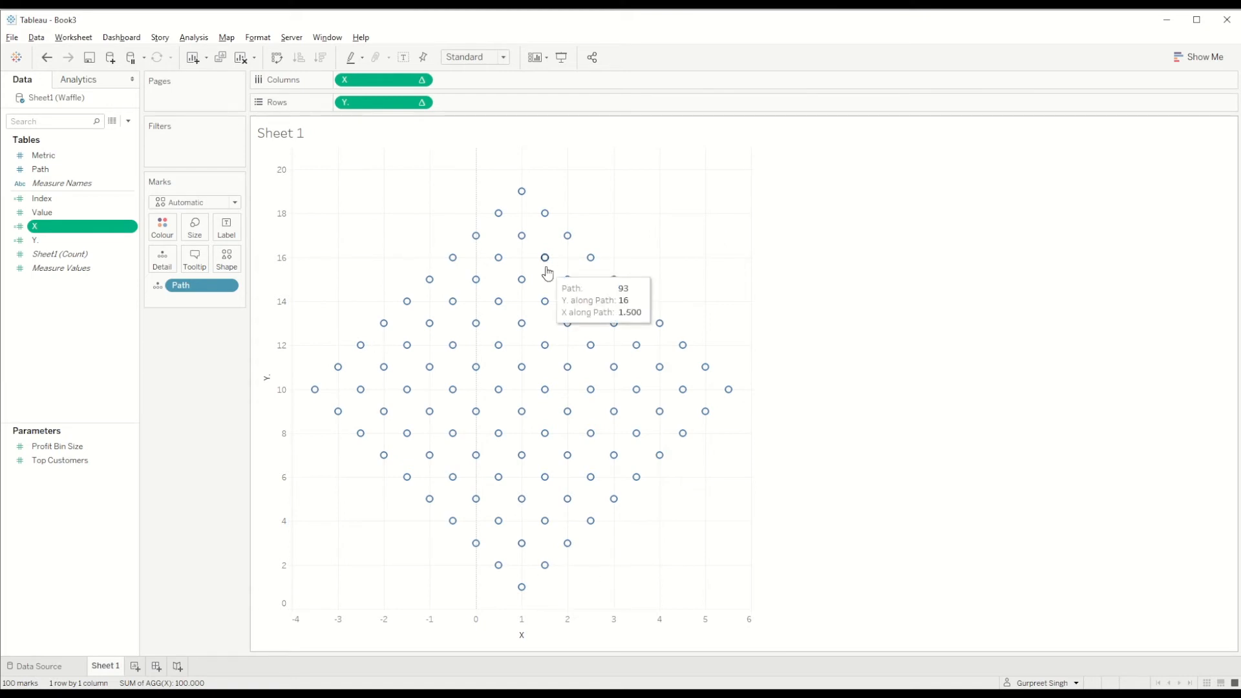
{"action": "mouse_move", "coordinate": [584, 299]}
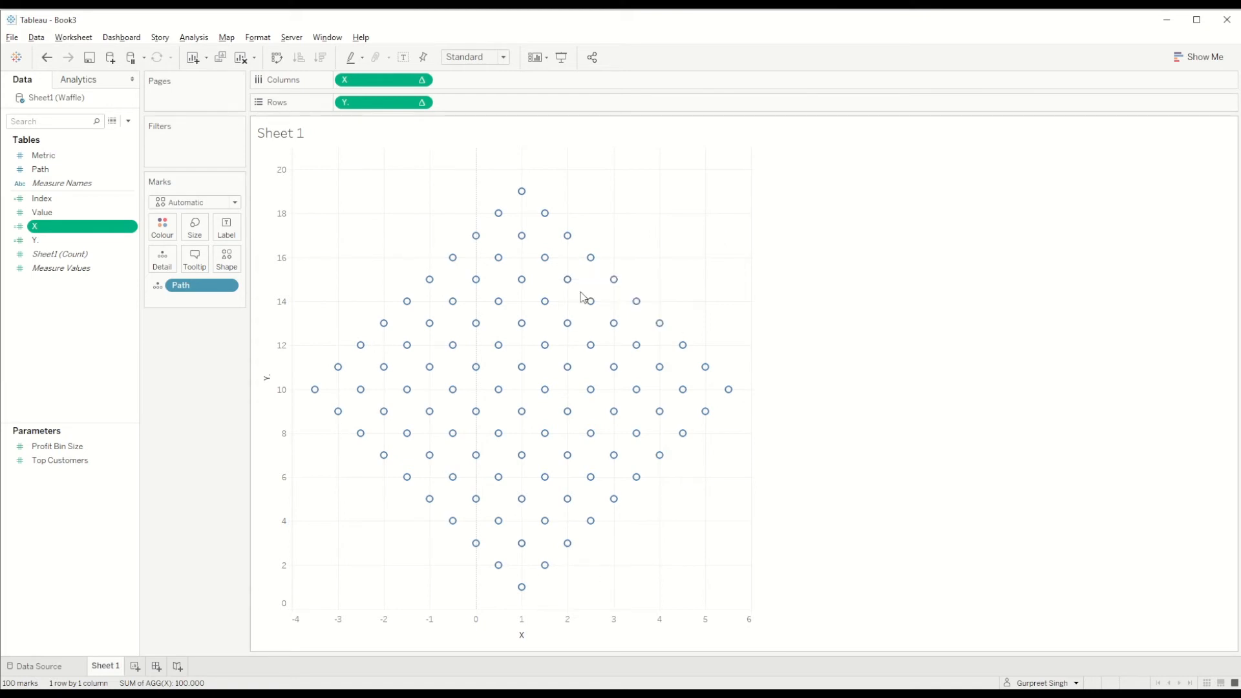
{"action": "mouse_move", "coordinate": [499, 433]}
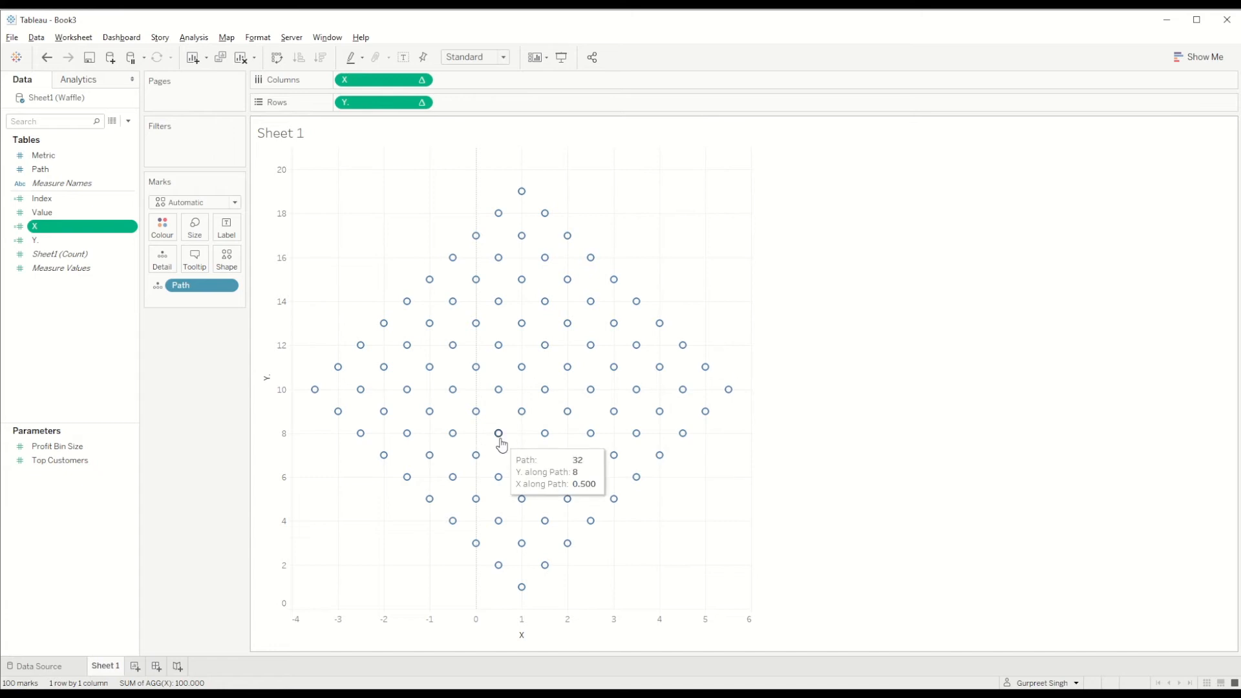
{"action": "mouse_move", "coordinate": [52, 50]}
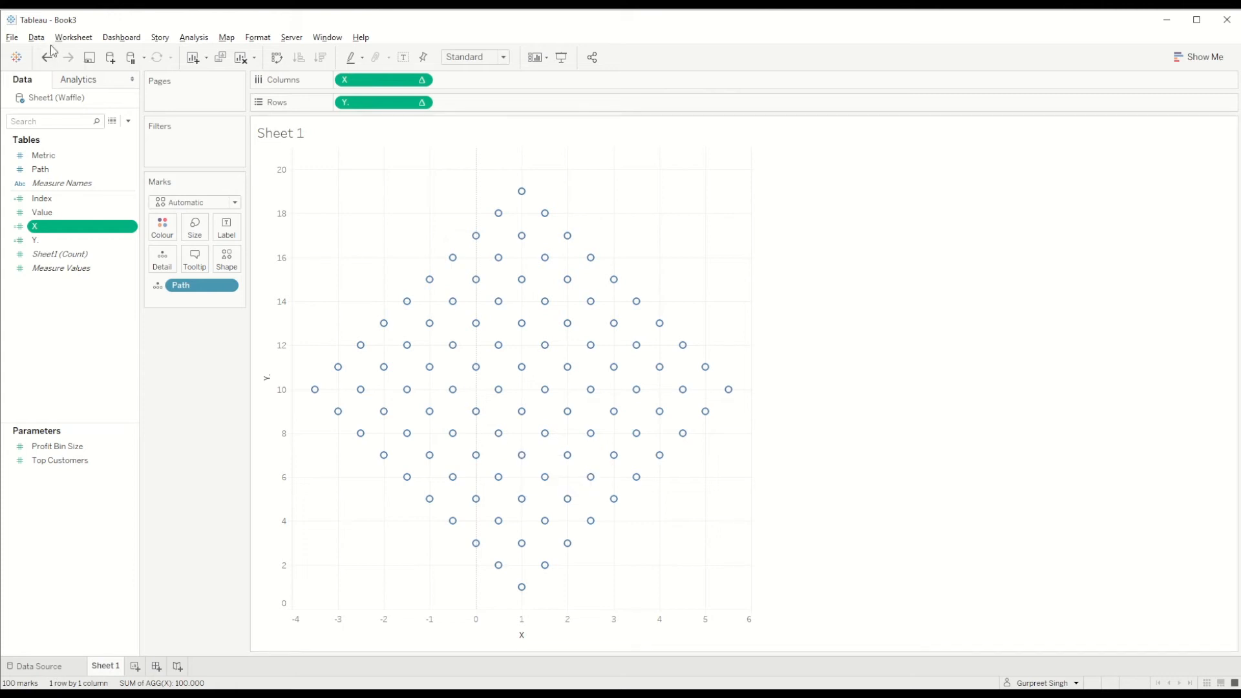
Connect Sample - Superstore, then return to the Sheet1 (Waffle) source's new-field menu.
{"action": "left_click", "coordinate": [109, 57]}
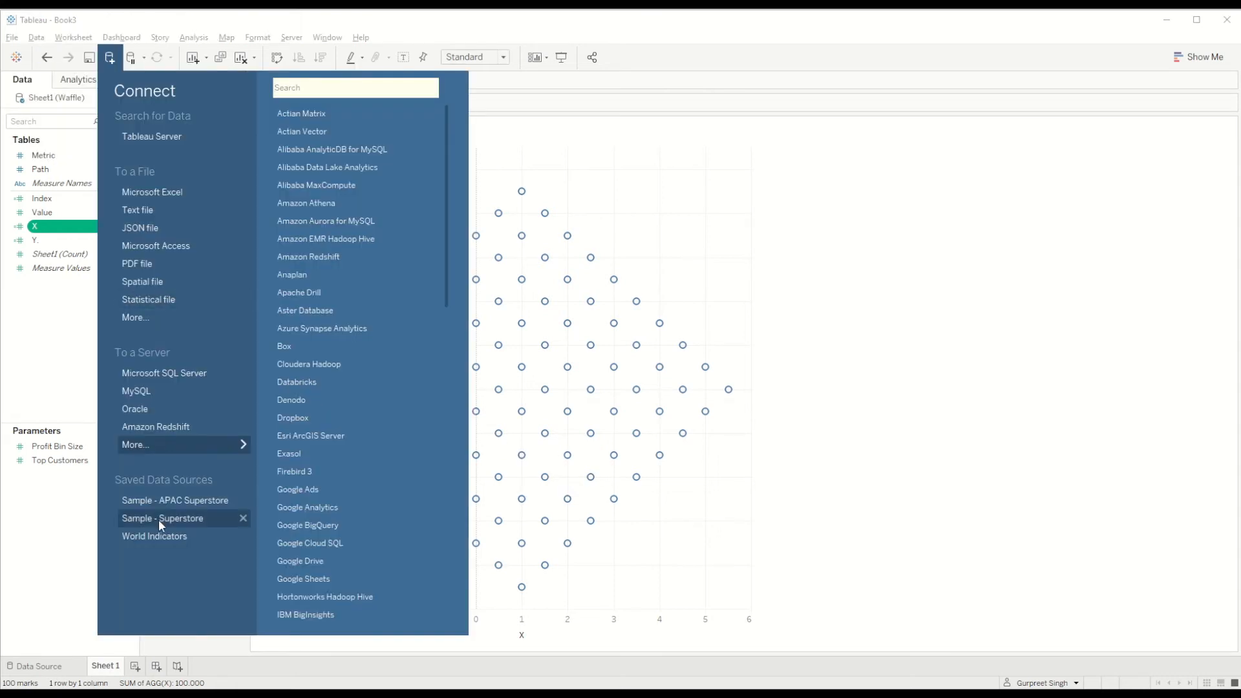
{"action": "left_click", "coordinate": [163, 519]}
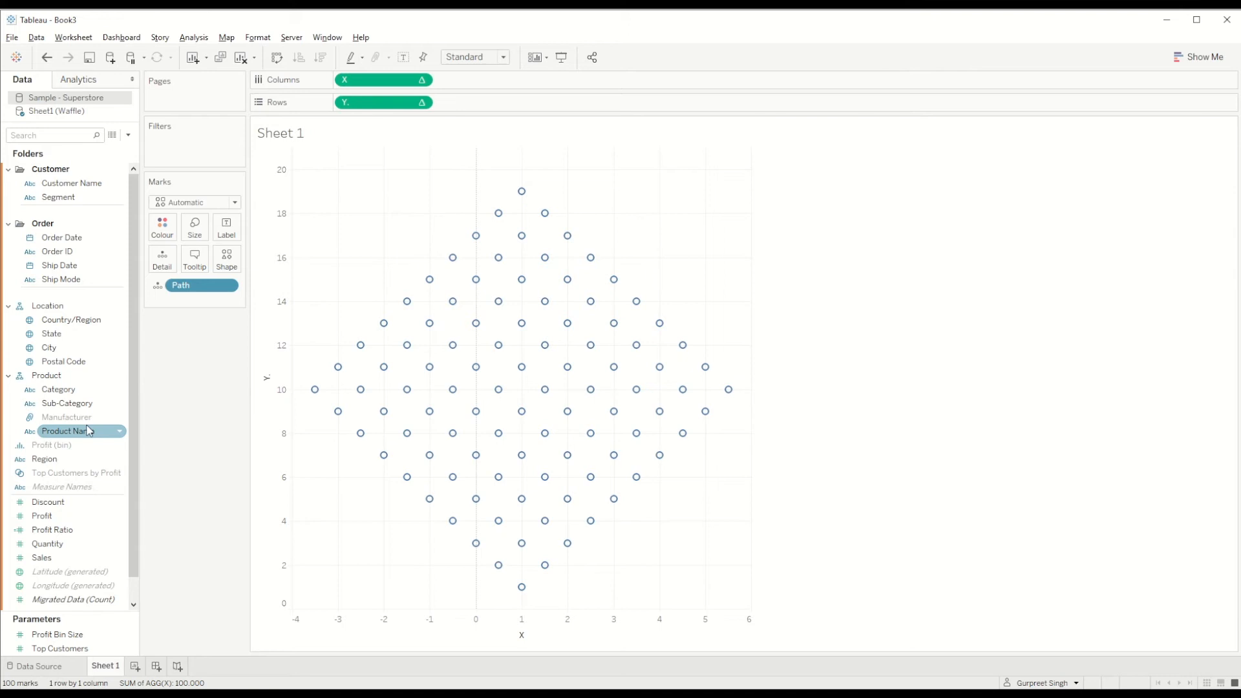
{"action": "left_click", "coordinate": [52, 529]}
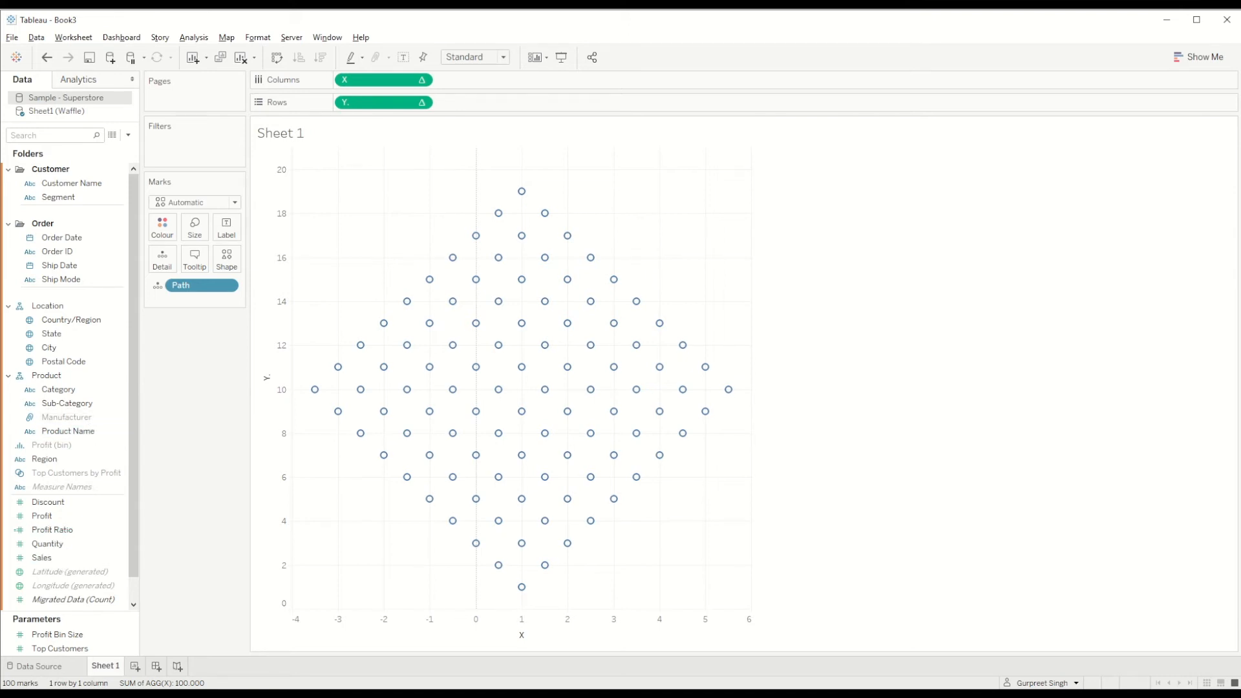
{"action": "left_click", "coordinate": [57, 110]}
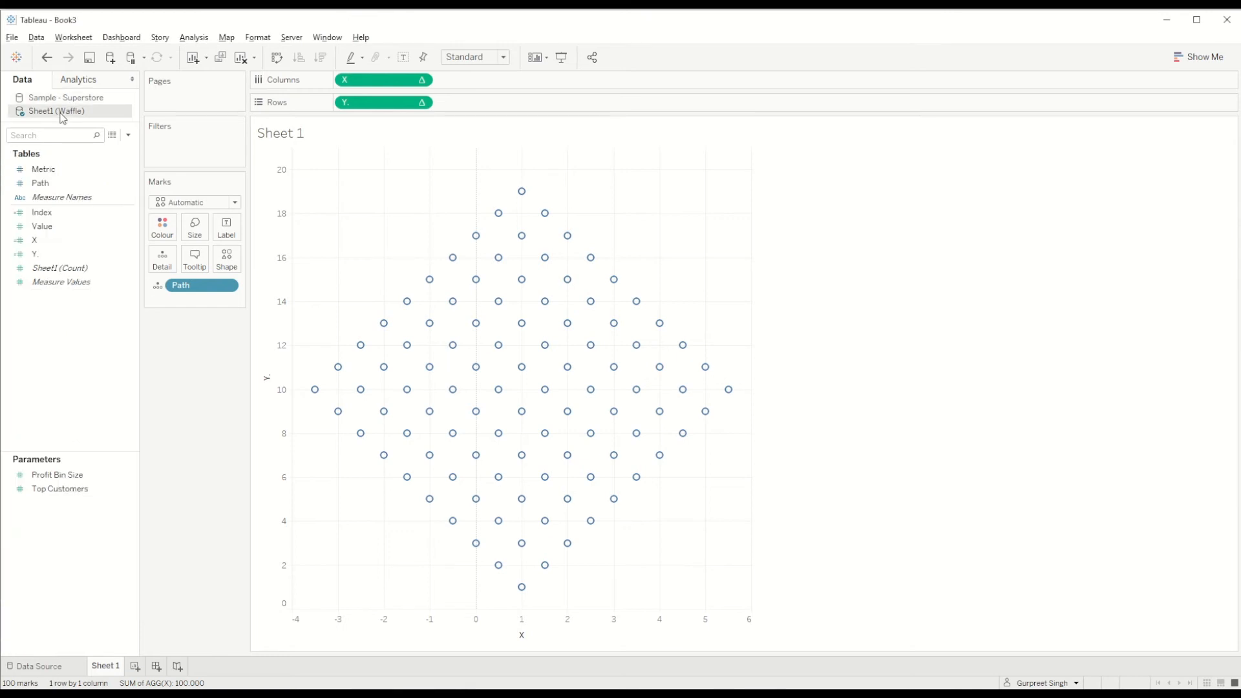
{"action": "left_click", "coordinate": [126, 135]}
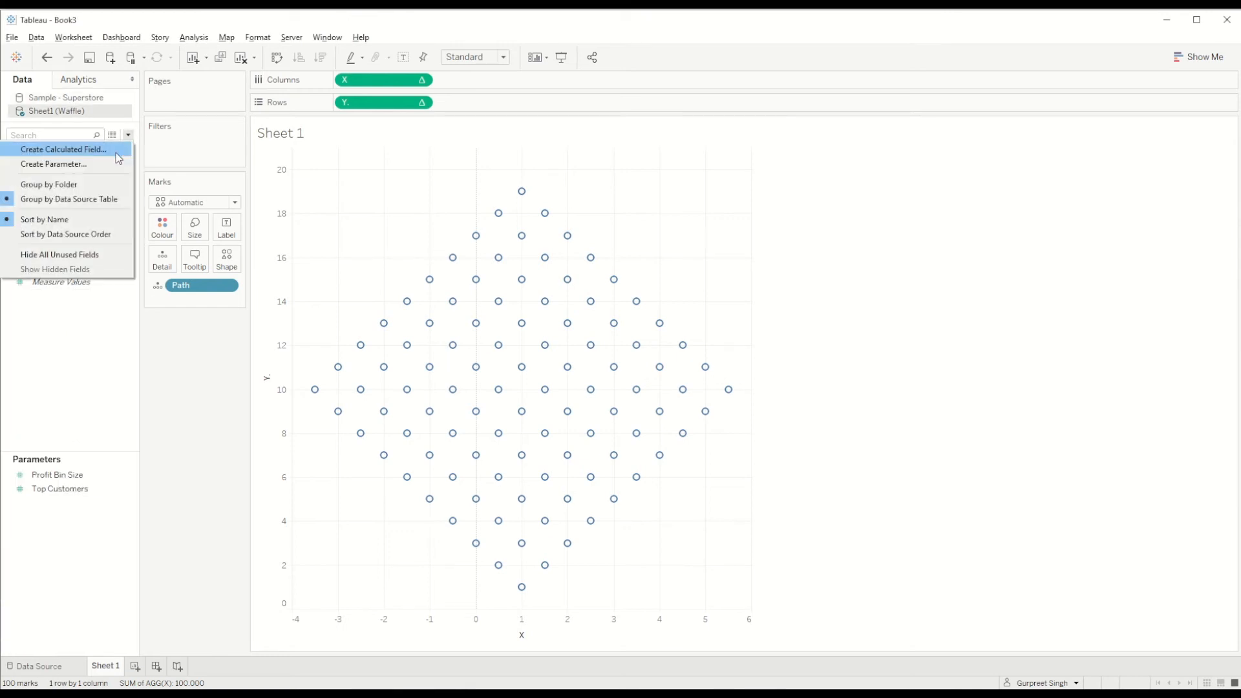
Start a Colour calculation testing IF [Index]/WINDOW_MAX([Index]) <= [Profit Ratio].
{"action": "left_click", "coordinate": [63, 149]}
{"action": "type", "text": "Colour"}
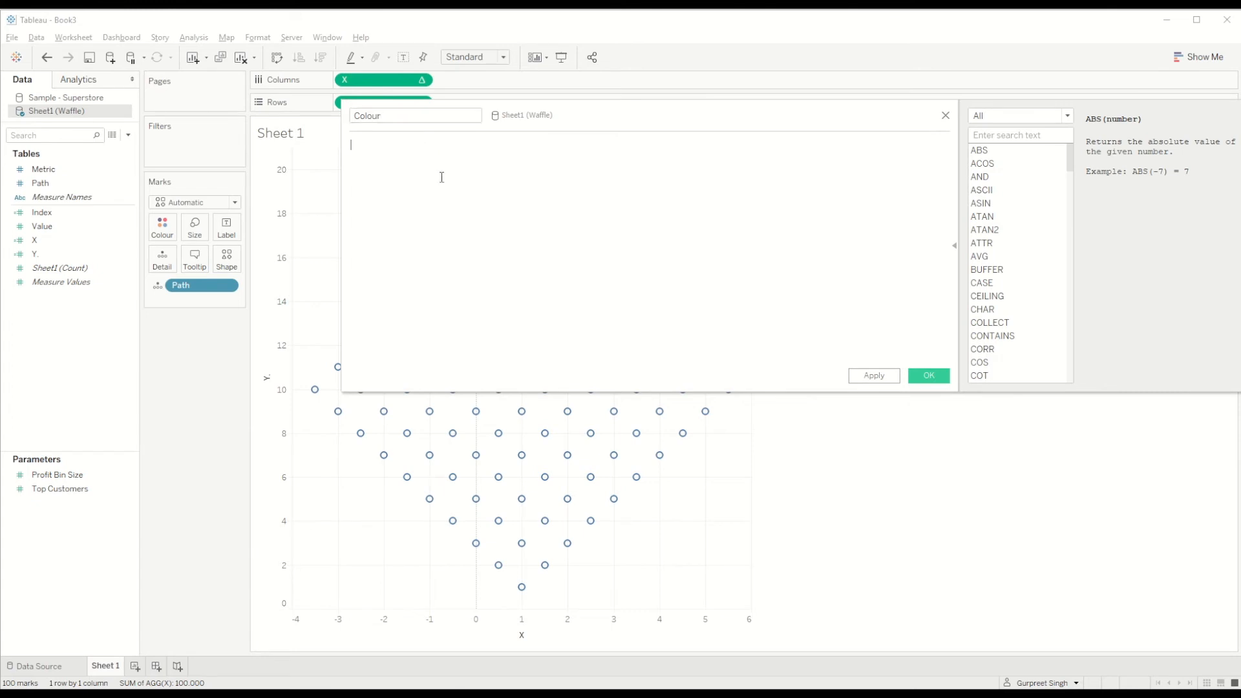
{"action": "type", "text": "If"}
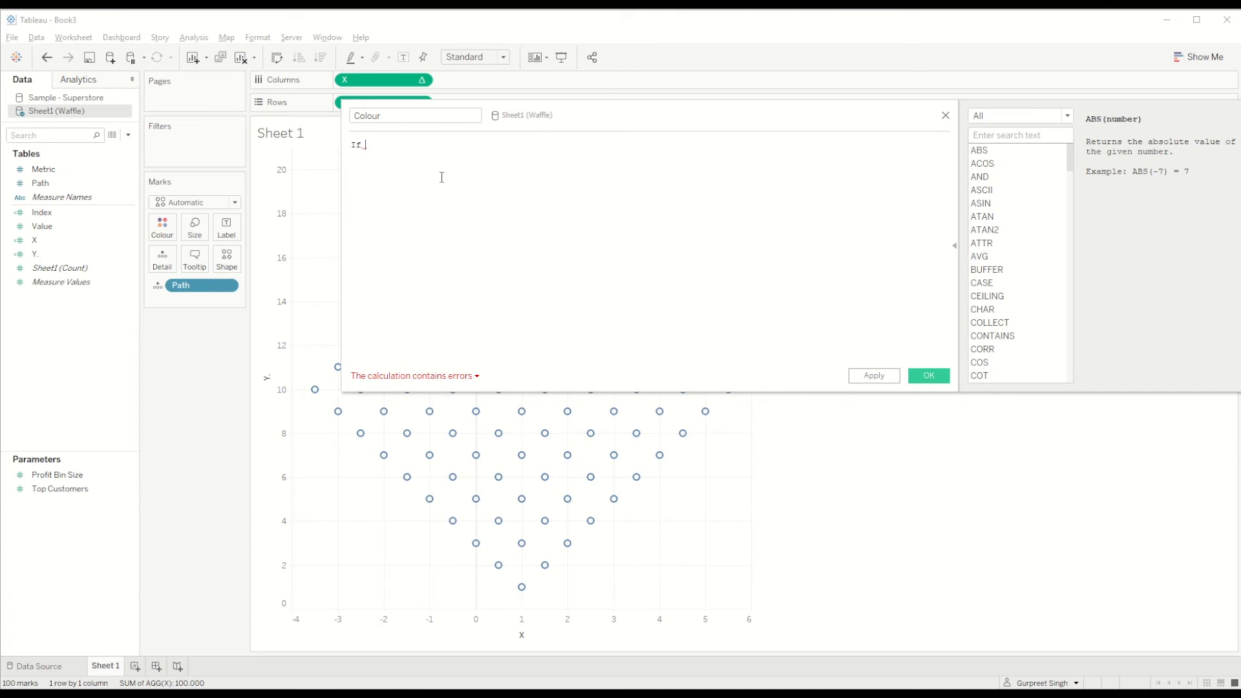
{"action": "type", "text": "inde"}
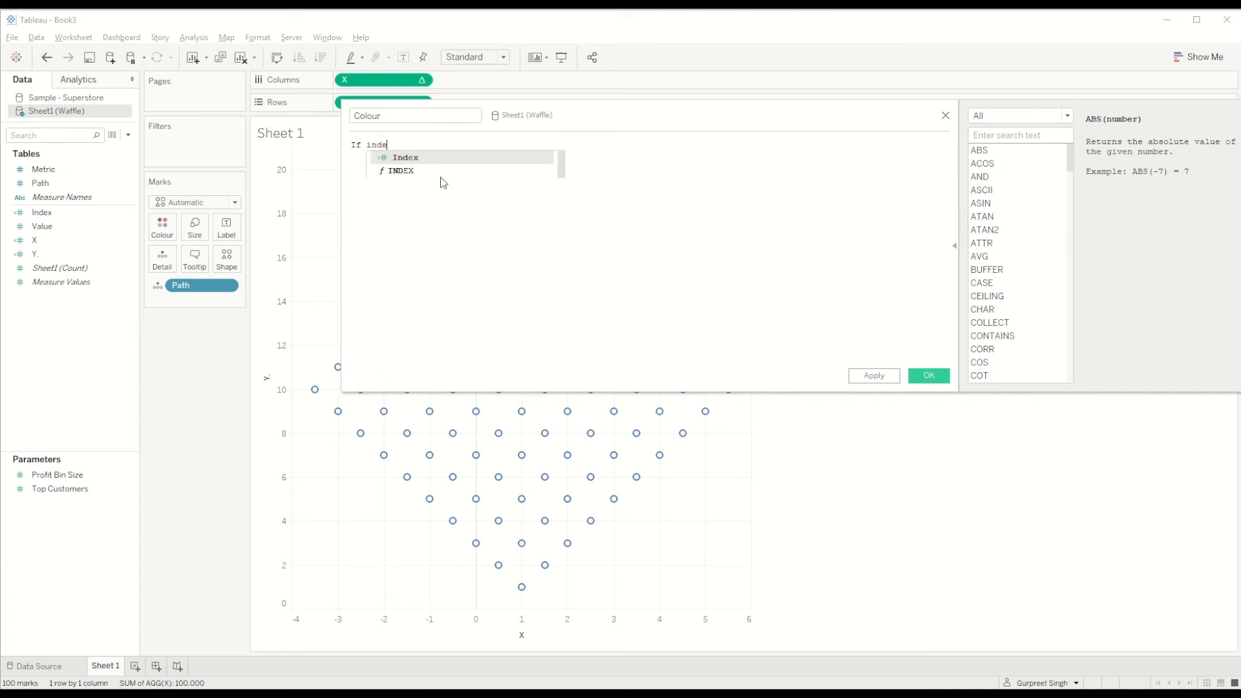
{"action": "left_click", "coordinate": [405, 158]}
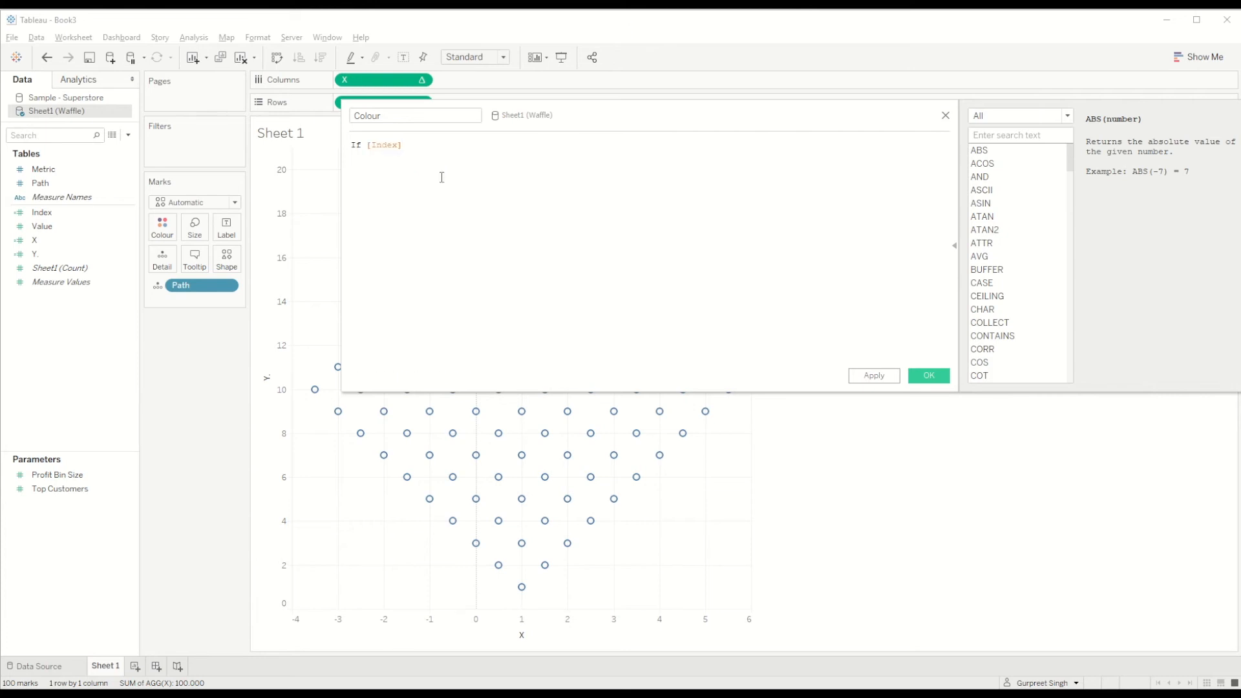
{"action": "type", "text": "/windo"}
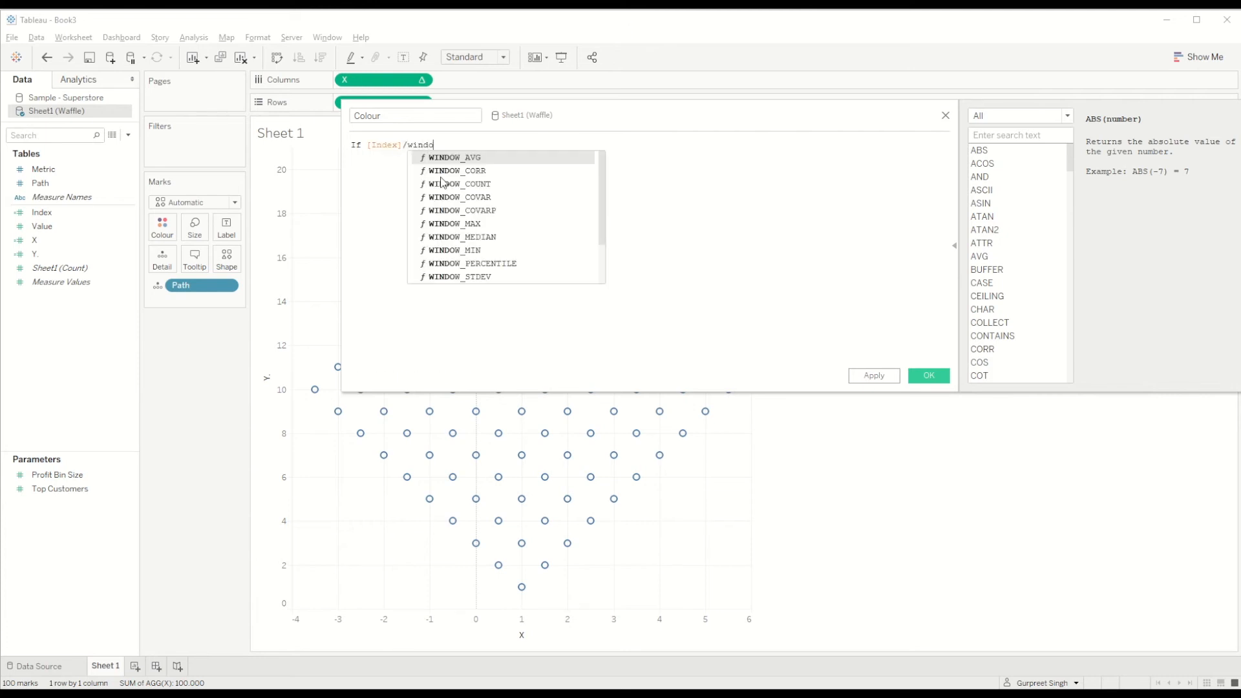
{"action": "left_click", "coordinate": [461, 224]}
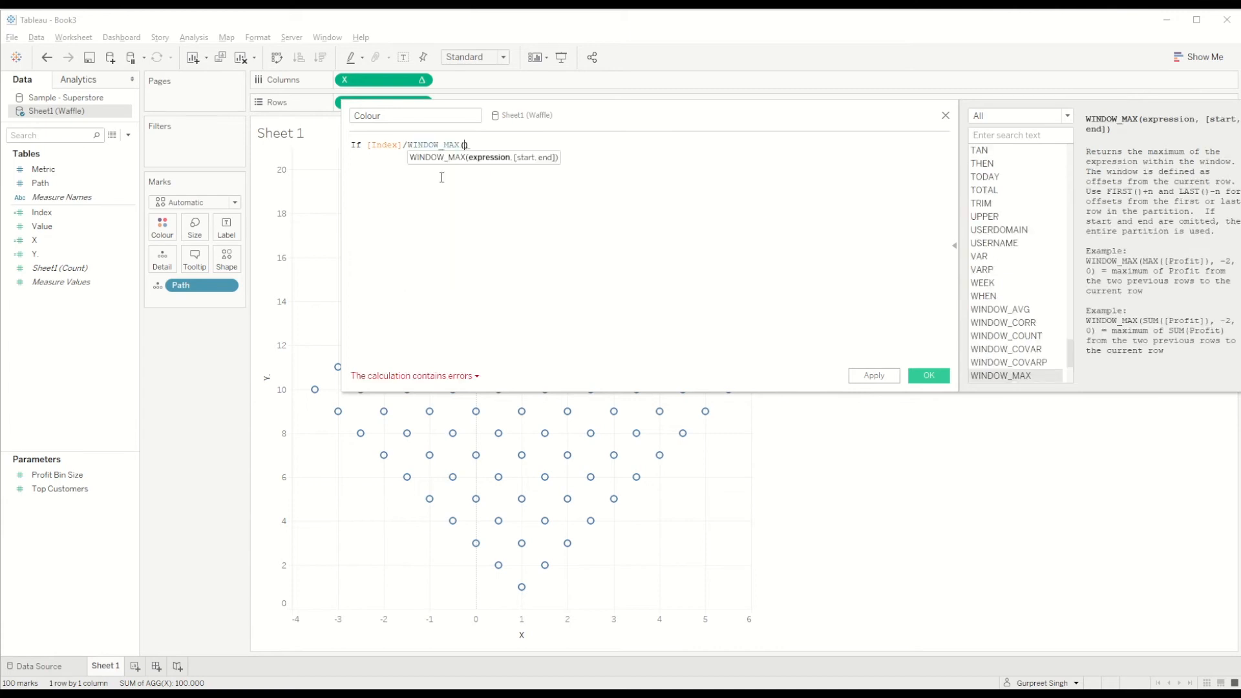
{"action": "type", "text": "[Index]"}
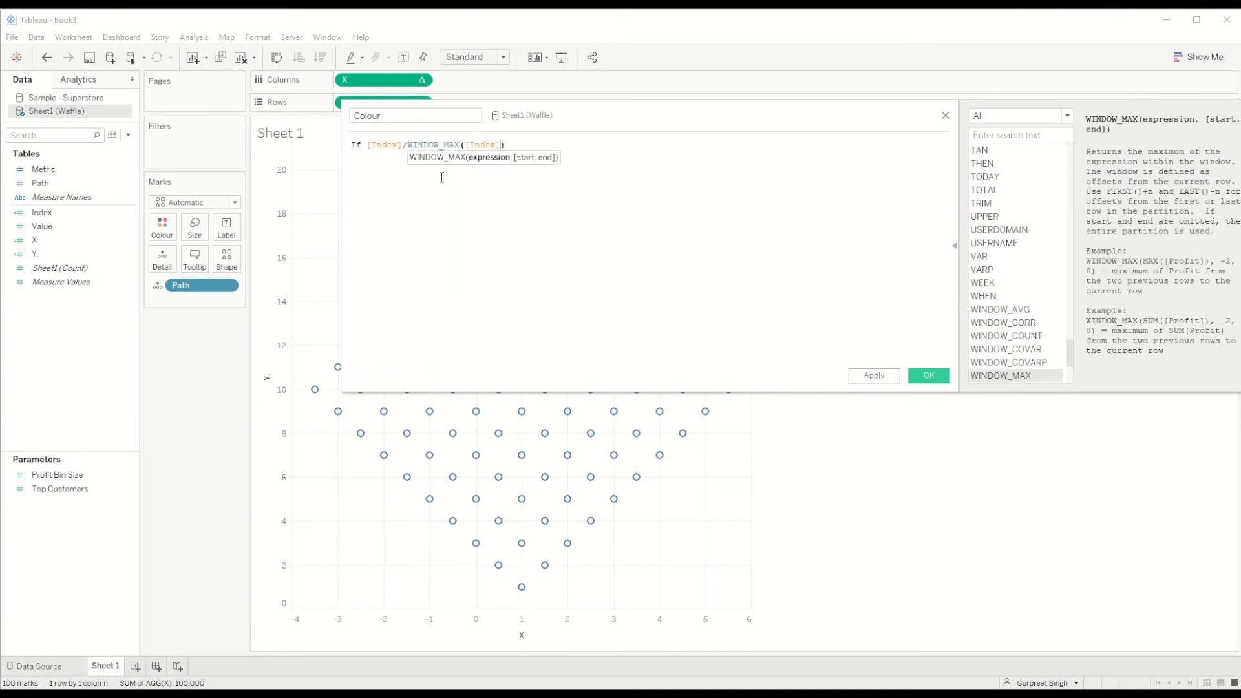
{"action": "type", "text": "<="}
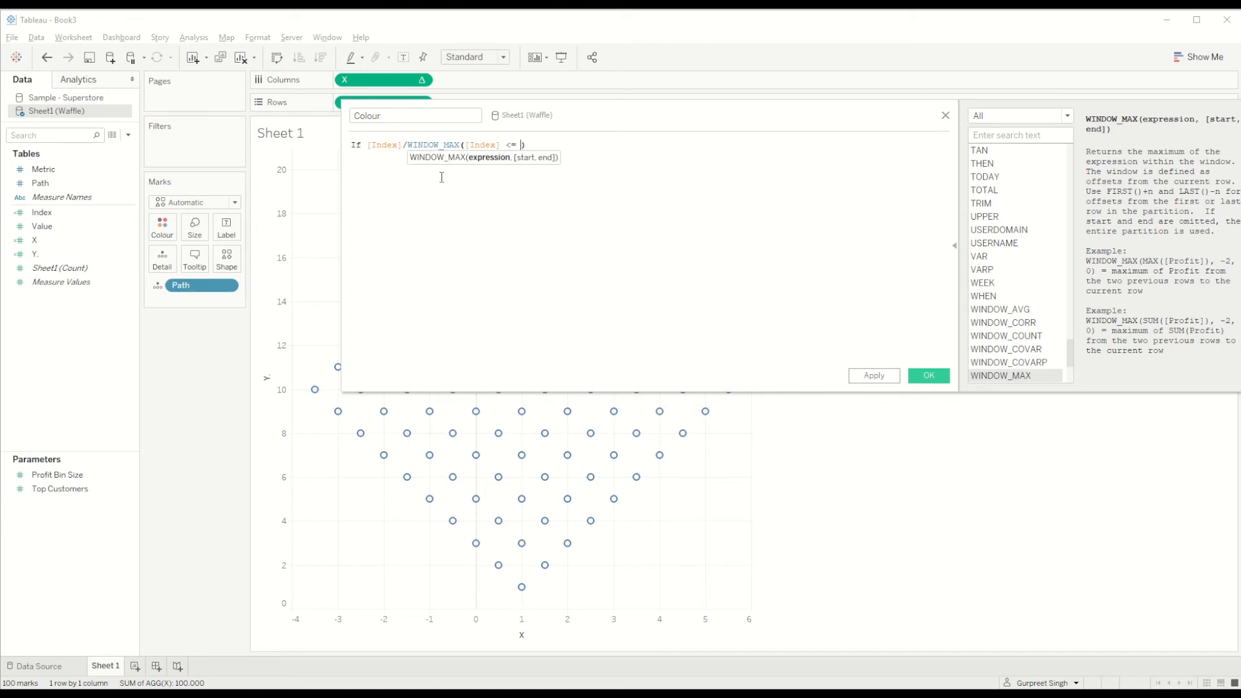
{"action": "type", "text": "pro"}
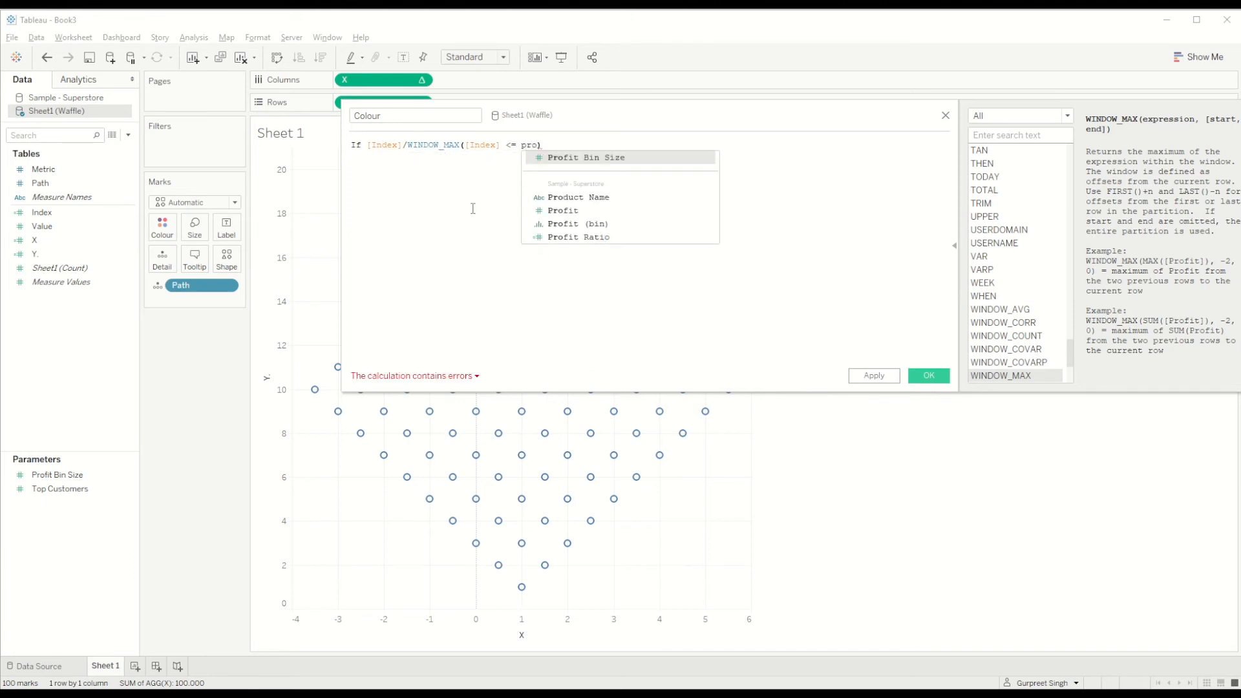
{"action": "left_click", "coordinate": [579, 236]}
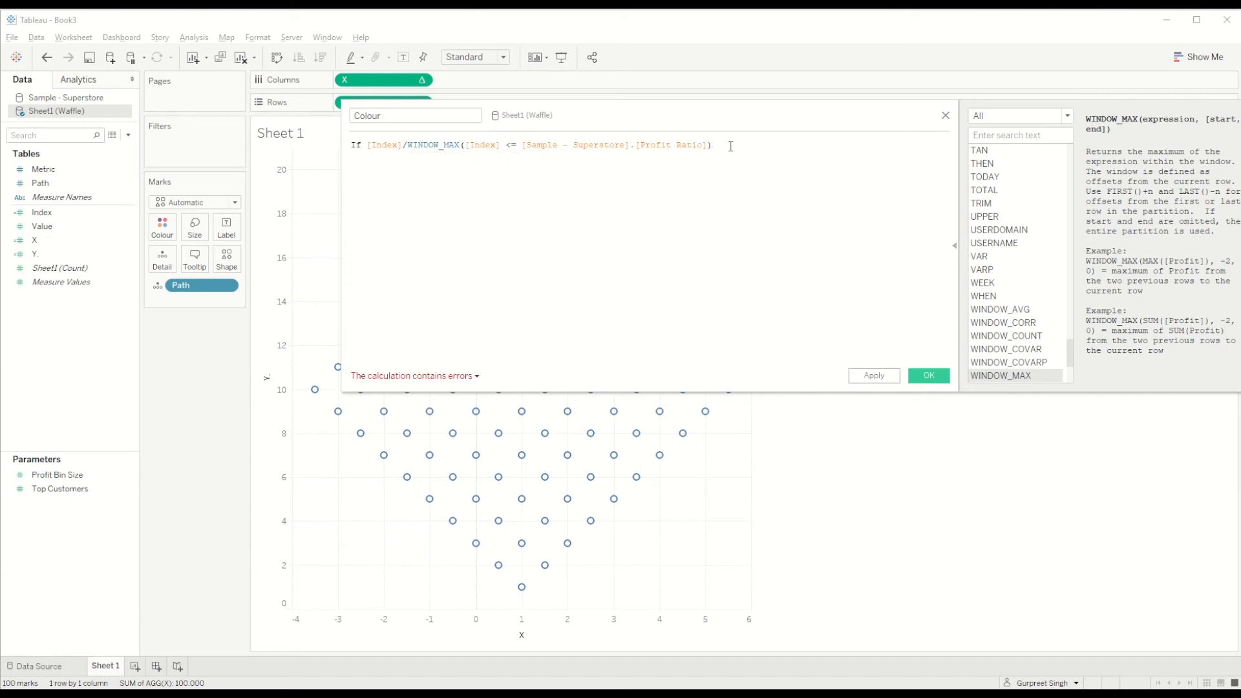
Complete the Colour formula with THEN '1' ELSE '2' END and save it.
{"action": "type", "text": "then 1"}
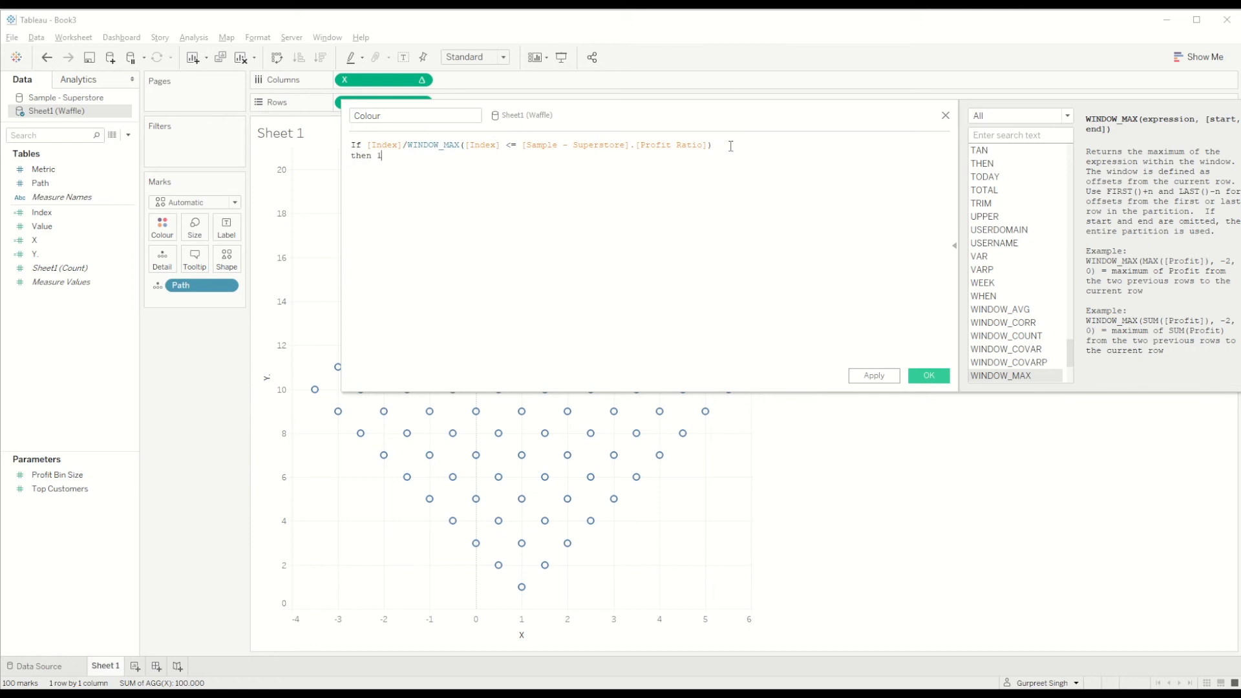
{"action": "type", "text": "'1"}
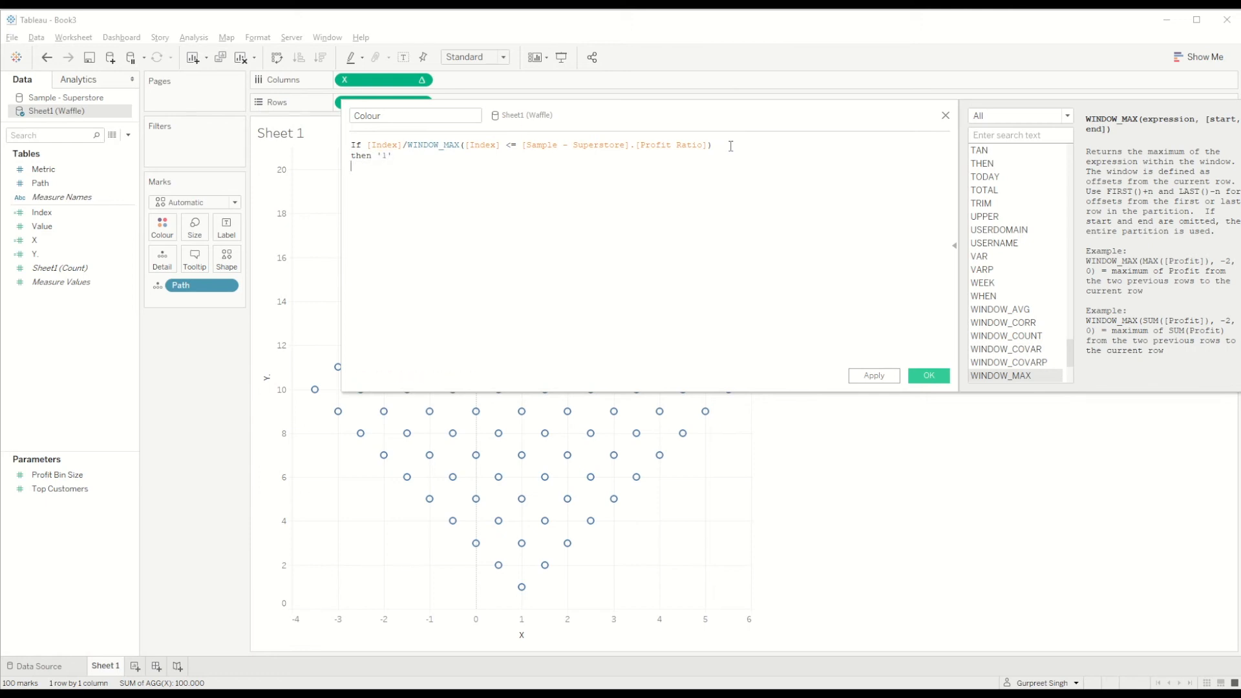
{"action": "type", "text": "else '2'"}
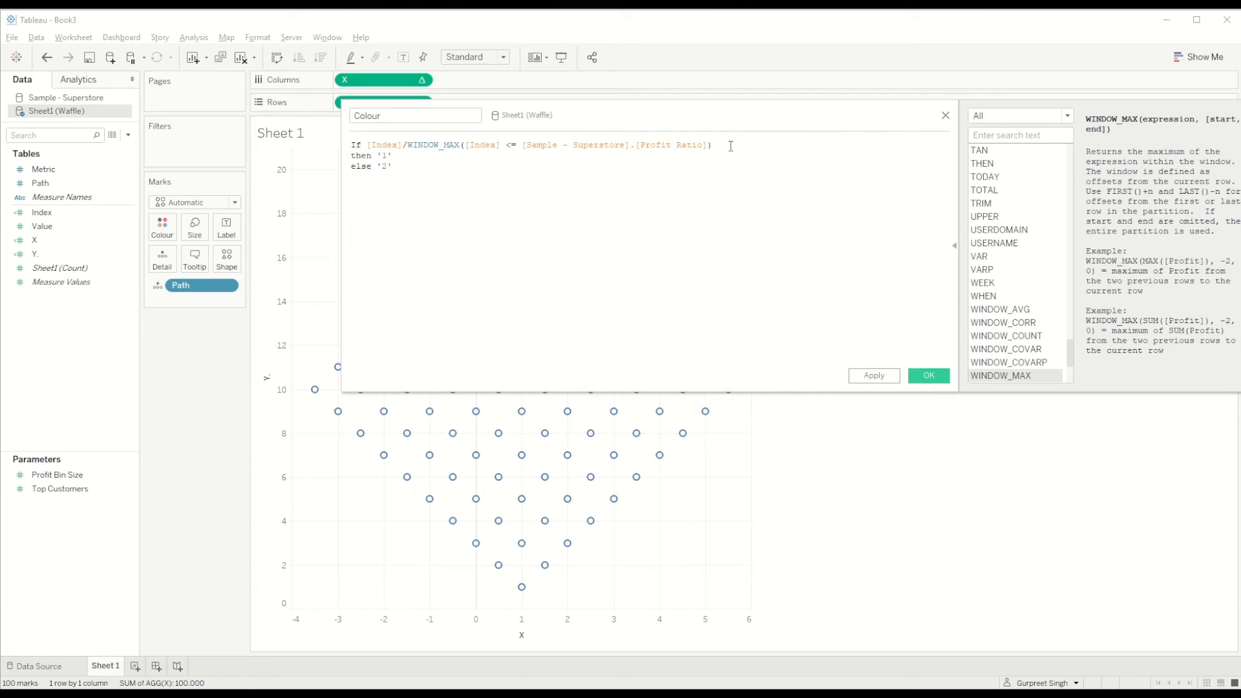
{"action": "type", "text": "END"}
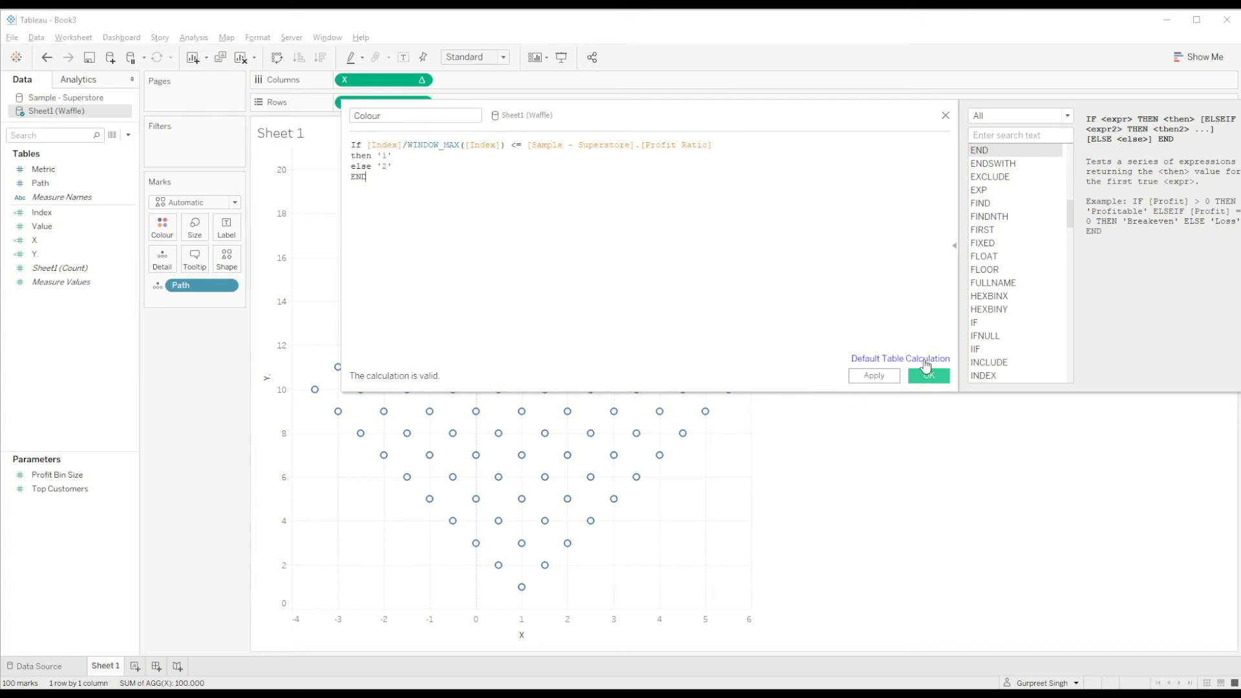
{"action": "left_click", "coordinate": [928, 375]}
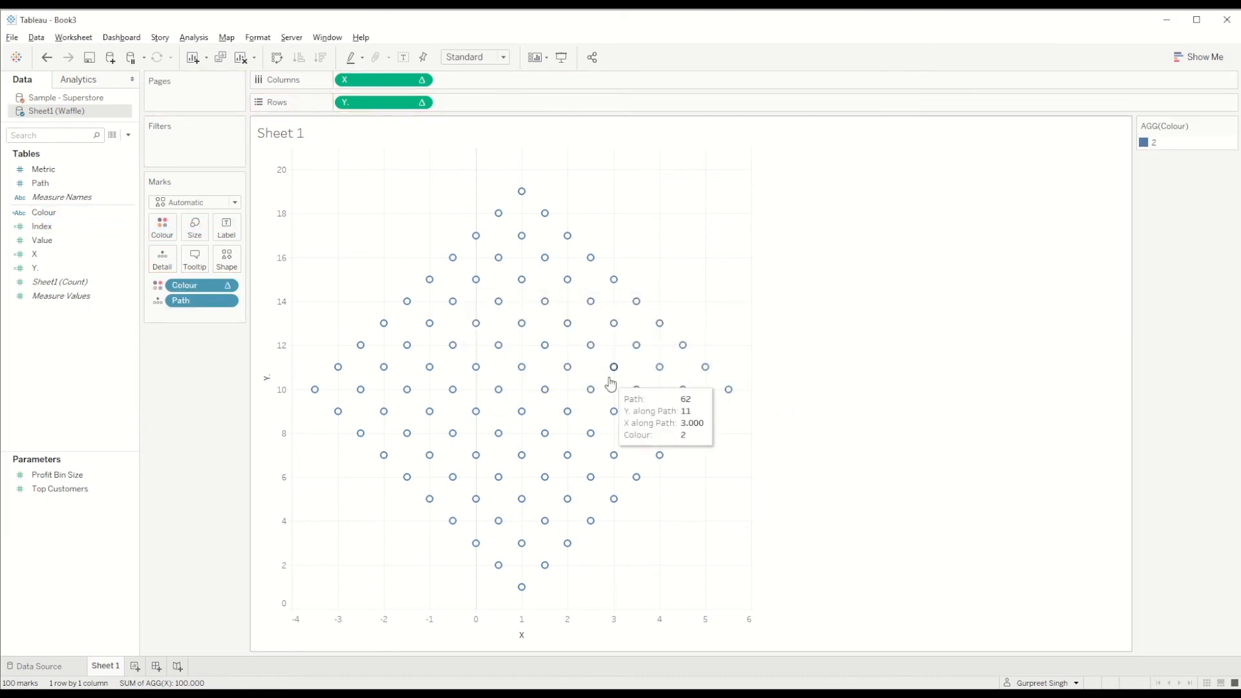
Set Compute Using on the Colour pill and dismiss the blend relationship warning.
{"action": "right_click", "coordinate": [184, 285]}
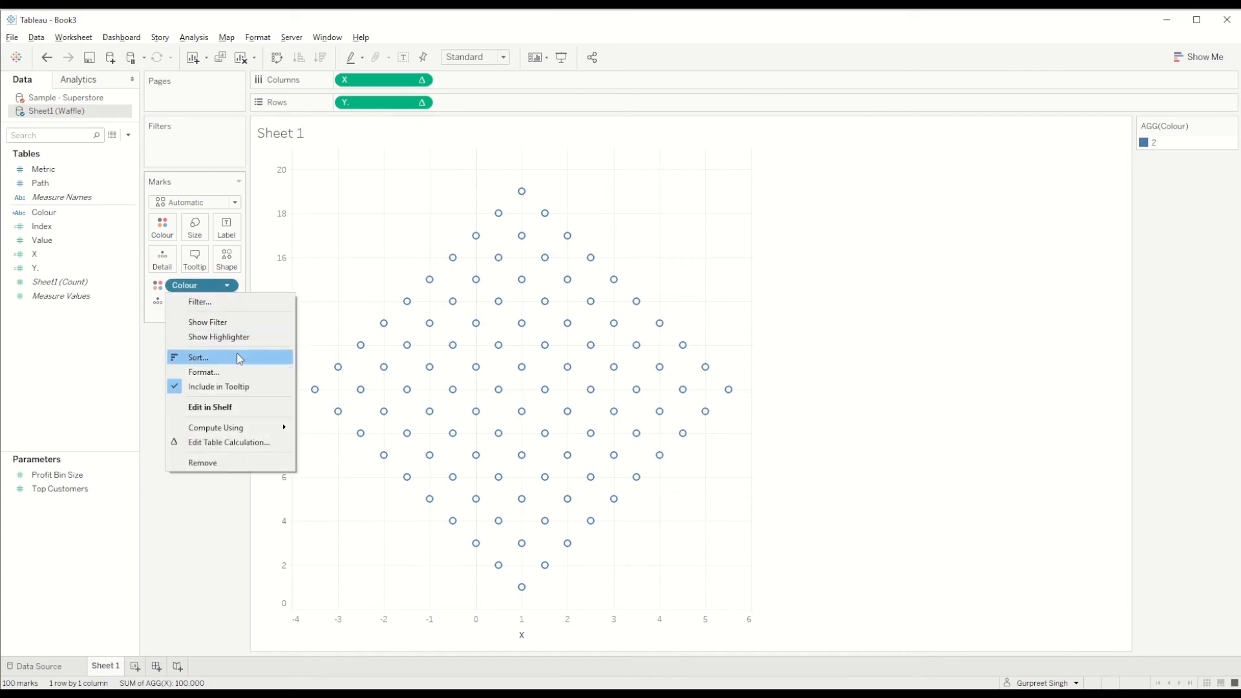
{"action": "left_click", "coordinate": [197, 356]}
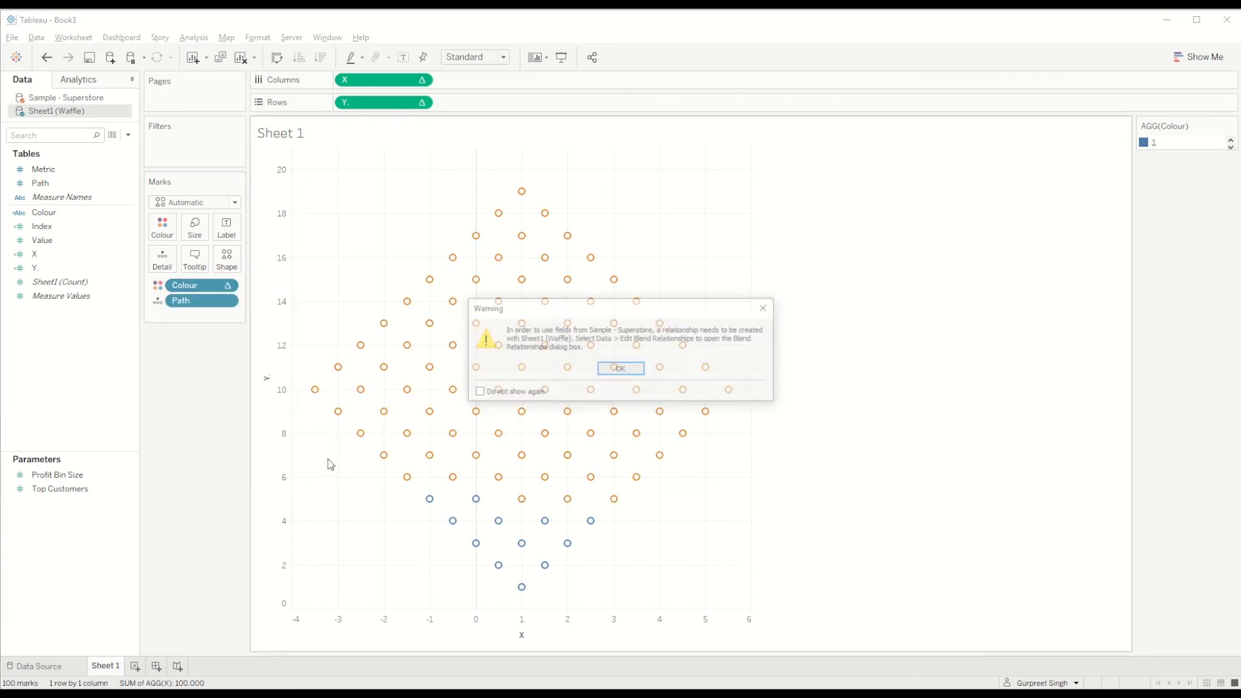
{"action": "left_click", "coordinate": [619, 368]}
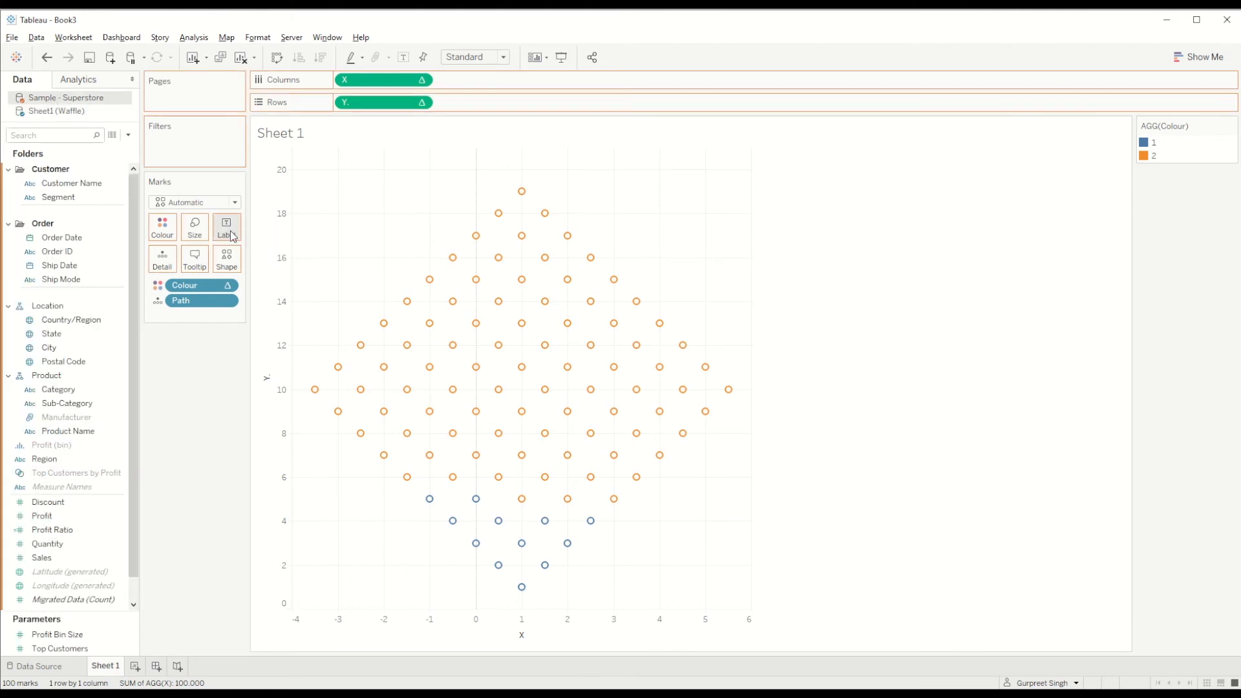
{"action": "left_click", "coordinate": [225, 227]}
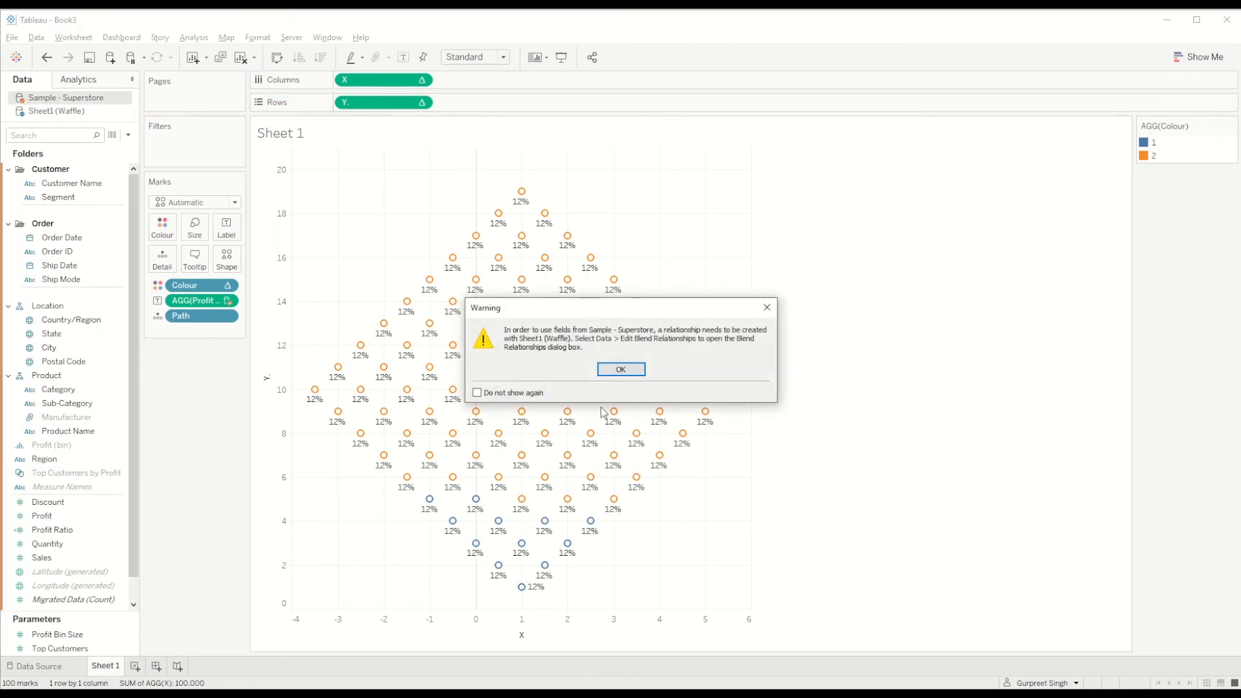
{"action": "left_click", "coordinate": [620, 369]}
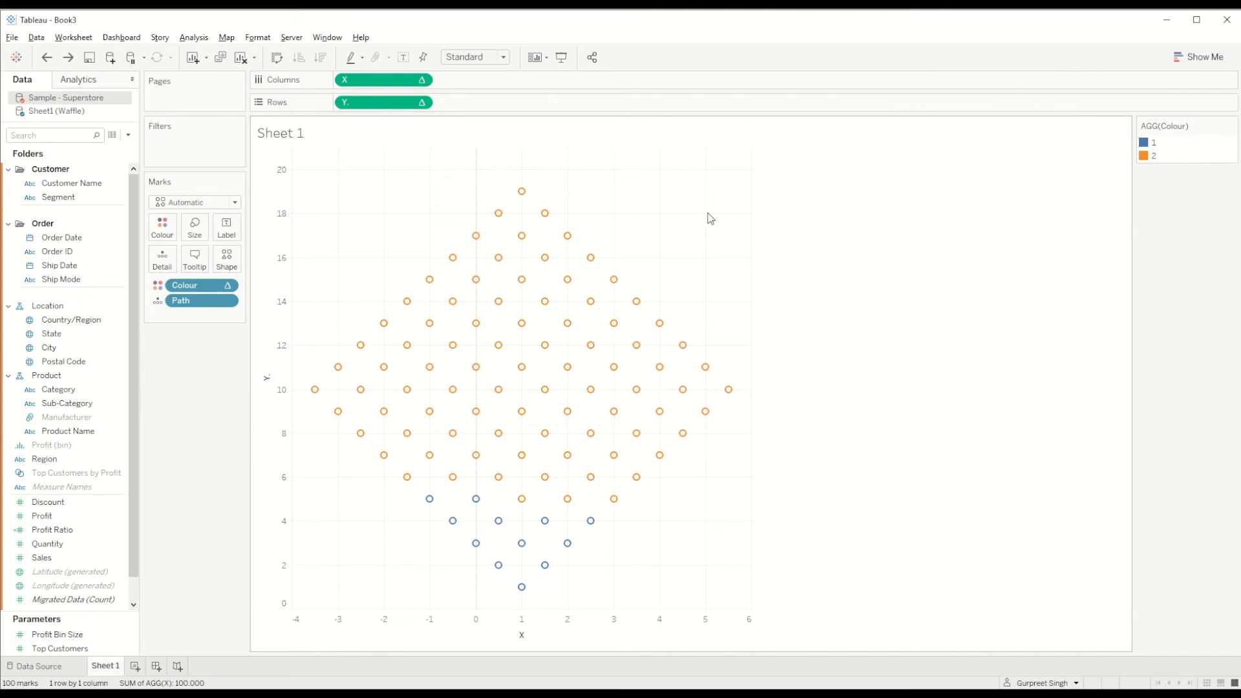
{"action": "mouse_move", "coordinate": [342, 206]}
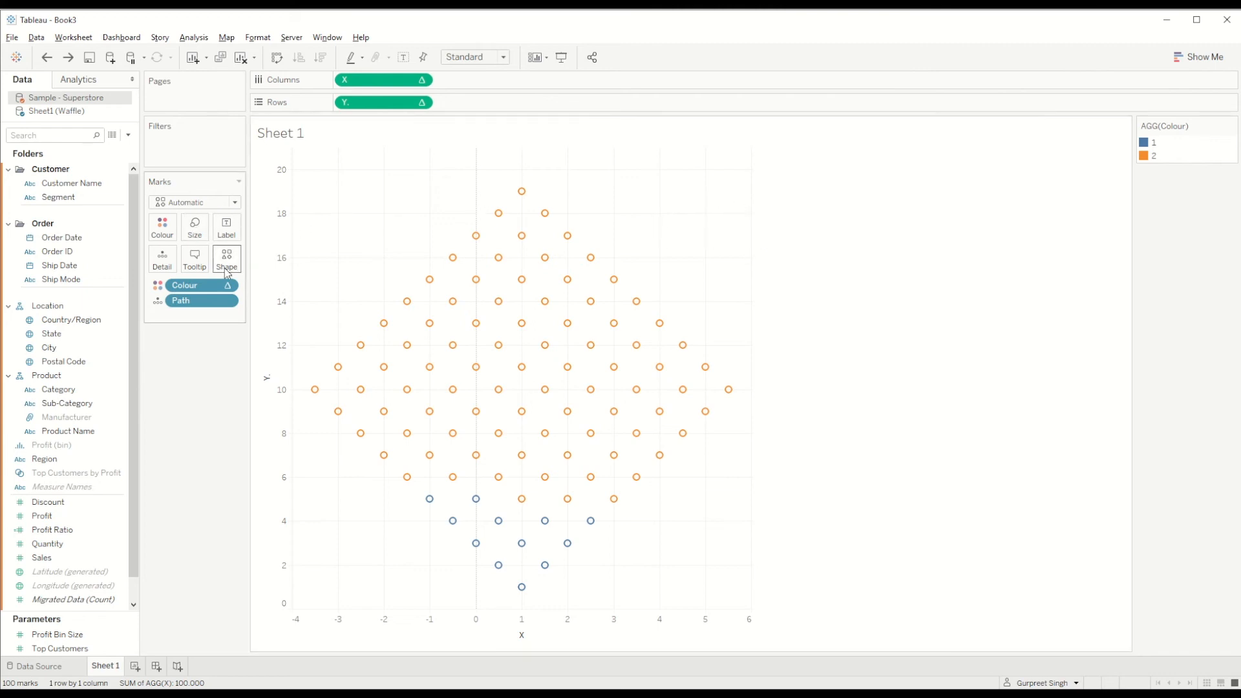
Change the waffle-grid marks to a different shape palette of dollar-sign shapes.
{"action": "left_click", "coordinate": [226, 259]}
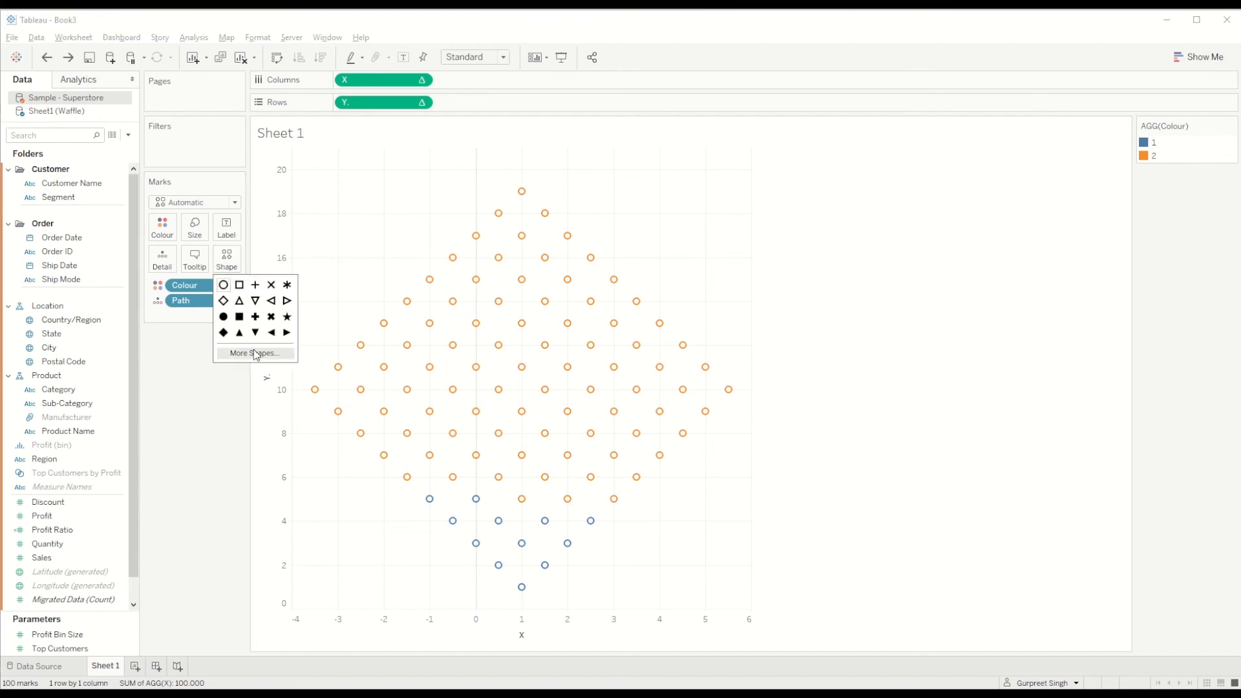
{"action": "left_click", "coordinate": [254, 353]}
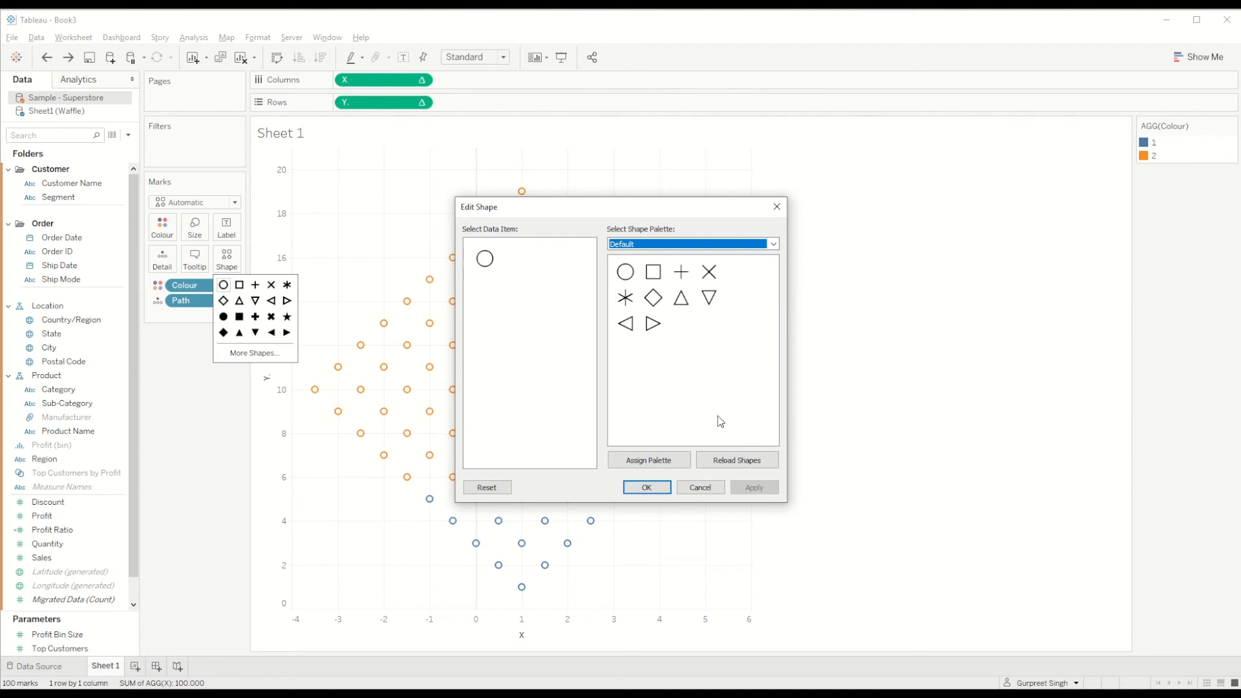
{"action": "left_click", "coordinate": [771, 243]}
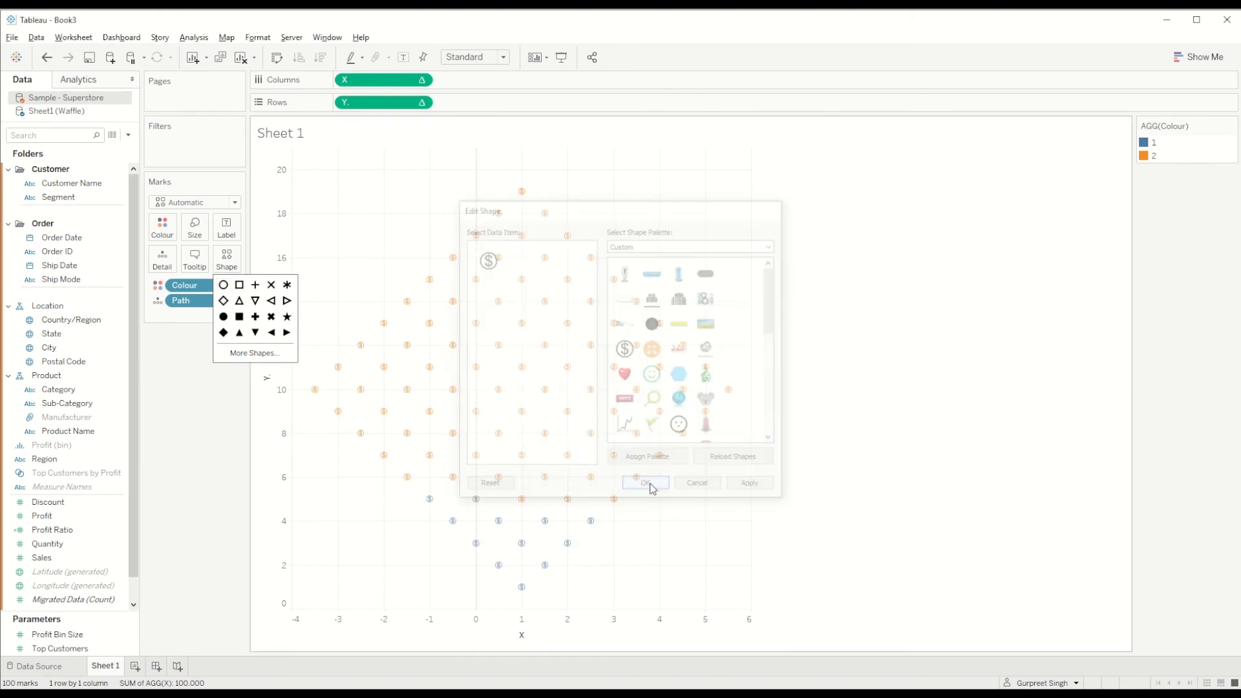
Enlarge the dollar-sign marks with the size slider, dismissing the blend warning.
{"action": "left_click", "coordinate": [645, 483]}
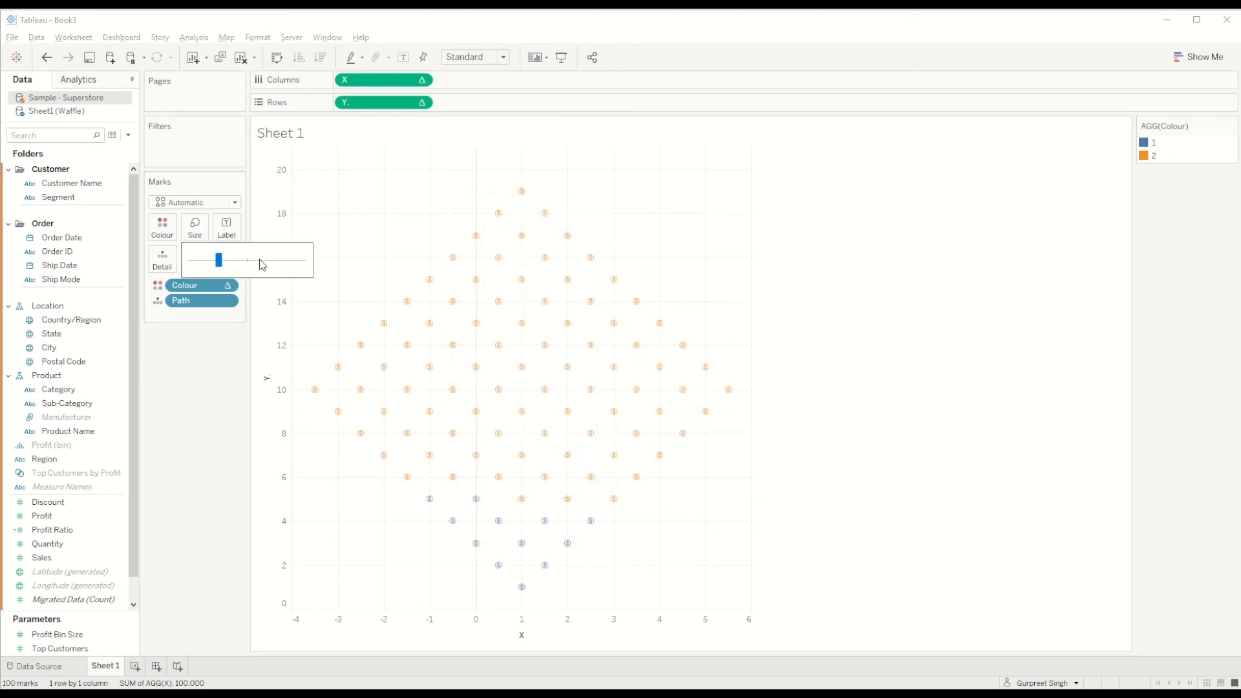
{"action": "left_click_drag", "start_coordinate": [218, 260], "coordinate": [260, 260]}
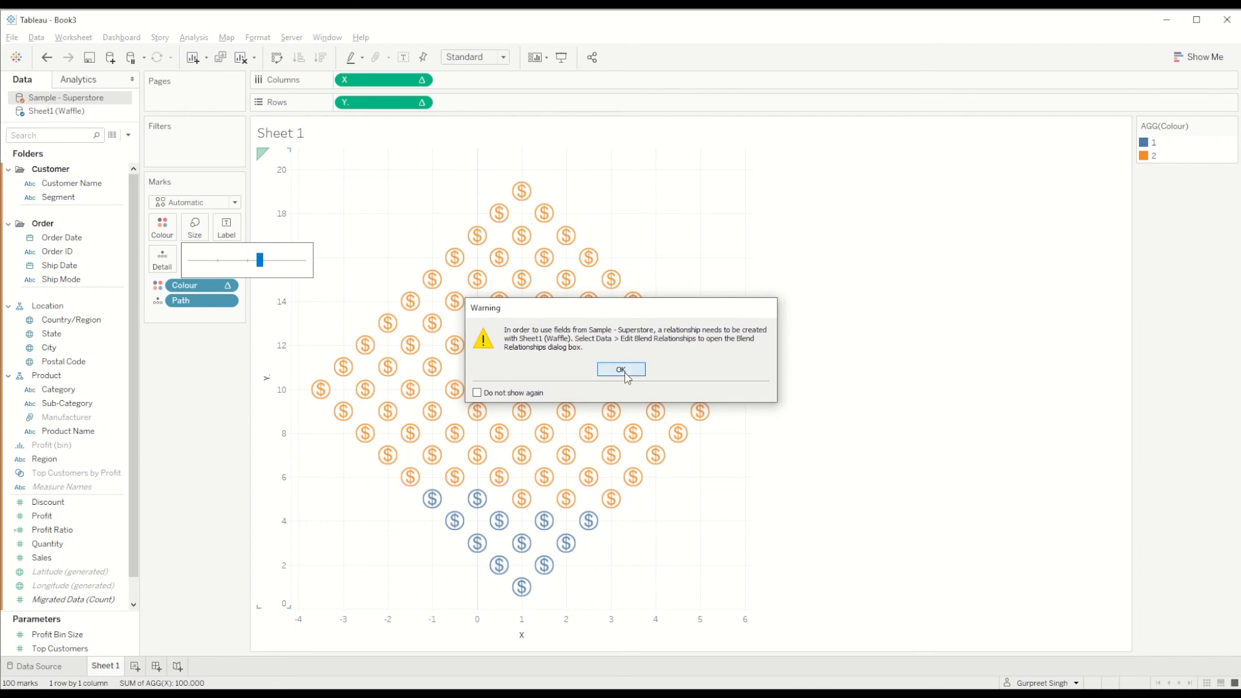
{"action": "left_click", "coordinate": [621, 369]}
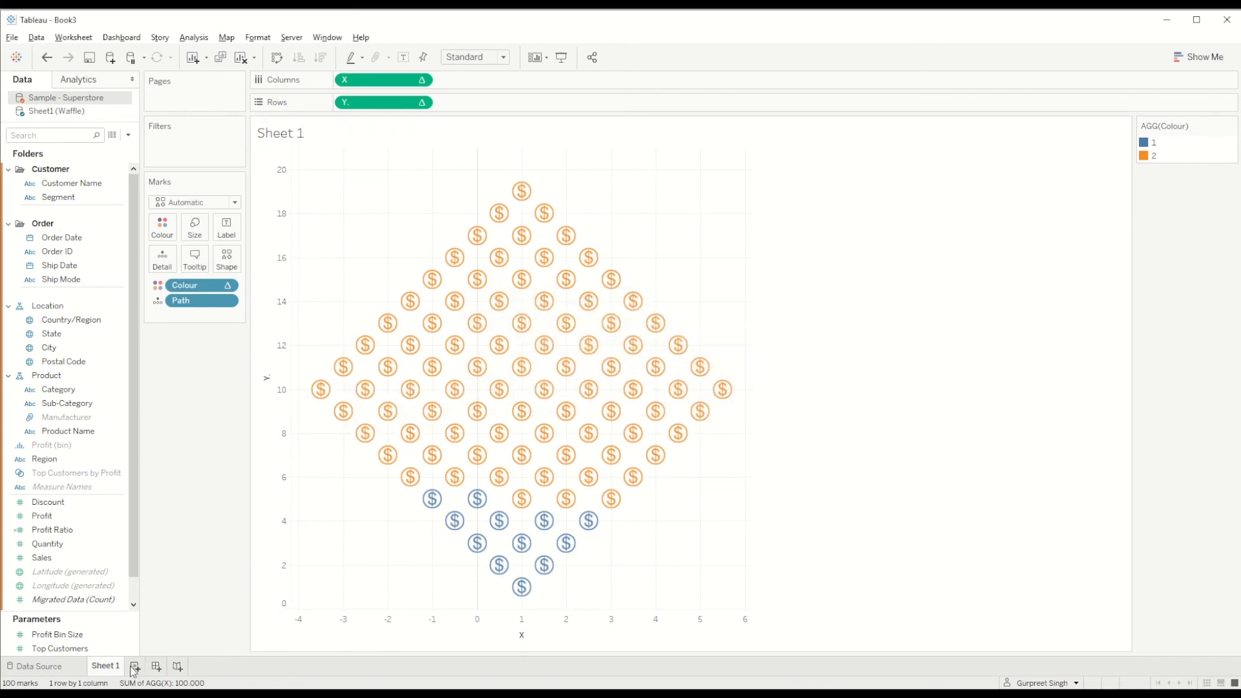
Build an 800-pixel-wide dashboard holding Sheet 1, with the colour legend removed.
{"action": "left_click", "coordinate": [135, 670]}
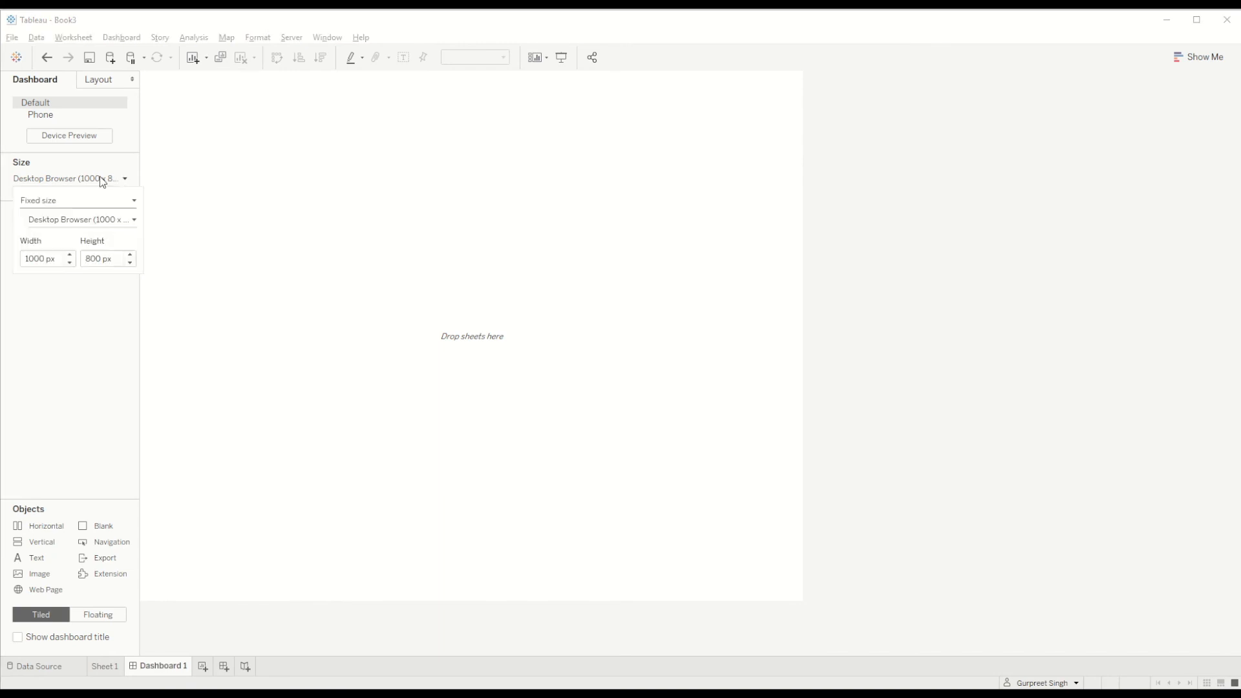
{"action": "left_click", "coordinate": [39, 258]}
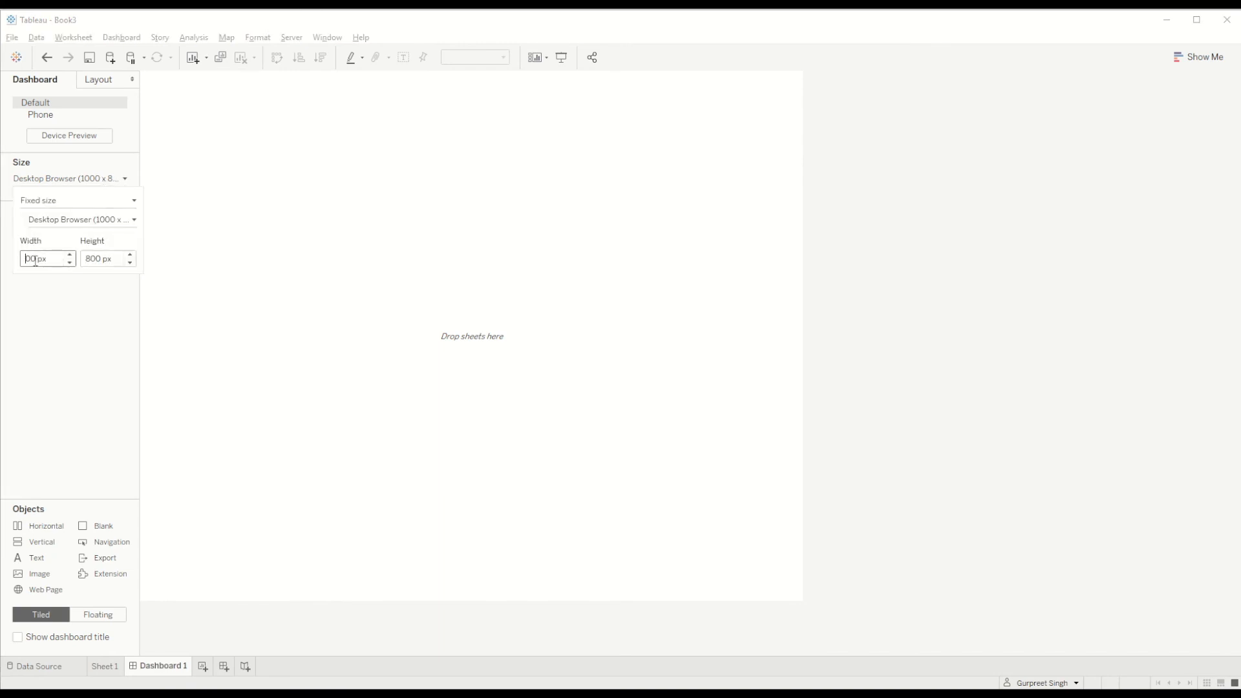
{"action": "type", "text": "800"}
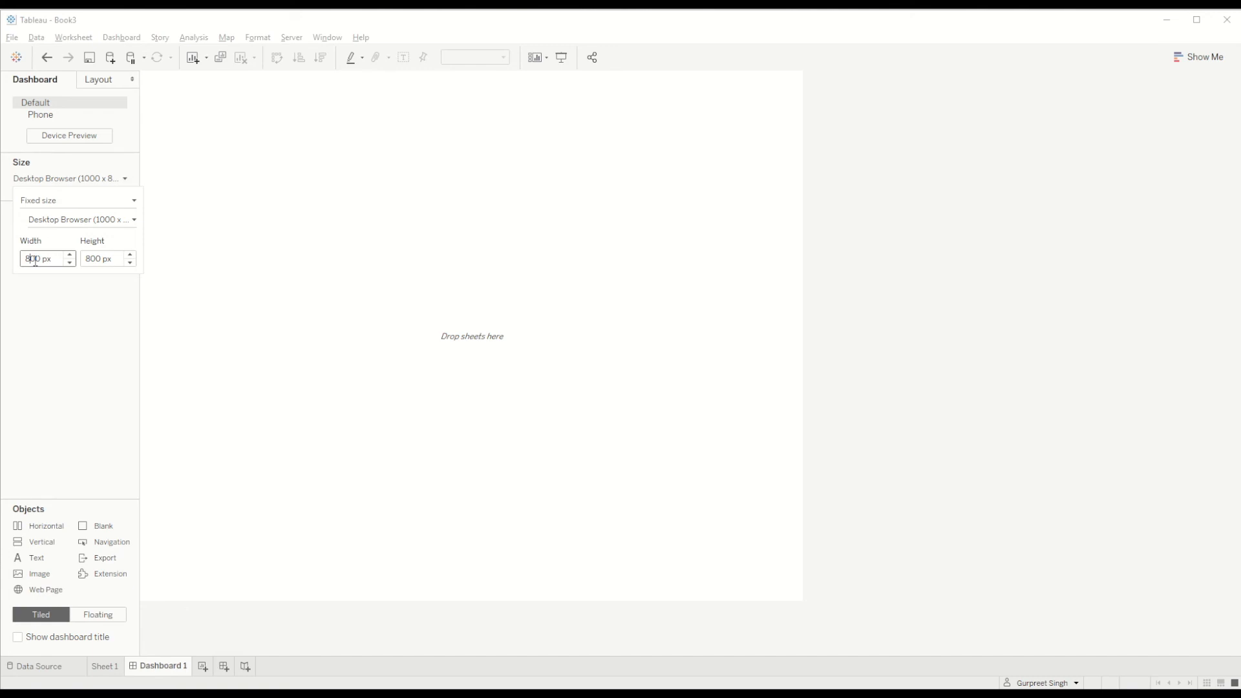
{"action": "left_click", "coordinate": [78, 219]}
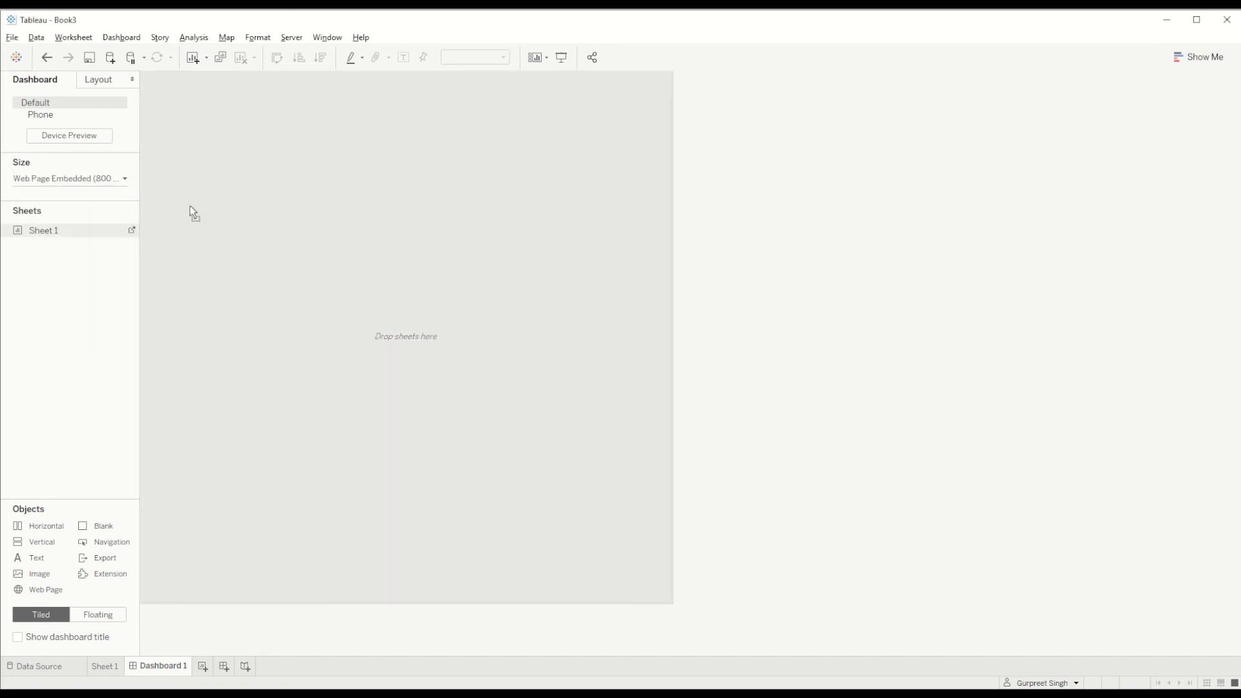
{"action": "left_click_drag", "start_coordinate": [43, 230], "coordinate": [406, 335]}
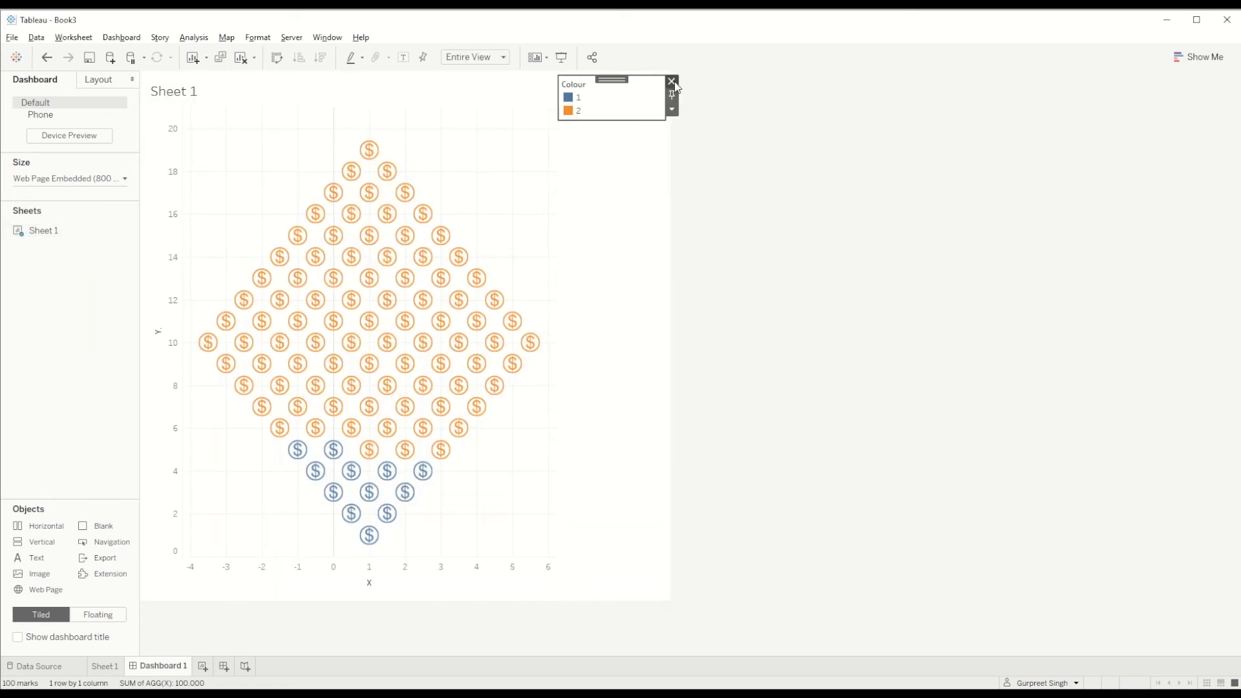
{"action": "left_click", "coordinate": [670, 81]}
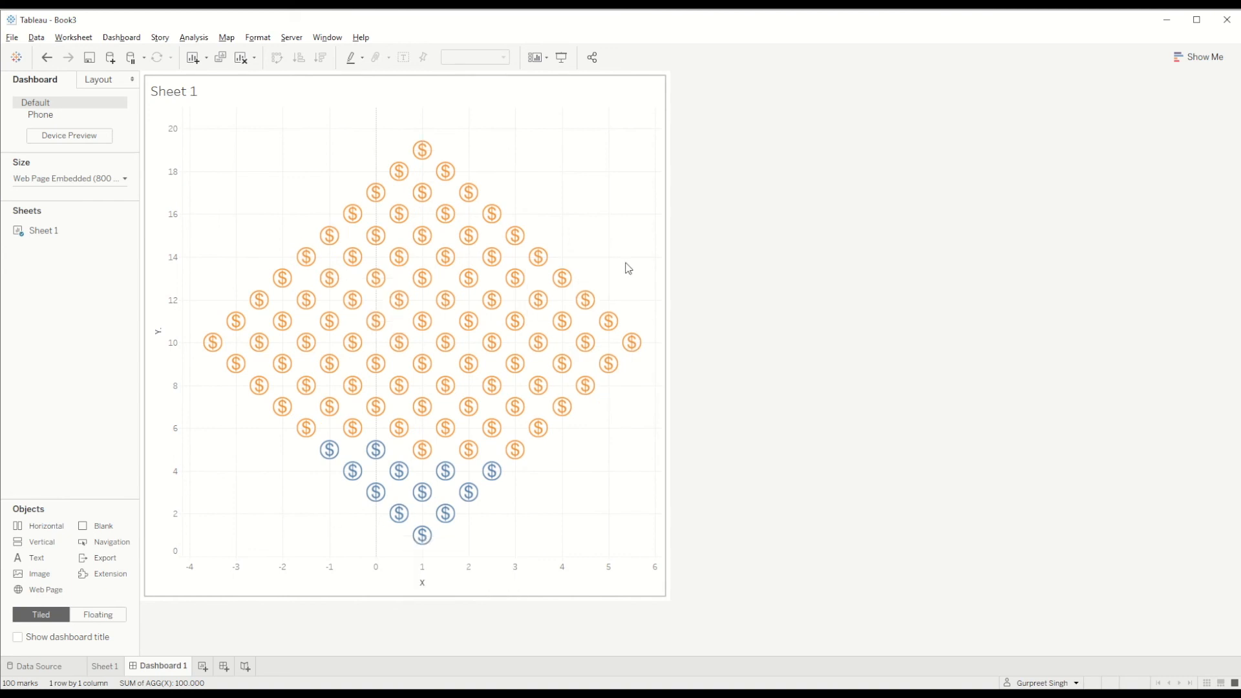
{"action": "mouse_move", "coordinate": [524, 208]}
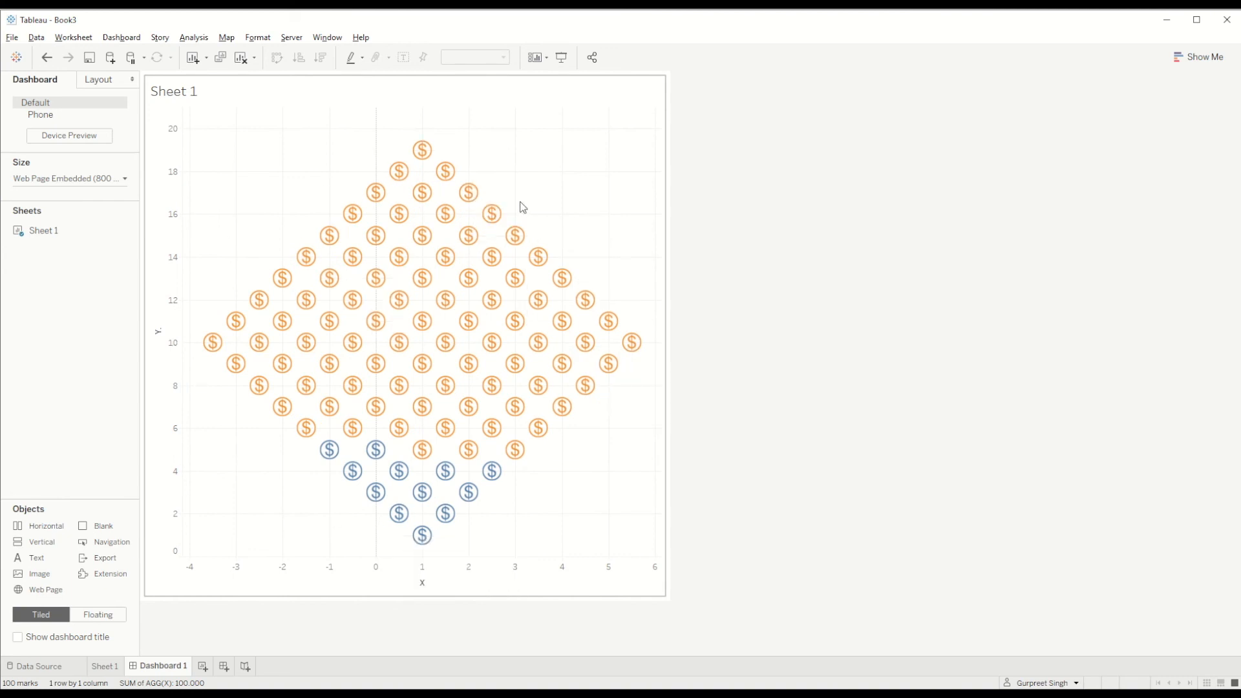
Format the dashboard's waffle chart to remove its grid lines and zero lines.
{"action": "right_click", "coordinate": [324, 229]}
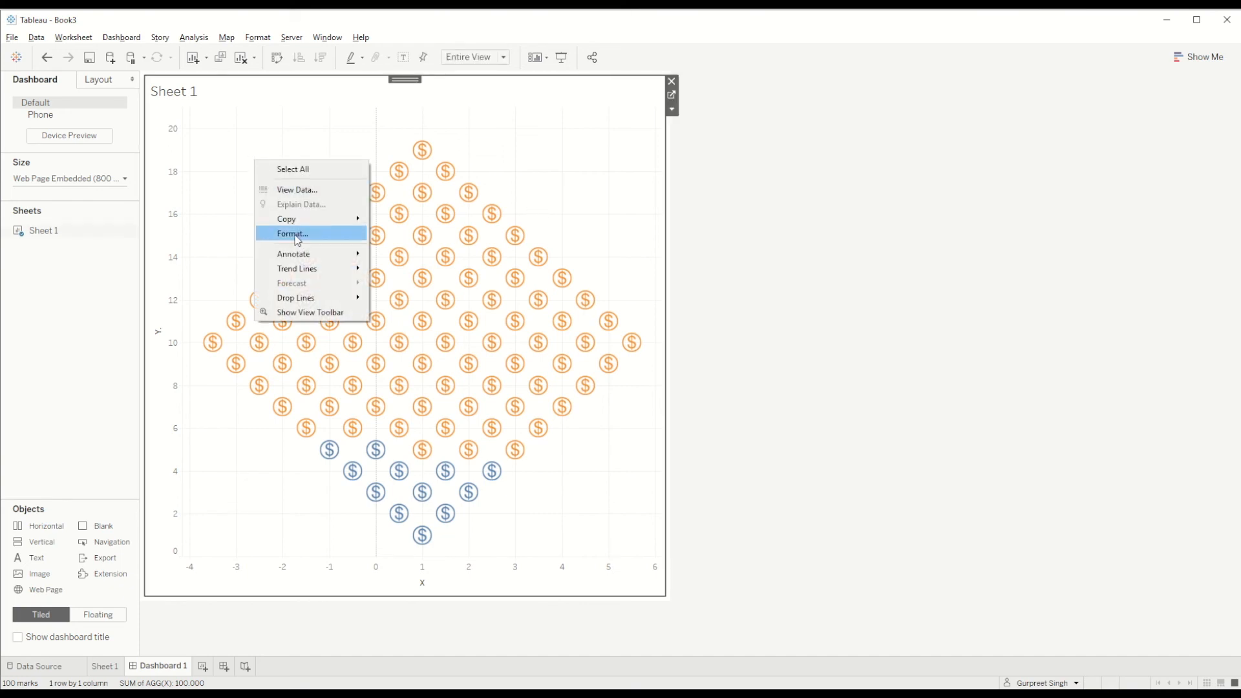
{"action": "left_click", "coordinate": [292, 233]}
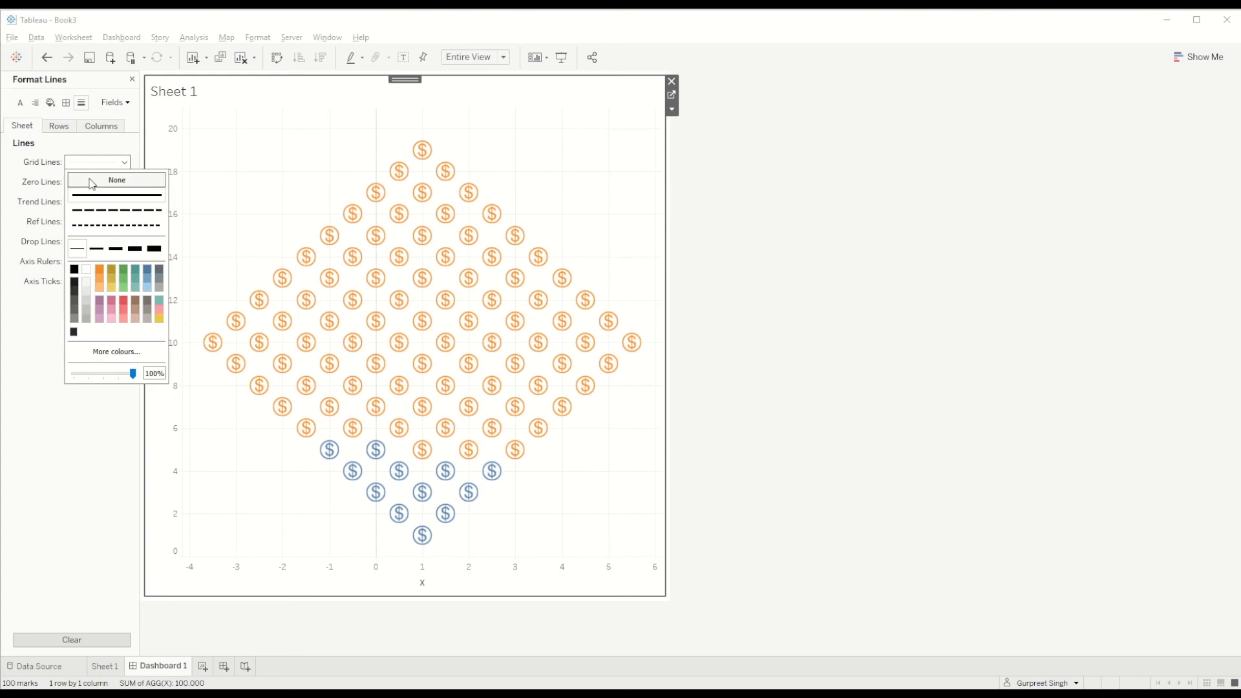
{"action": "left_click", "coordinate": [116, 179]}
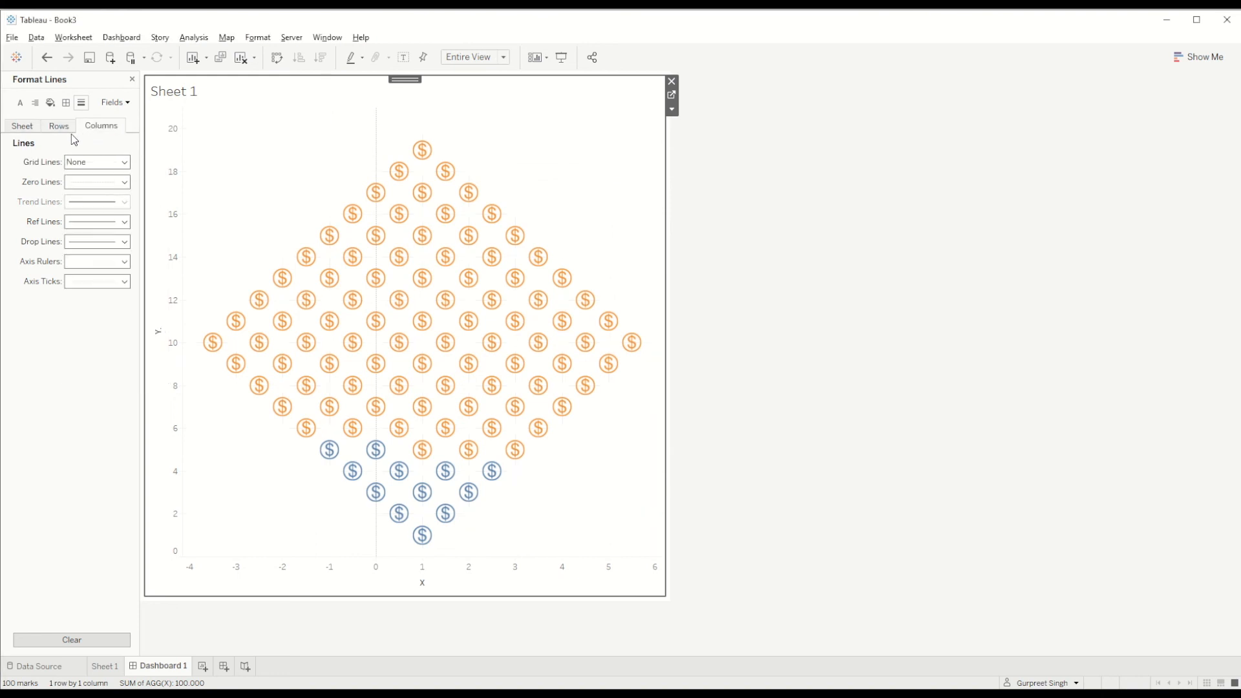
{"action": "left_click", "coordinate": [124, 181]}
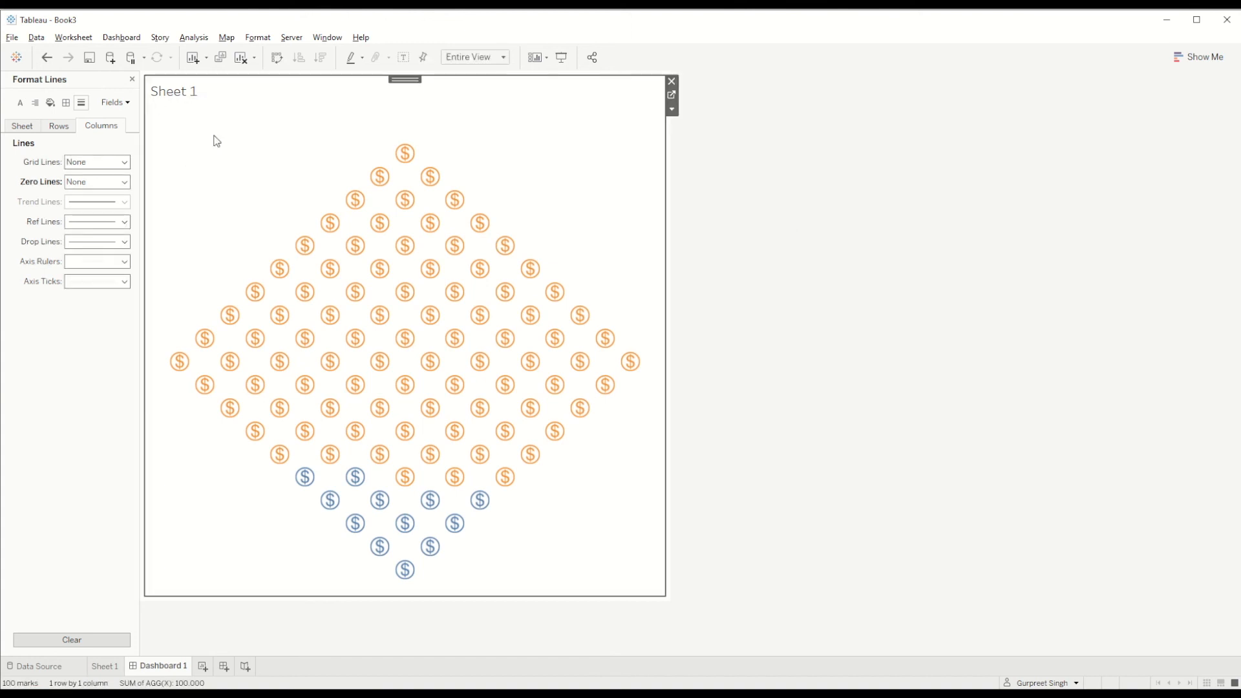
{"action": "left_click", "coordinate": [202, 666]}
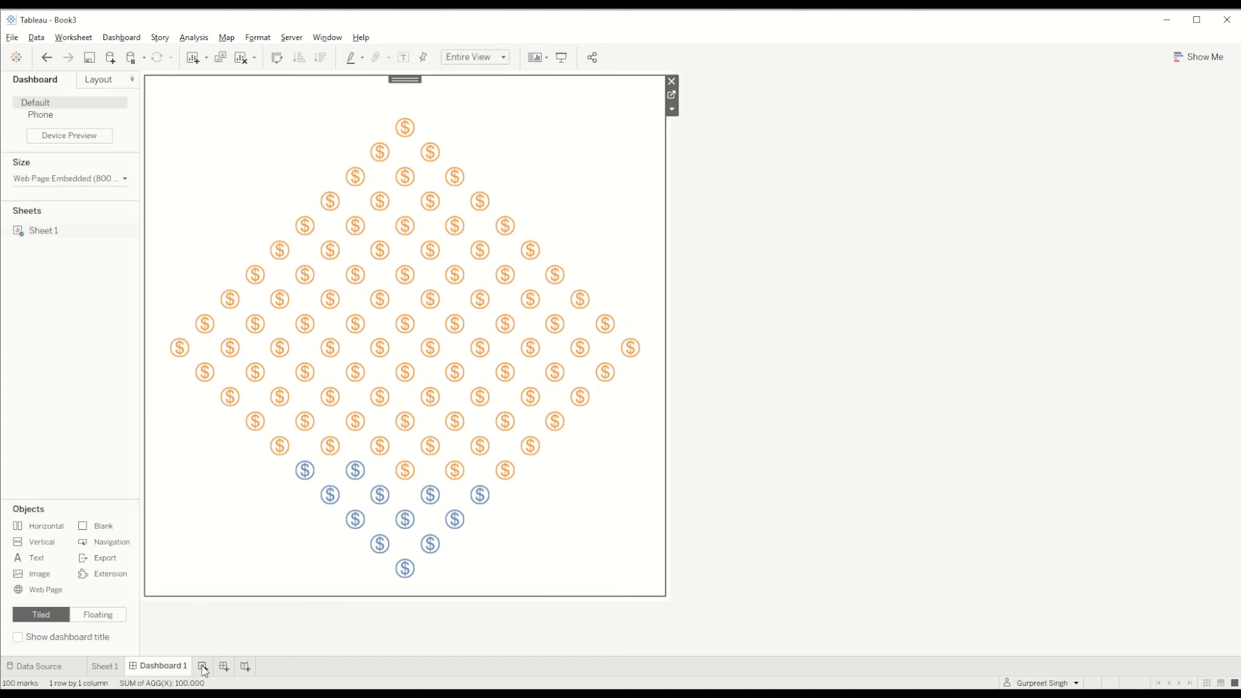
Make a titleless Sheet 2 showing the 12% profit ratio, floated small at top-left.
{"action": "left_click", "coordinate": [202, 666]}
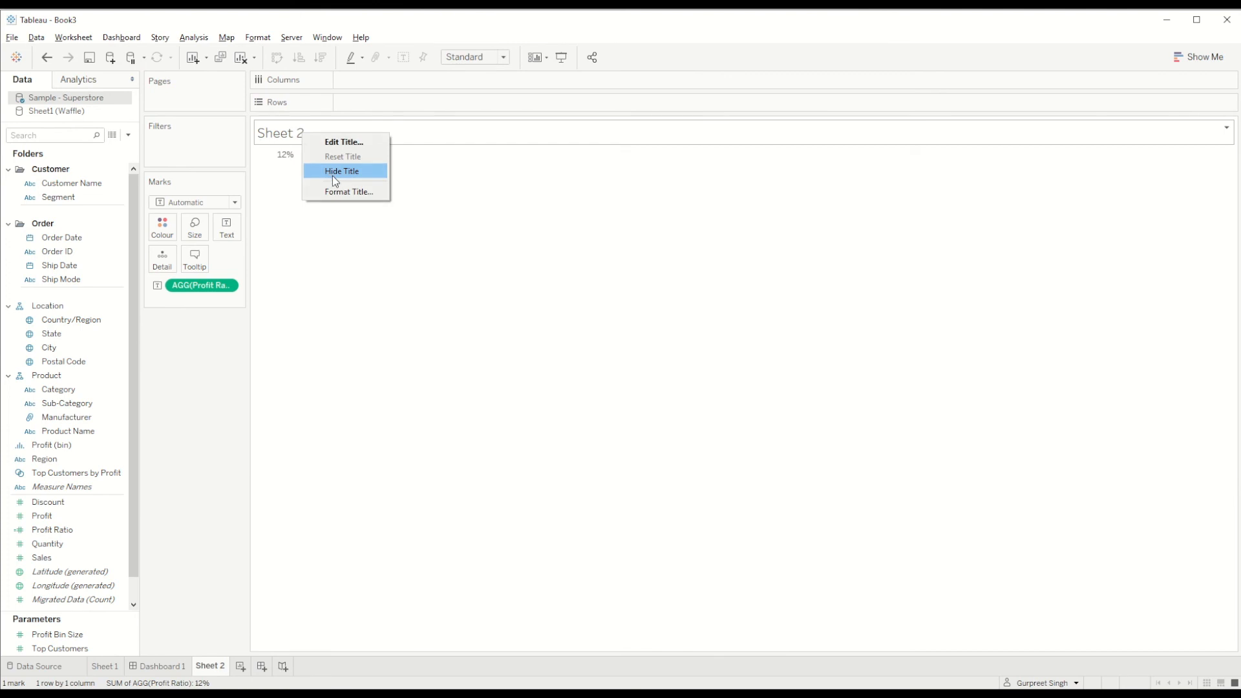
{"action": "left_click", "coordinate": [342, 170]}
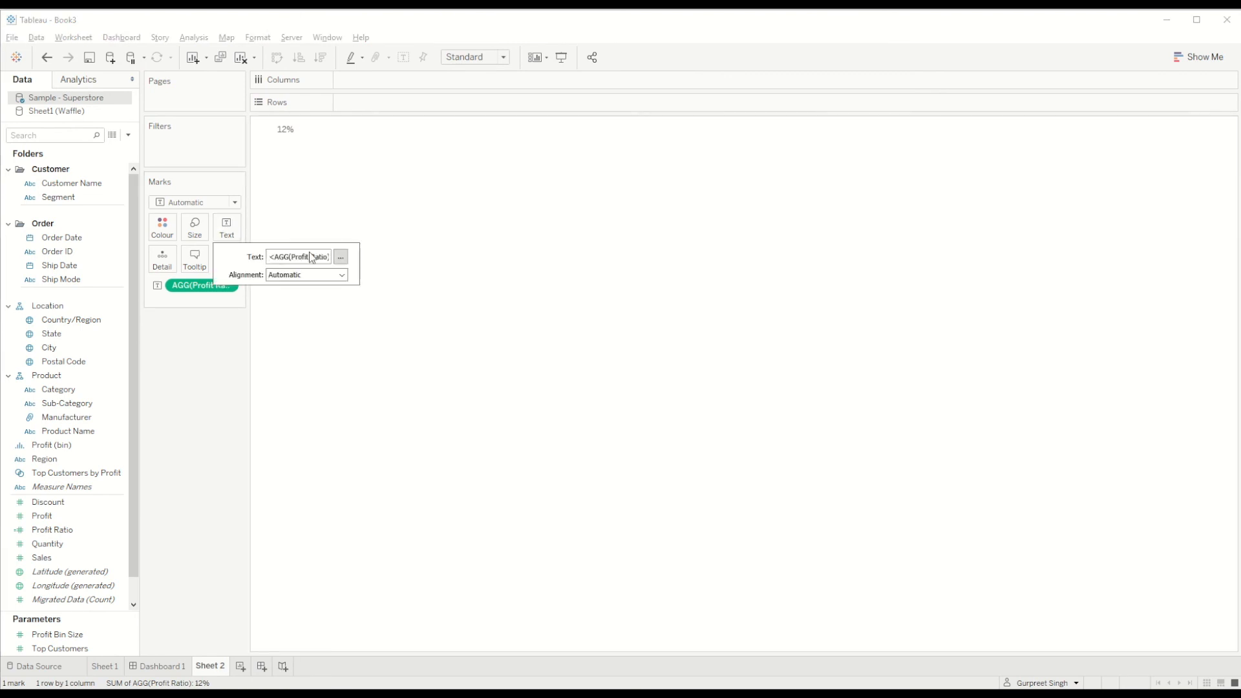
{"action": "left_click", "coordinate": [339, 256]}
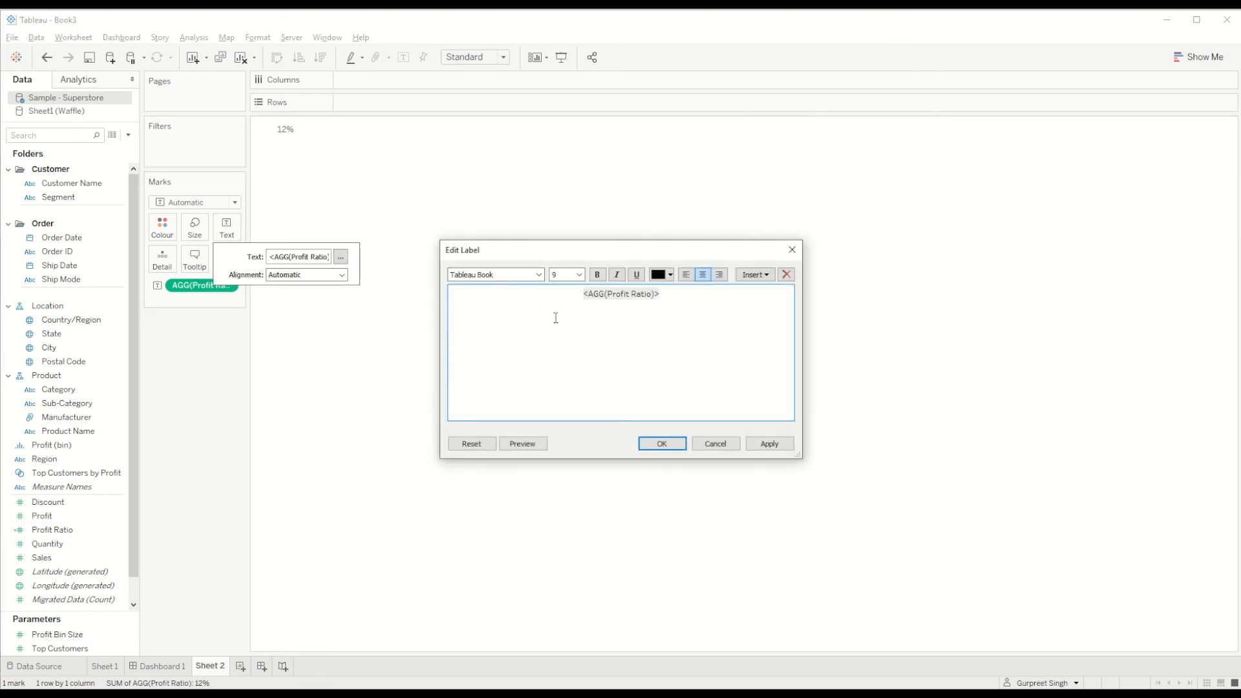
{"action": "left_click", "coordinate": [577, 274]}
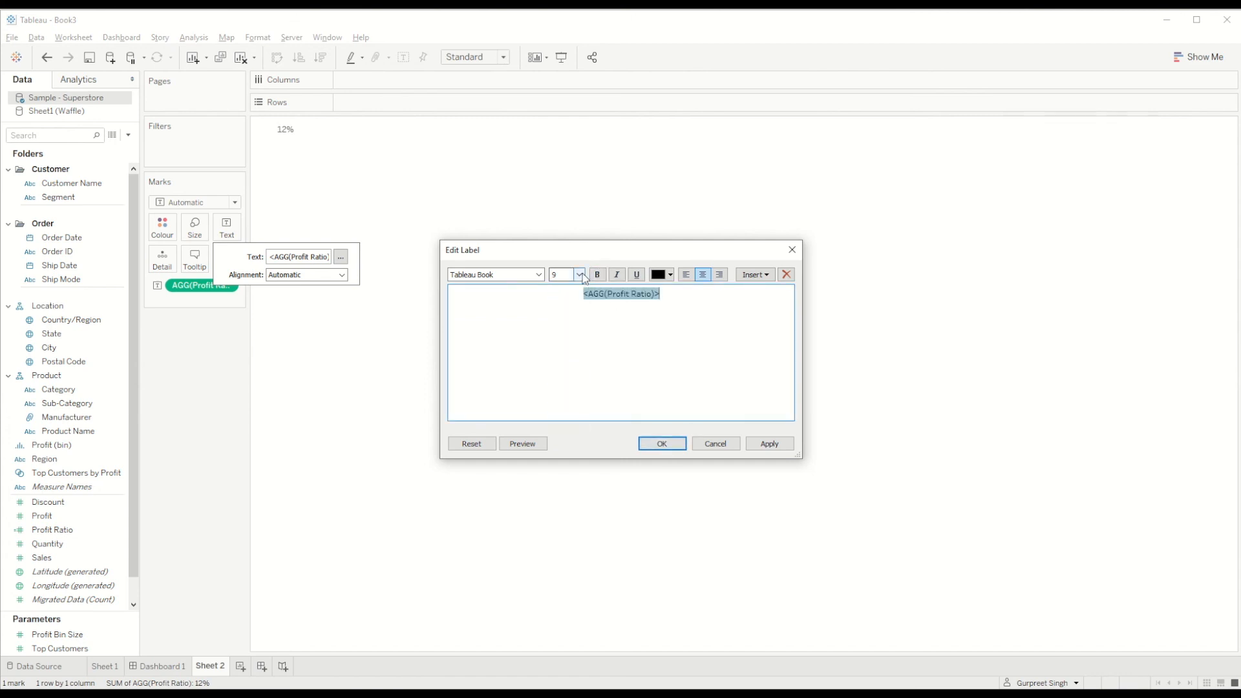
{"action": "left_click", "coordinate": [563, 274]}
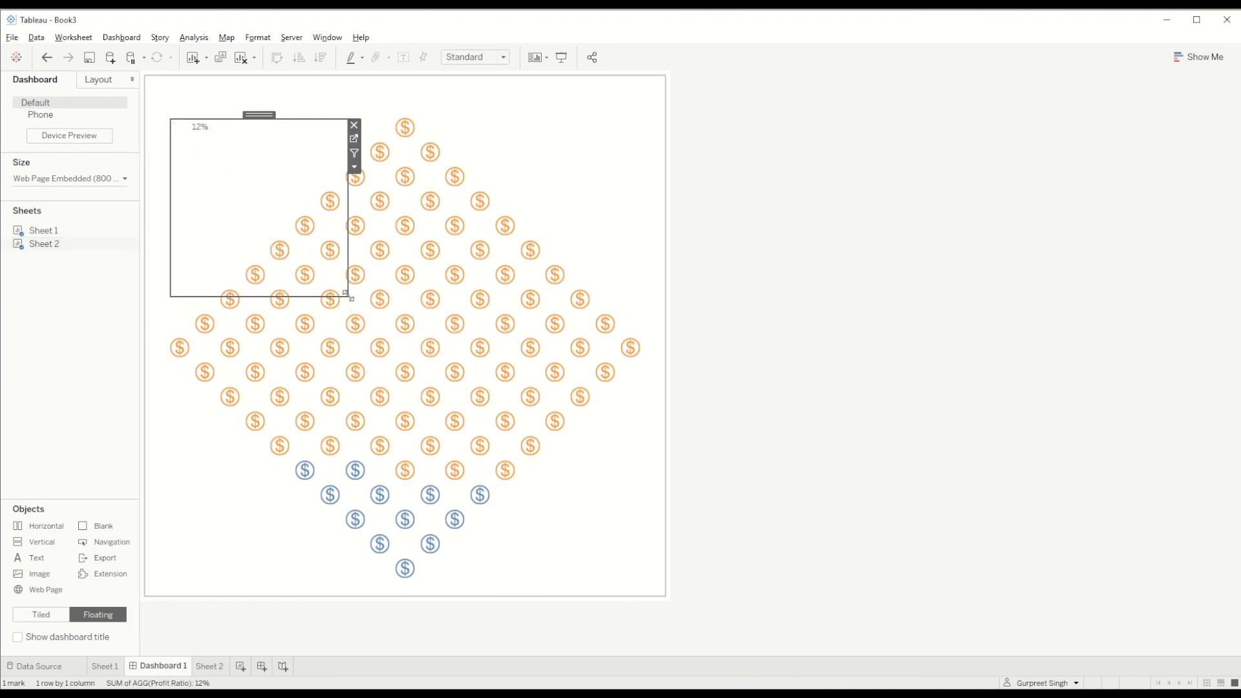
{"action": "left_click_drag", "start_coordinate": [346, 294], "coordinate": [278, 187]}
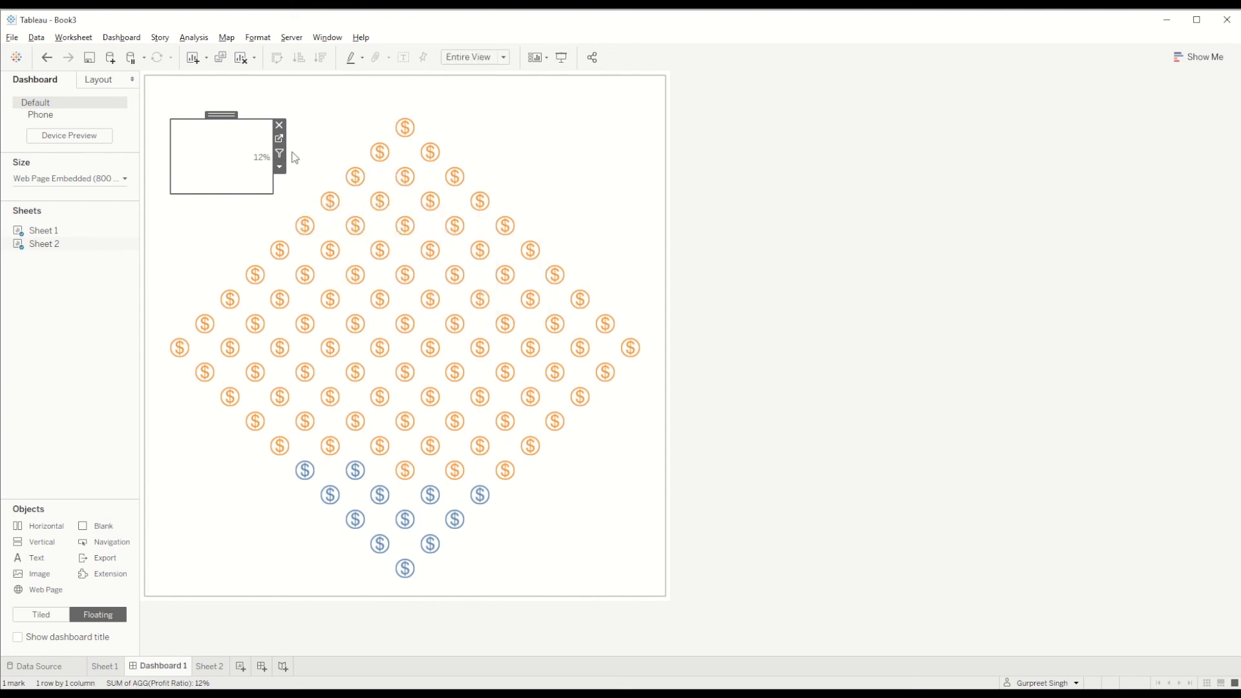
{"action": "left_click", "coordinate": [209, 666]}
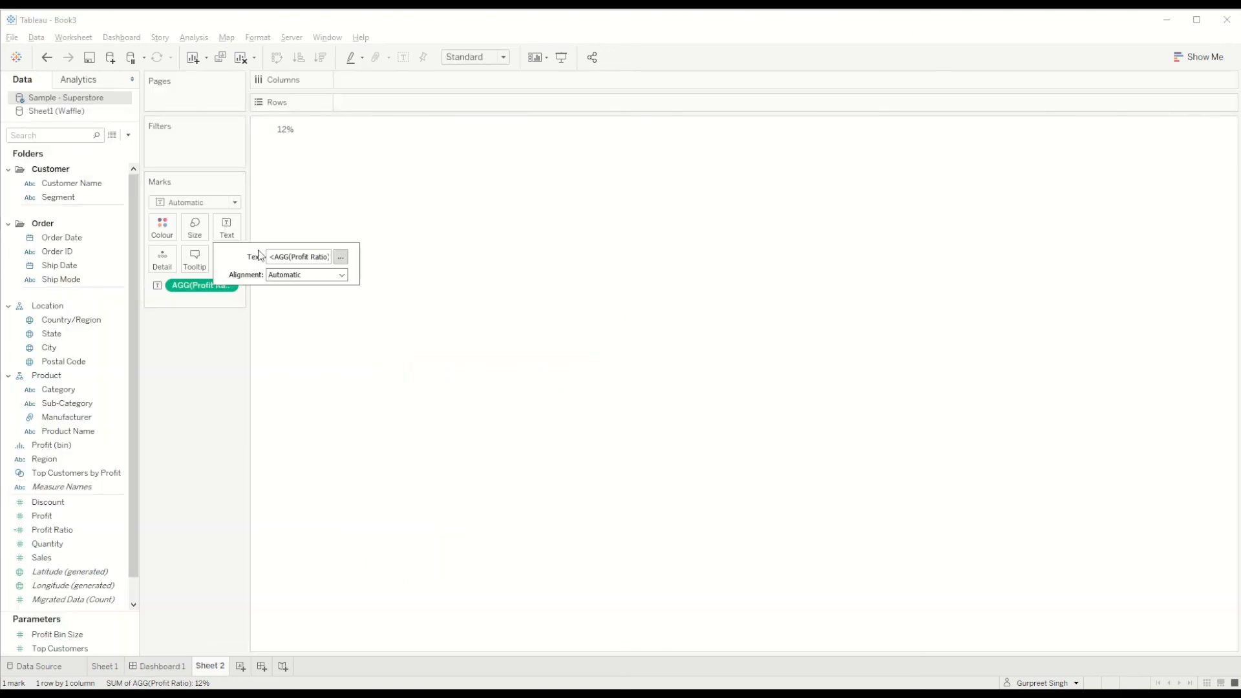
Increase the font size of Sheet 2's 12% profit-ratio label.
{"action": "left_click", "coordinate": [339, 257]}
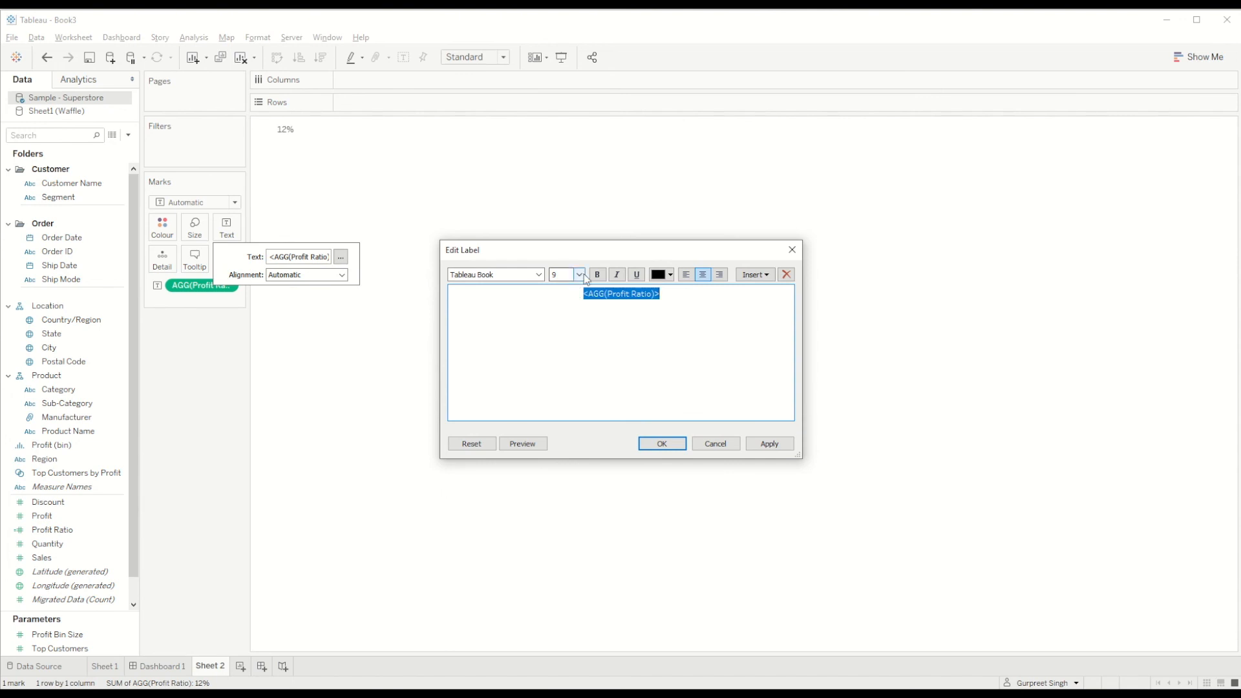
{"action": "left_click", "coordinate": [563, 274]}
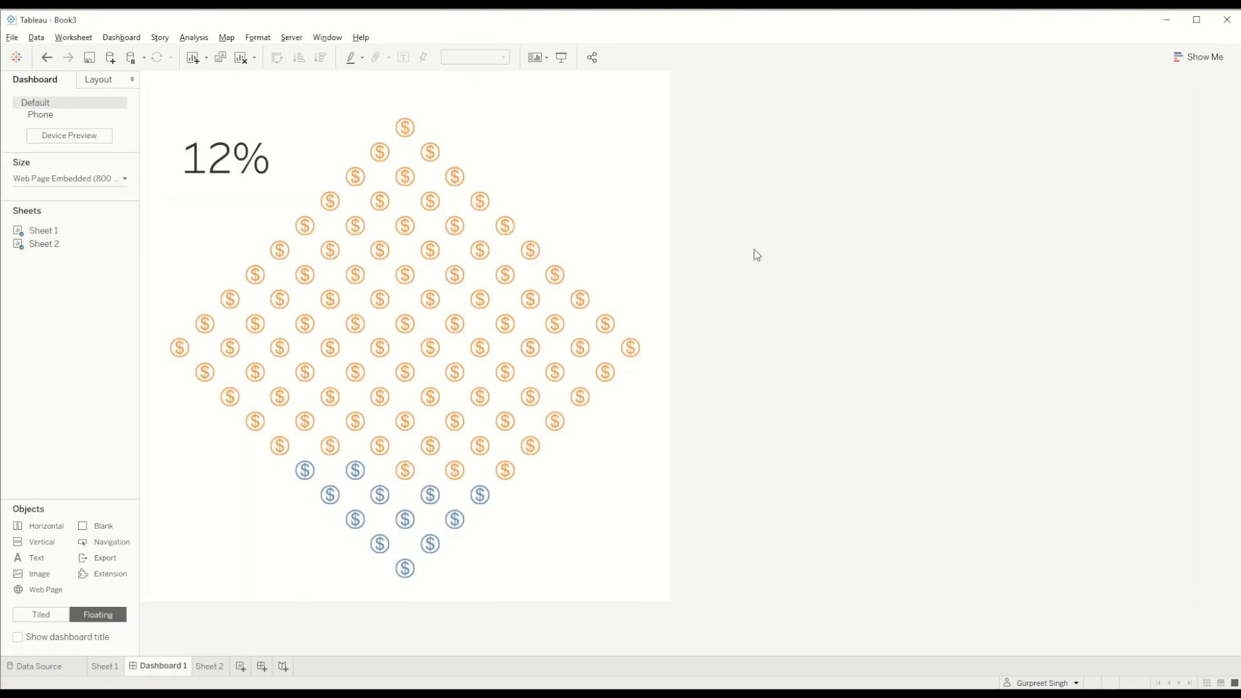
{"action": "mouse_move", "coordinate": [769, 272]}
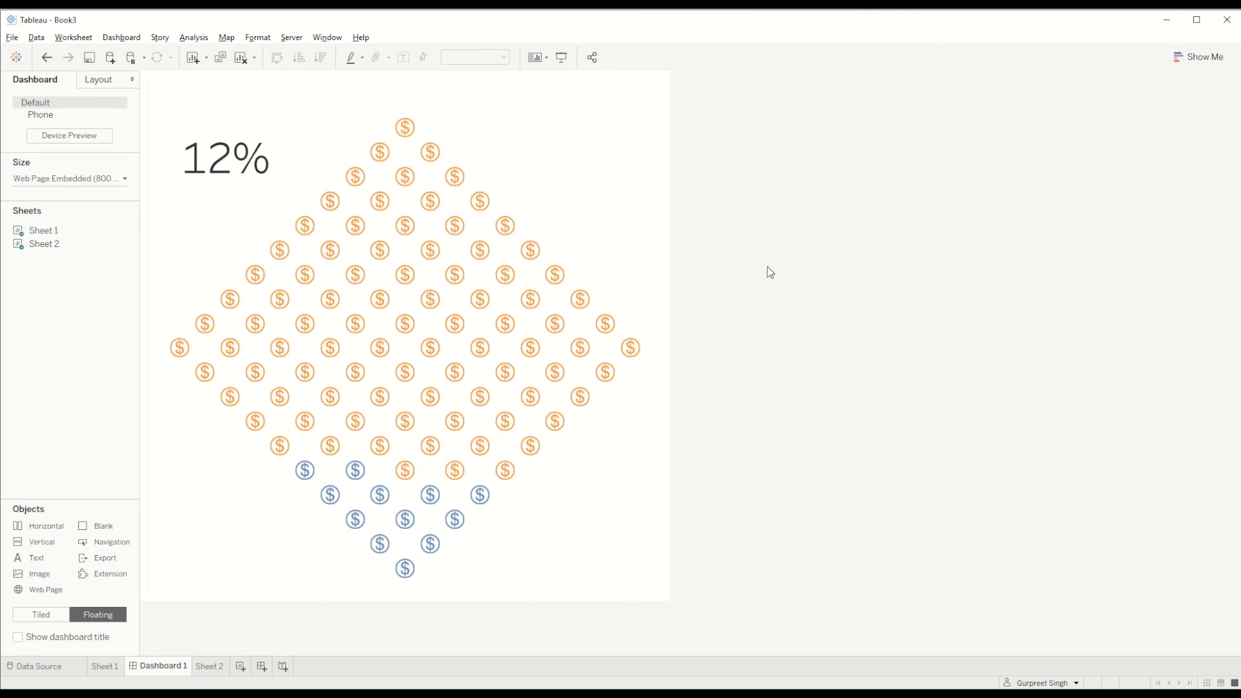